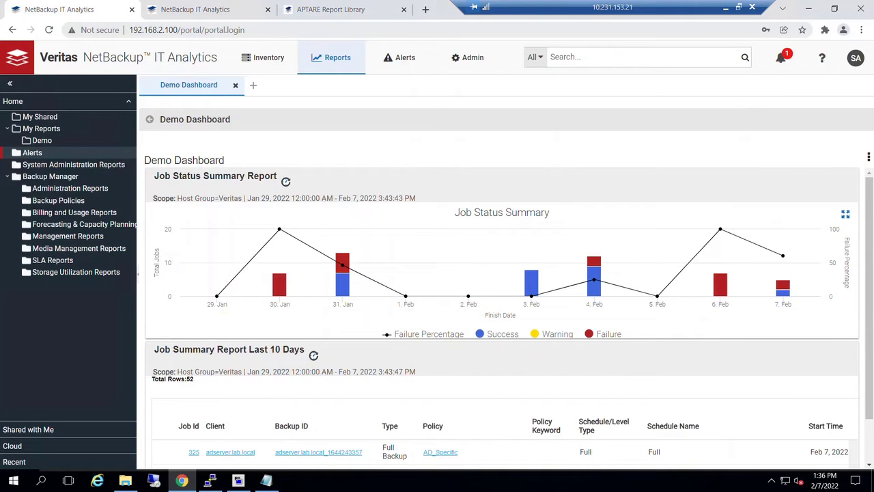
Open the Inventory view listing the 11 hosts and their host group overview.
click(269, 57)
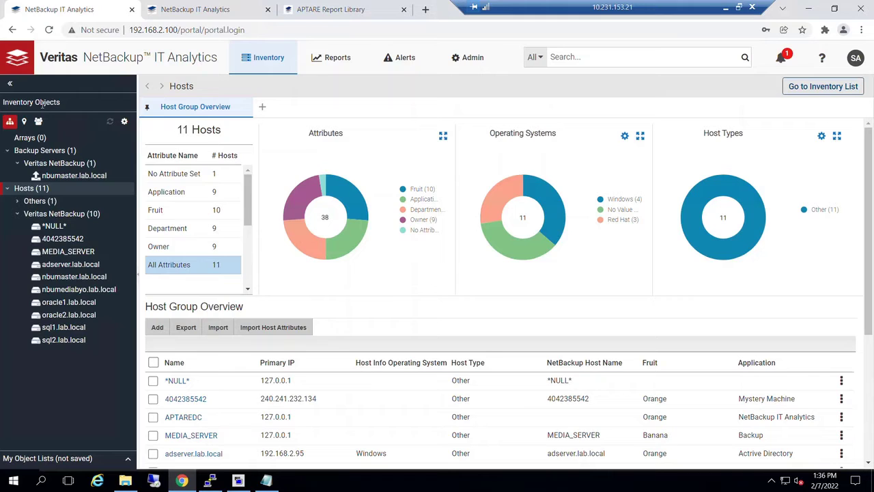
mouse_move(37, 133)
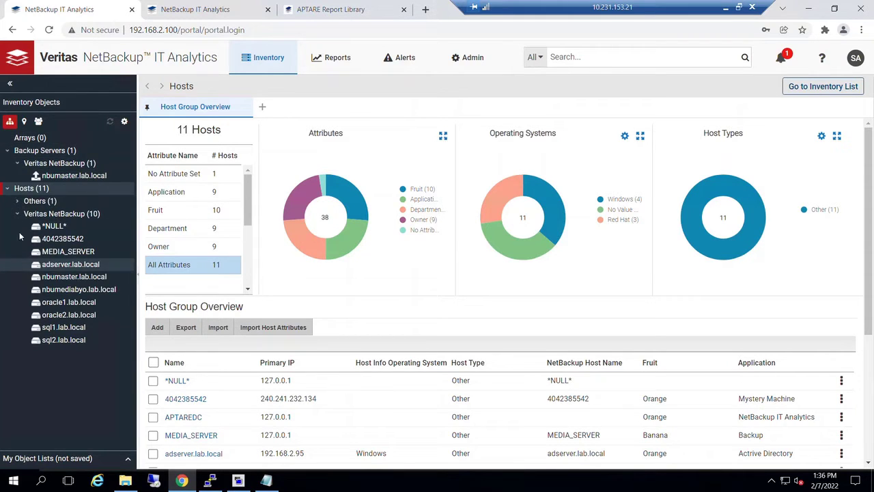
mouse_move(10, 153)
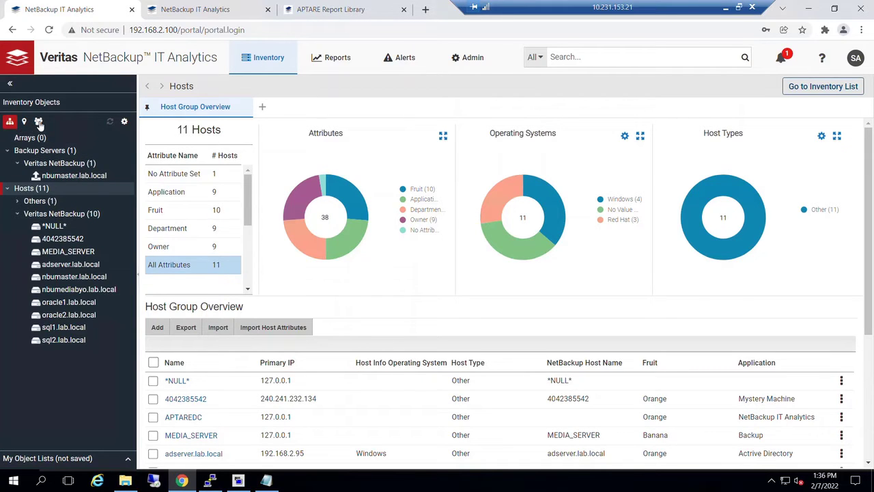
mouse_move(38, 121)
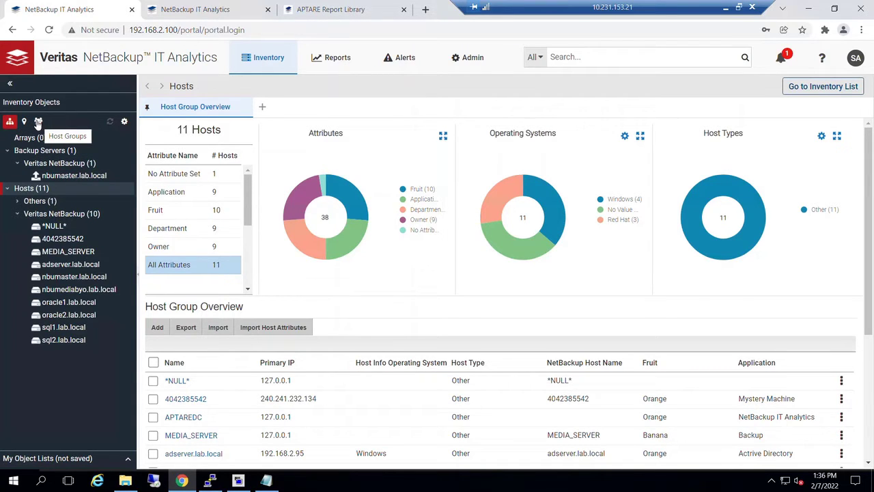
Organise the inventory tree by host groups and expand Veritas to show its subgroups.
click(38, 122)
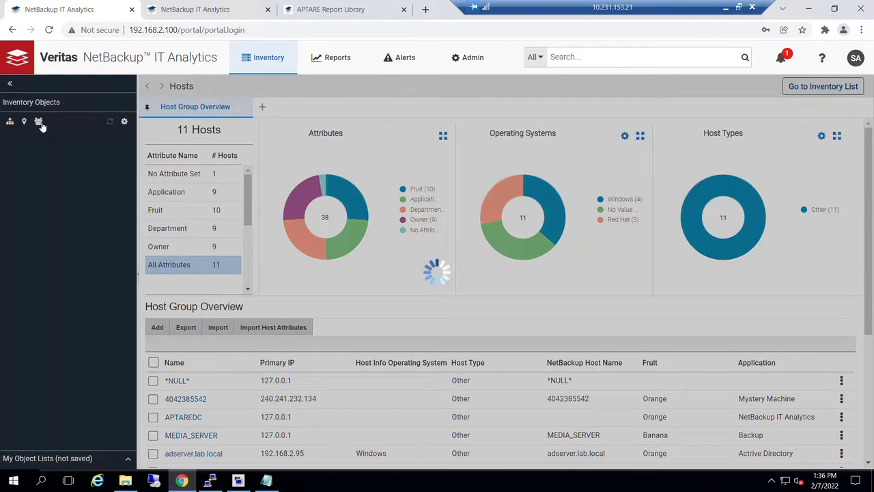
click(38, 121)
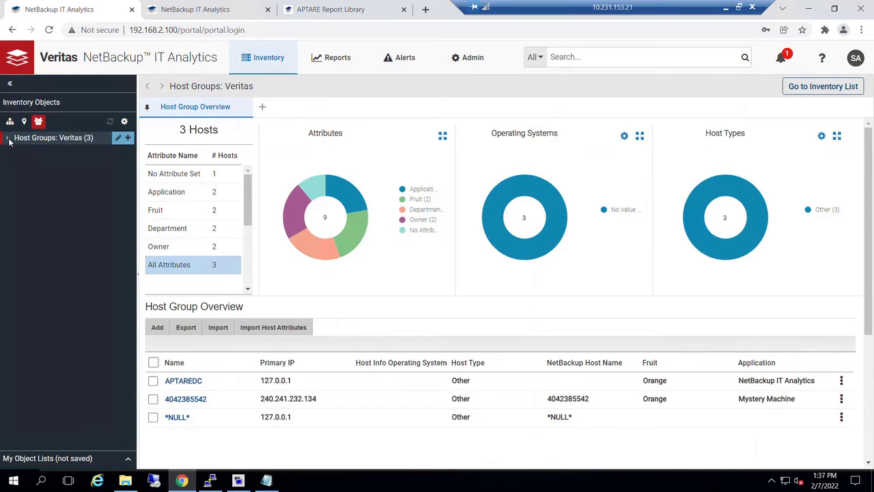
click(7, 137)
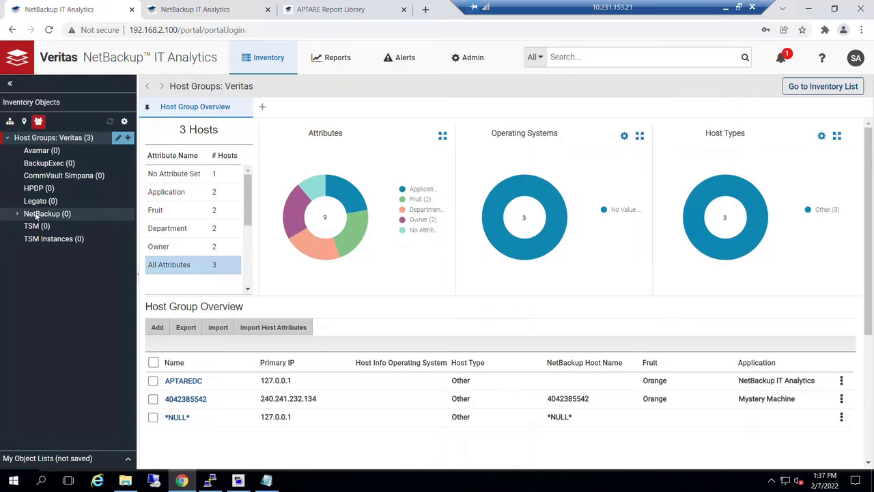
mouse_move(43, 214)
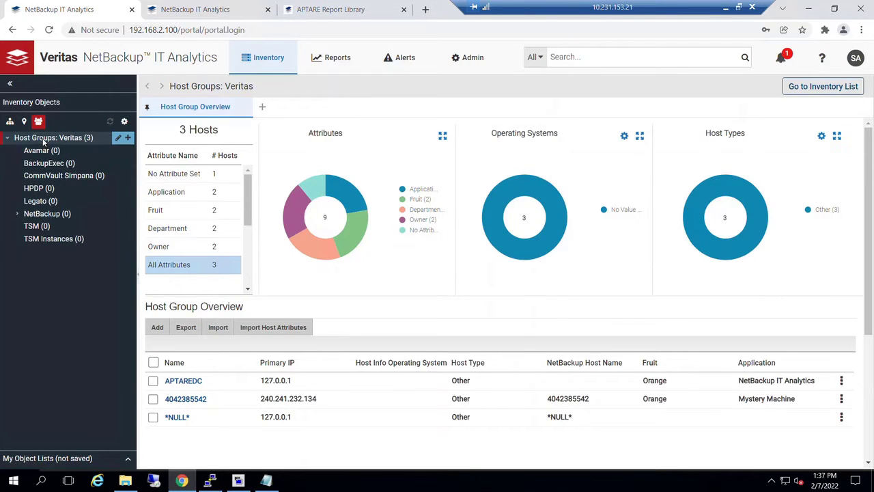
mouse_move(75, 138)
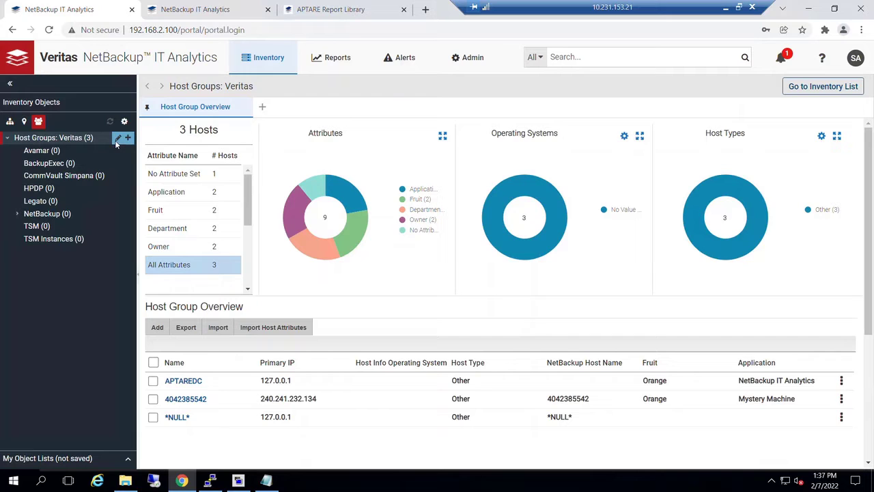
mouse_move(118, 140)
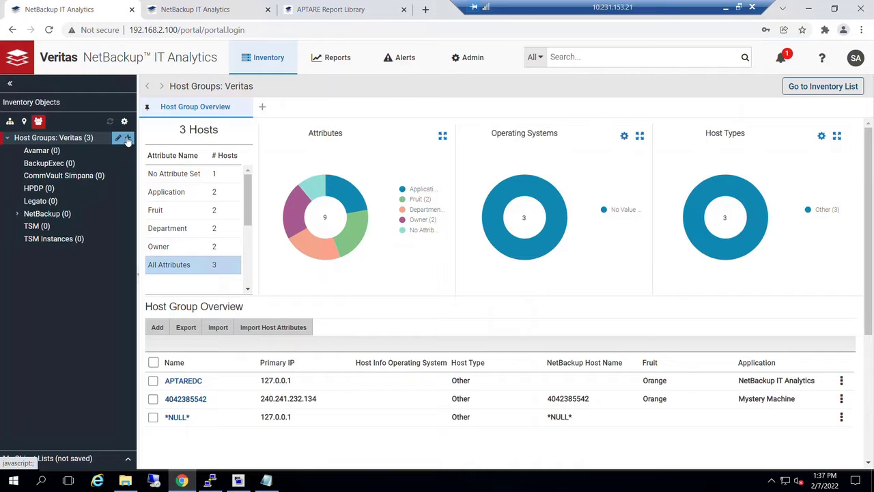
mouse_move(125, 137)
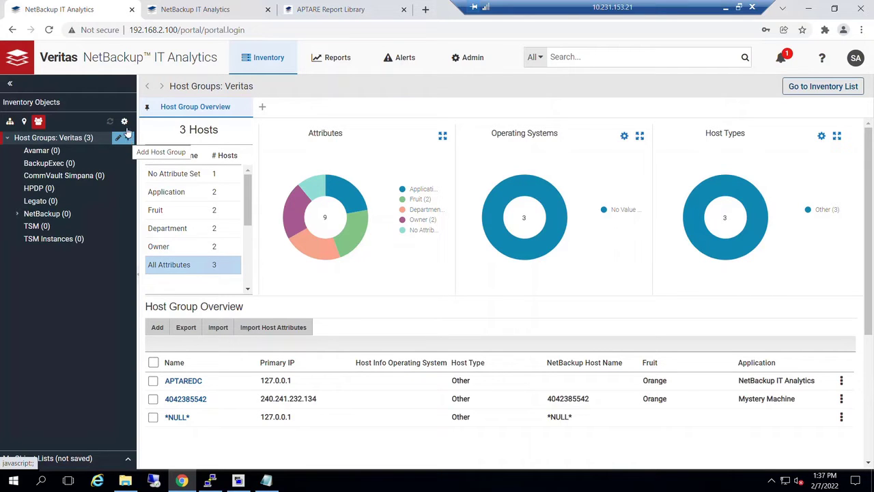
Apply 'Cascade to sub groups' in hierarchy settings so Veritas counts 11 hosts.
click(124, 122)
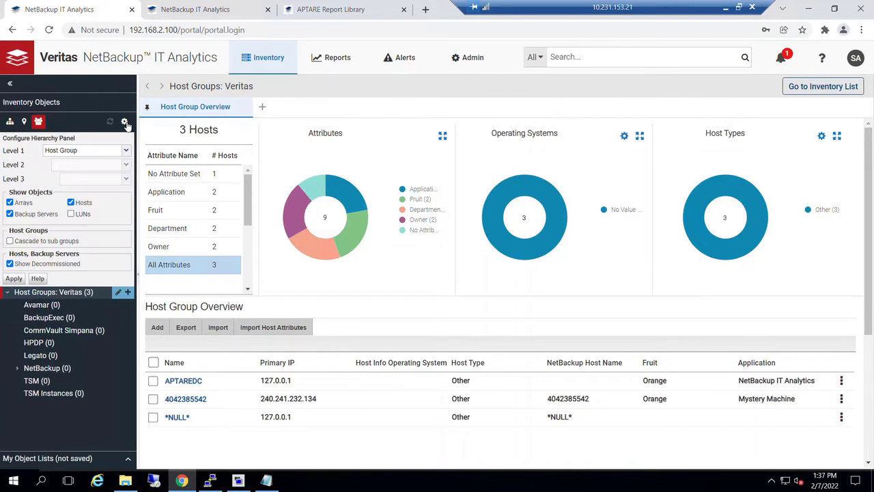
mouse_move(1, 251)
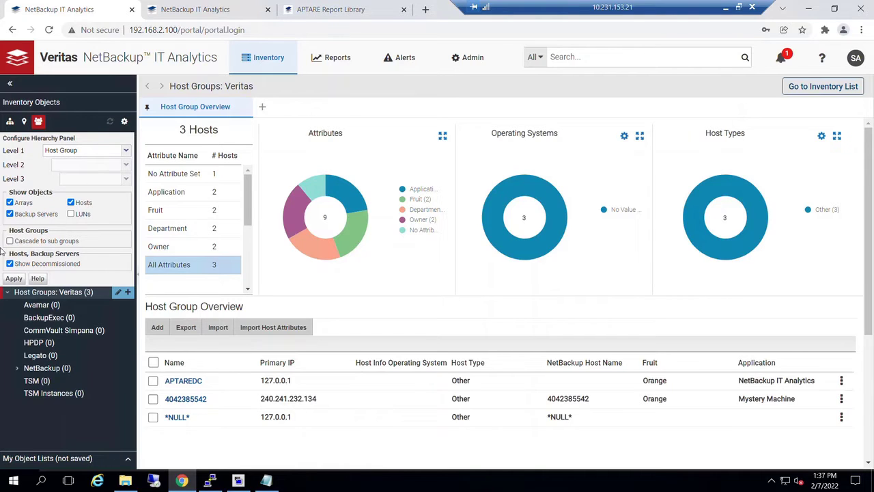
click(10, 241)
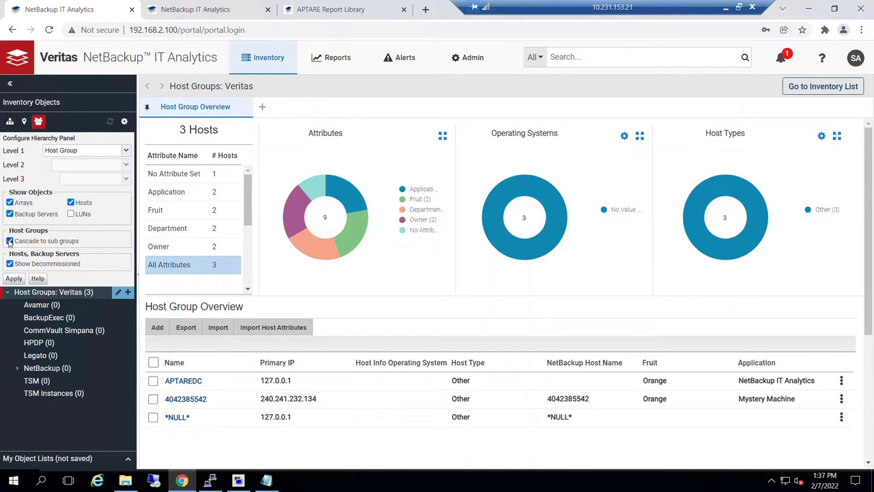
click(9, 240)
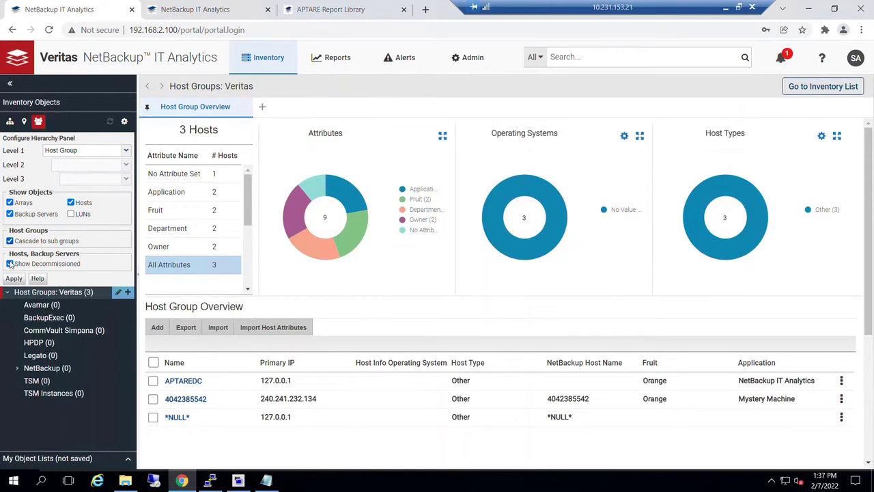
click(13, 278)
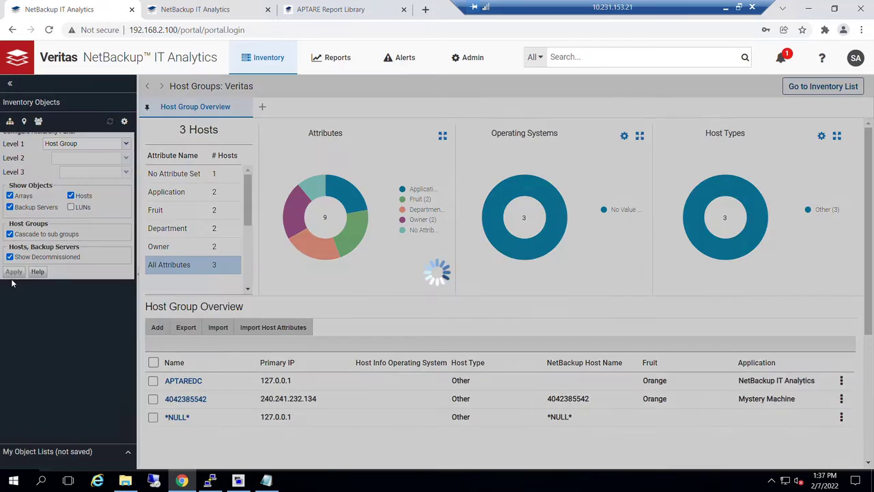
click(13, 271)
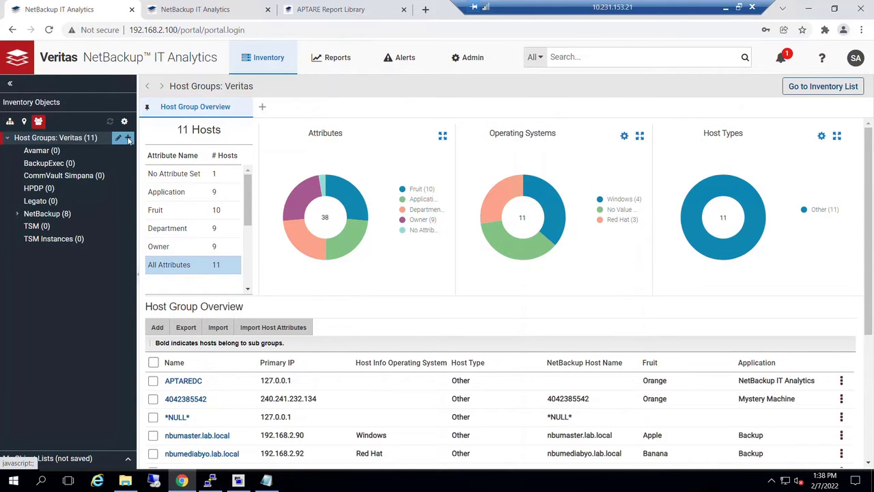
Add a host group named 'Restricted' under the Veritas group.
click(119, 137)
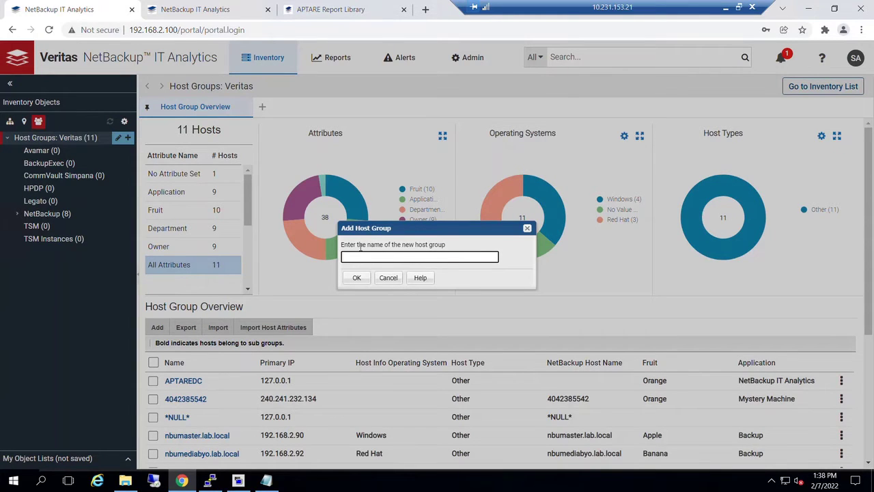
text(Restri)
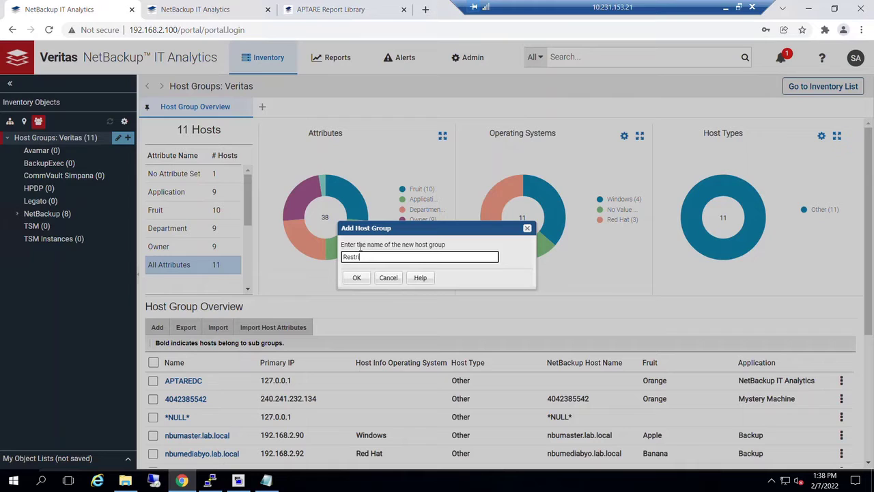
text(cted)
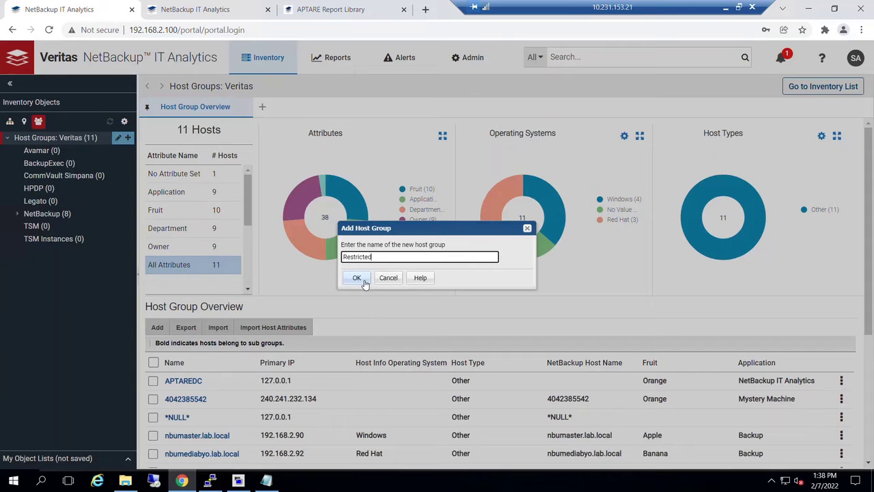
click(355, 278)
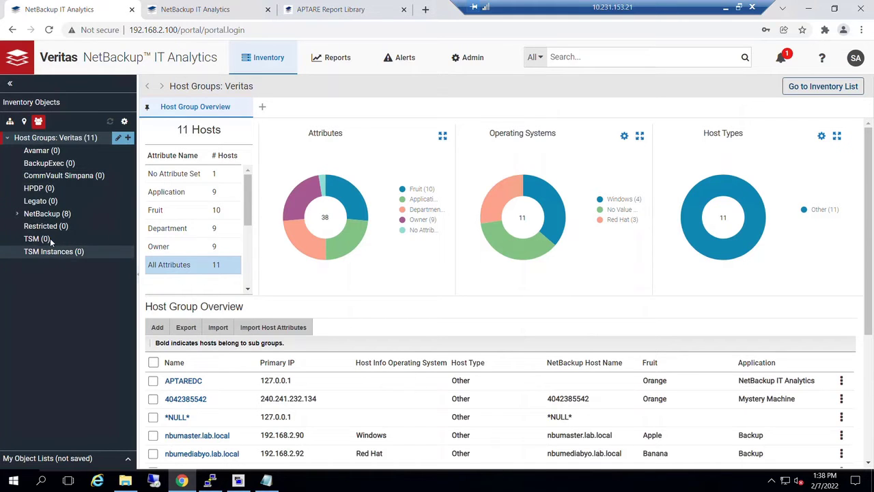
mouse_move(46, 225)
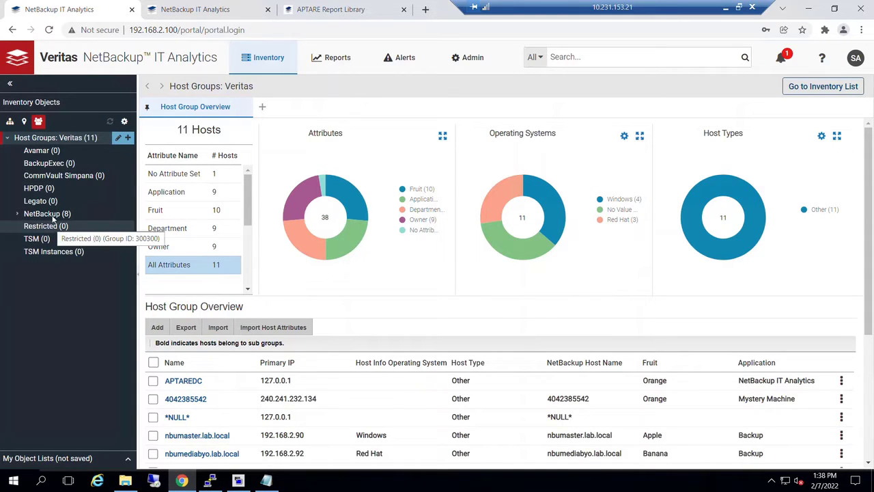
mouse_move(65, 137)
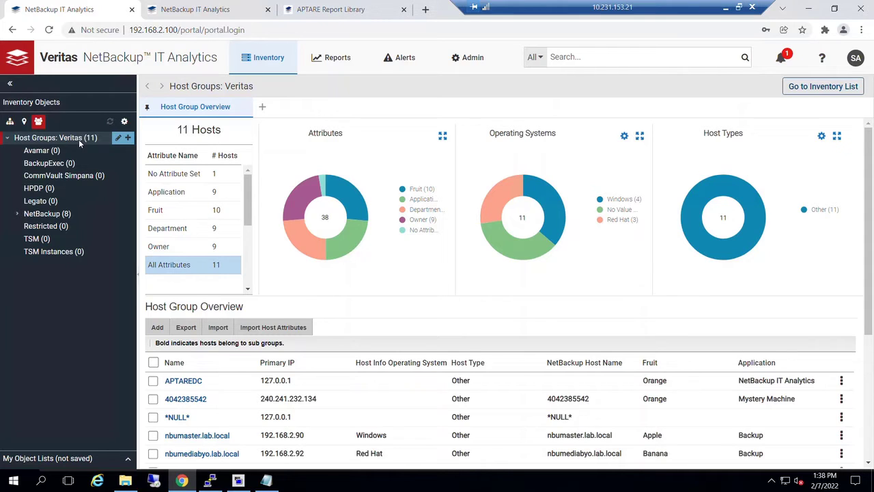
mouse_move(46, 225)
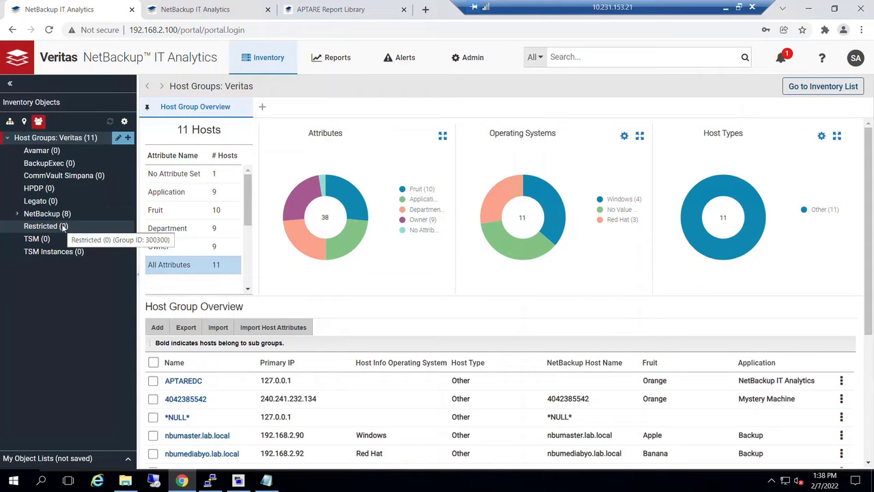
mouse_move(37, 226)
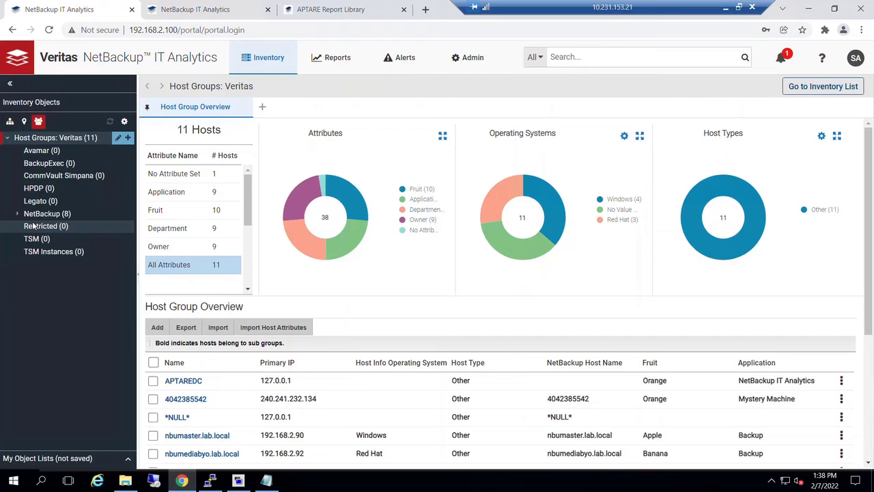
mouse_move(46, 225)
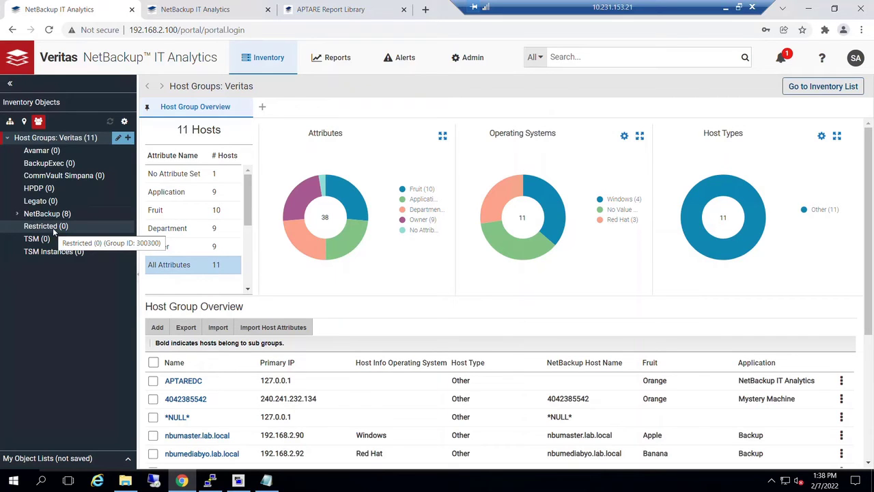
mouse_move(152, 273)
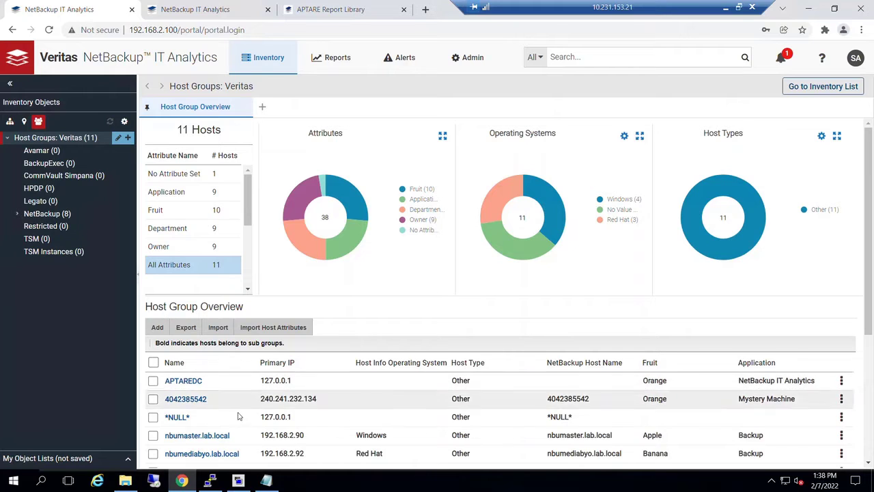
Switch Veritas to its host list and select adserver, sql1 and sql2.
scroll(down, 3)
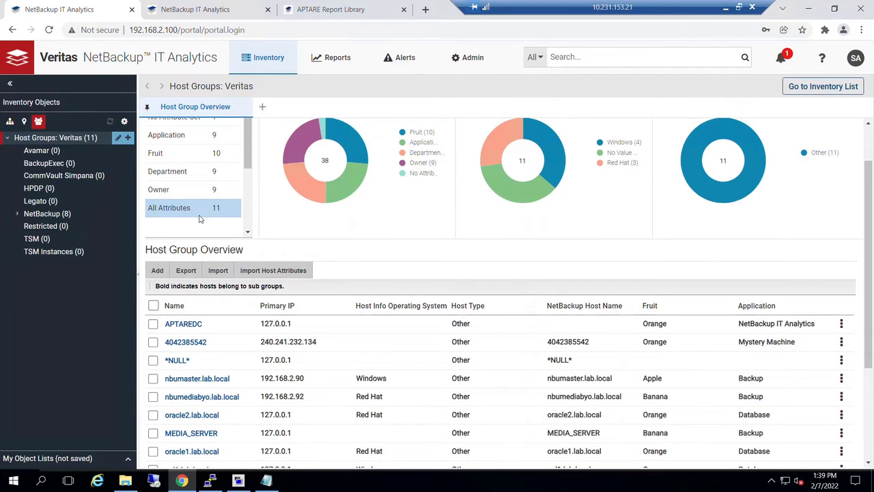
mouse_move(185, 269)
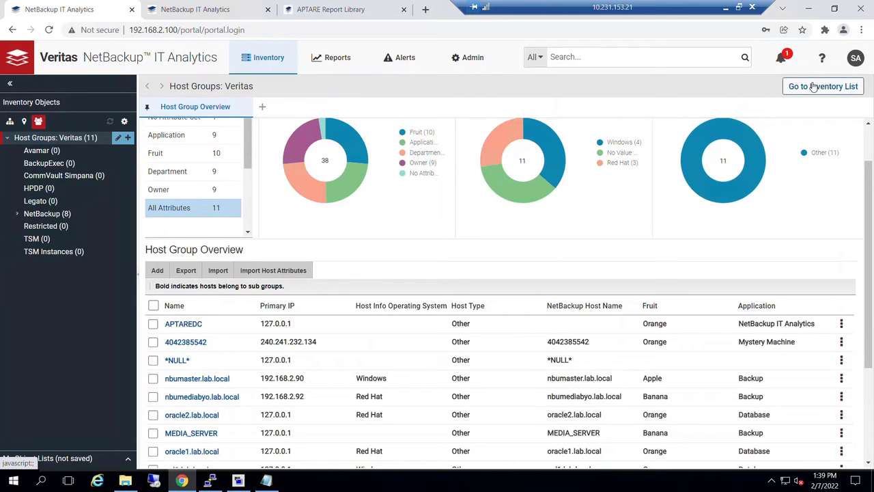
click(823, 86)
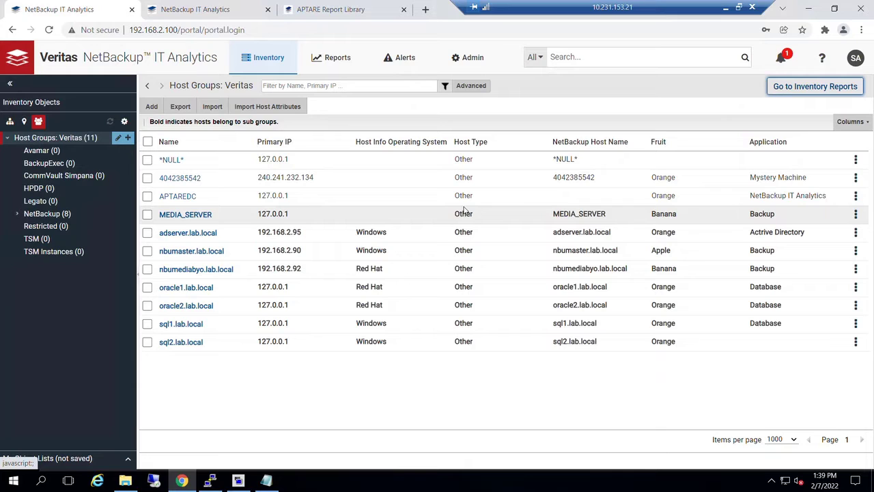
mouse_move(369, 237)
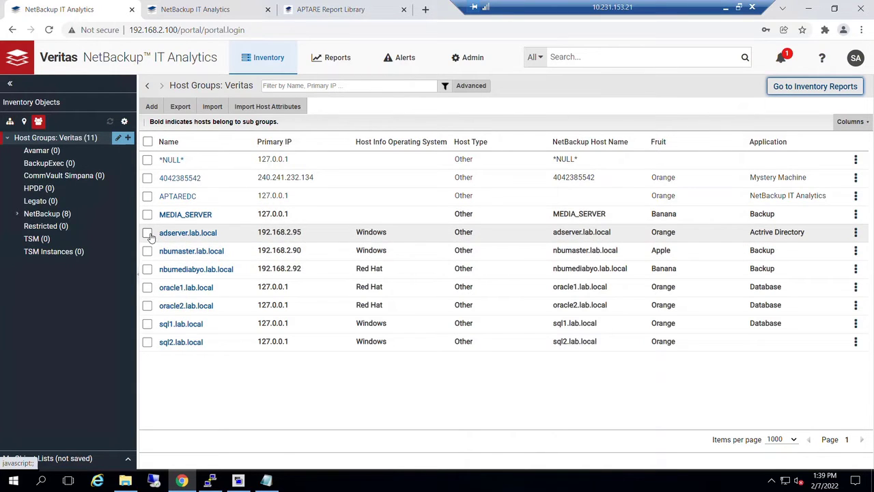
click(147, 232)
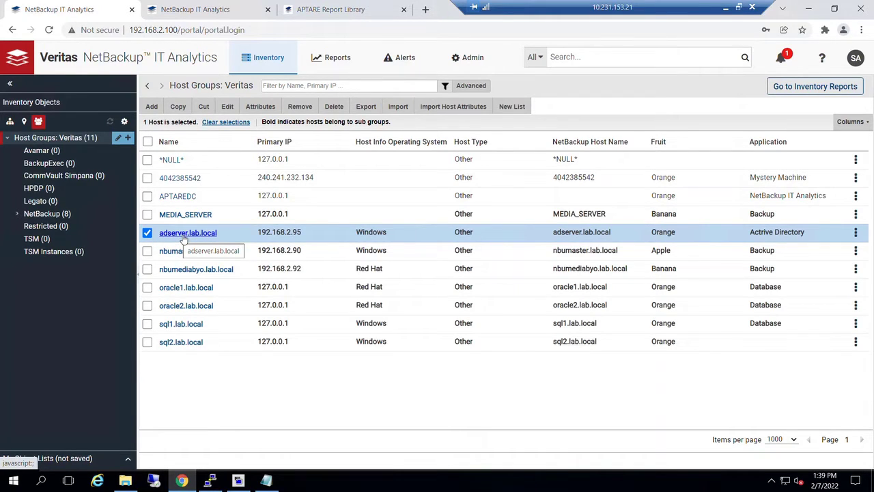
mouse_move(194, 196)
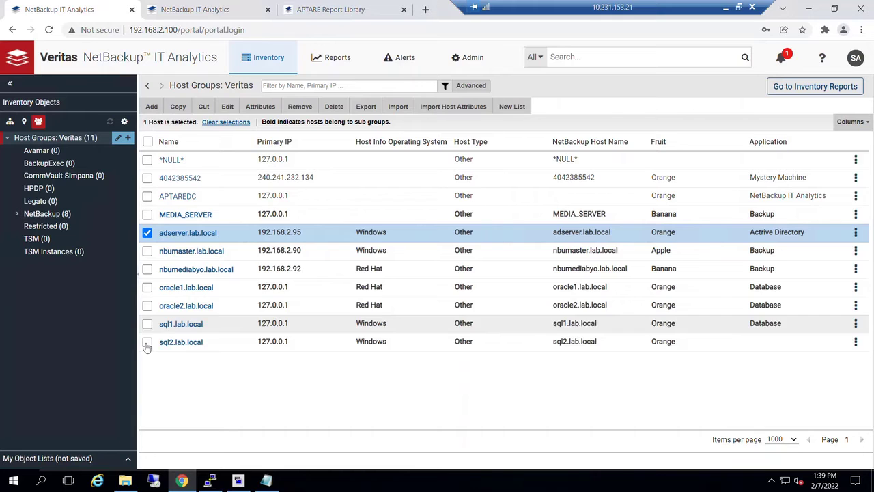
click(147, 342)
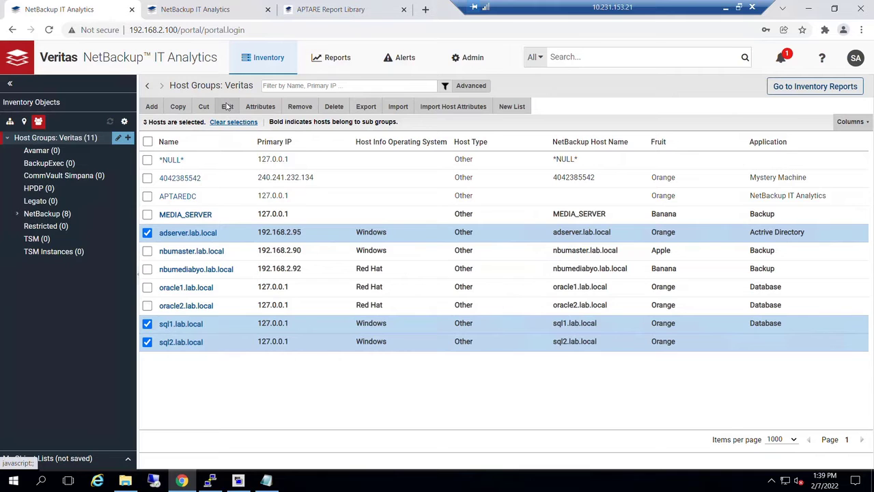
Add /Veritas/Restricted to the three selected hosts' group memberships.
click(227, 106)
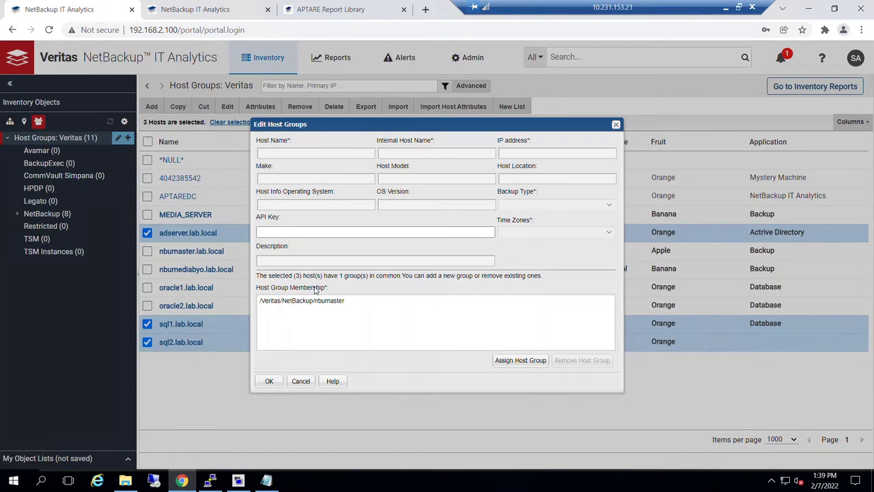
click(301, 301)
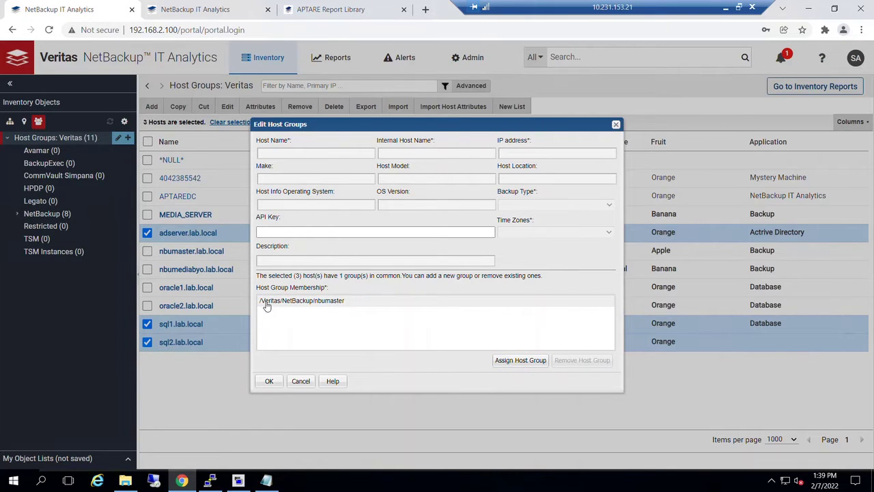
mouse_move(290, 302)
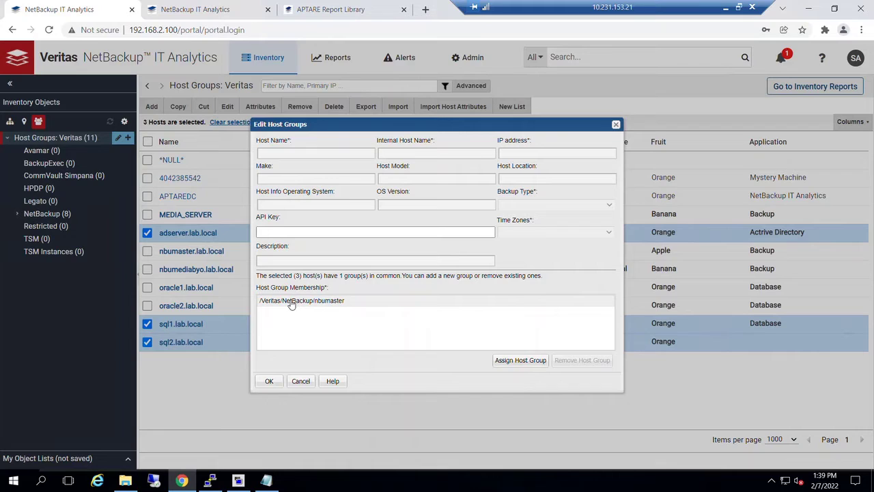
mouse_move(327, 305)
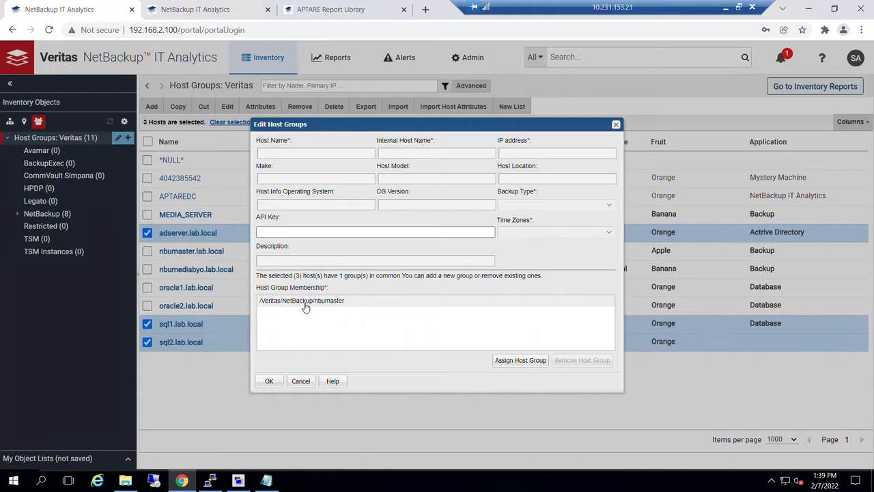
mouse_move(292, 305)
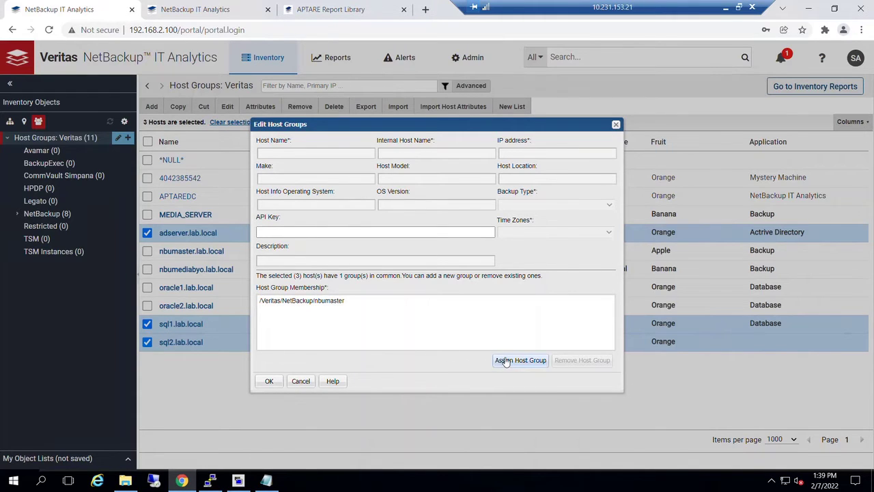
click(520, 360)
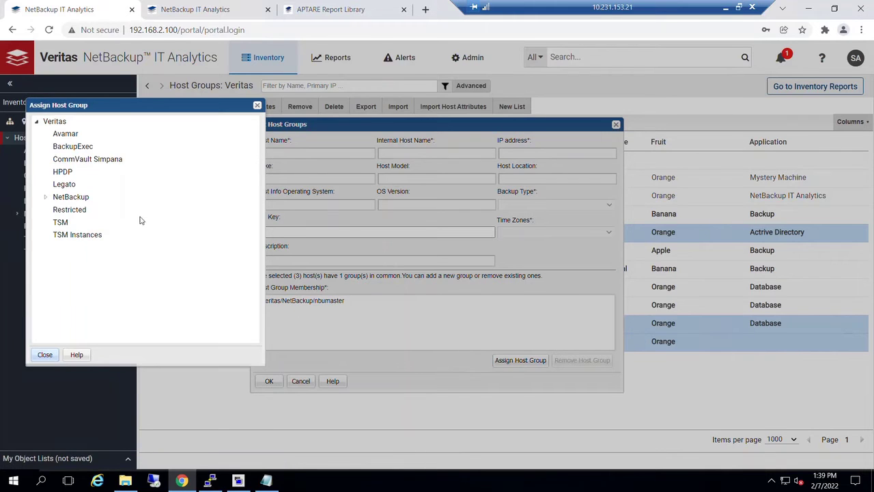
click(69, 210)
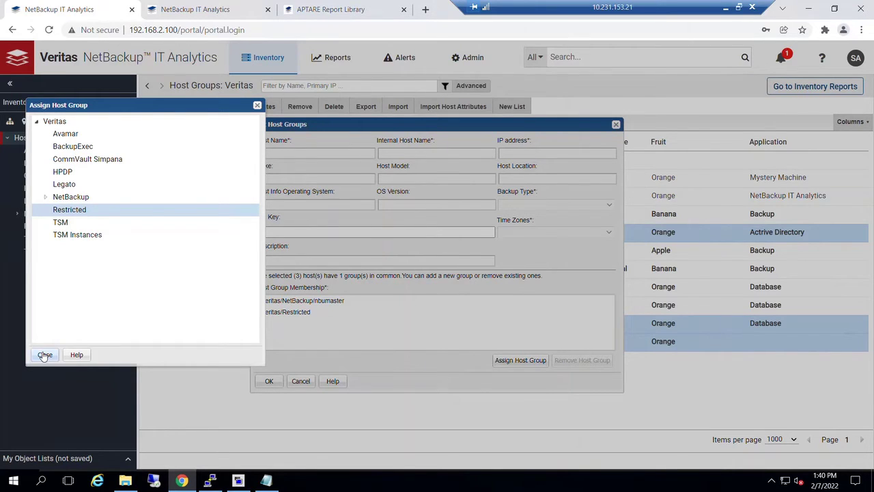
click(45, 354)
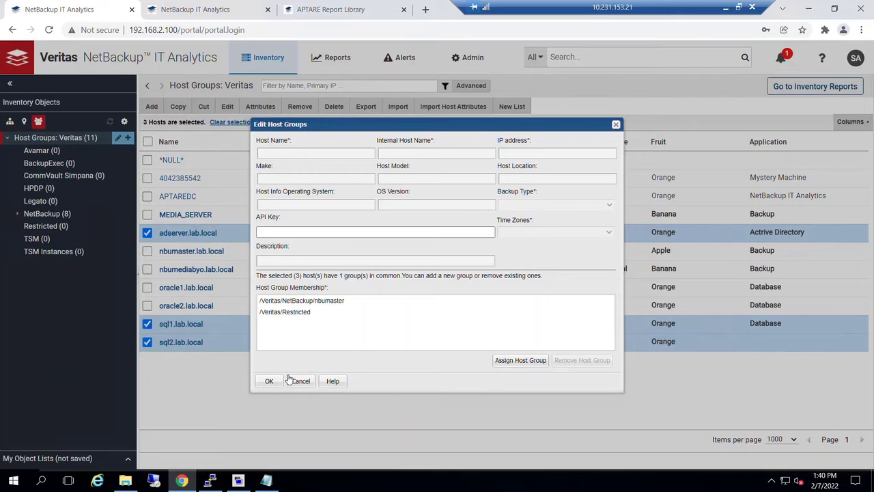
mouse_move(282, 360)
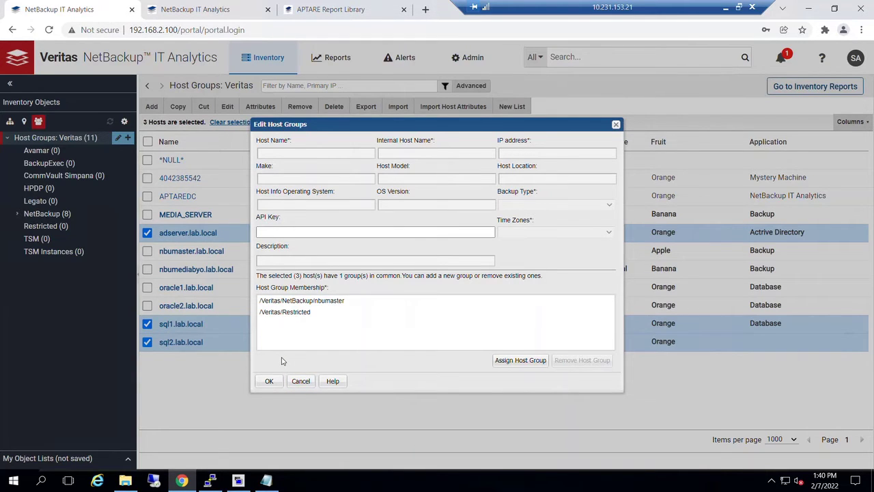
mouse_move(281, 354)
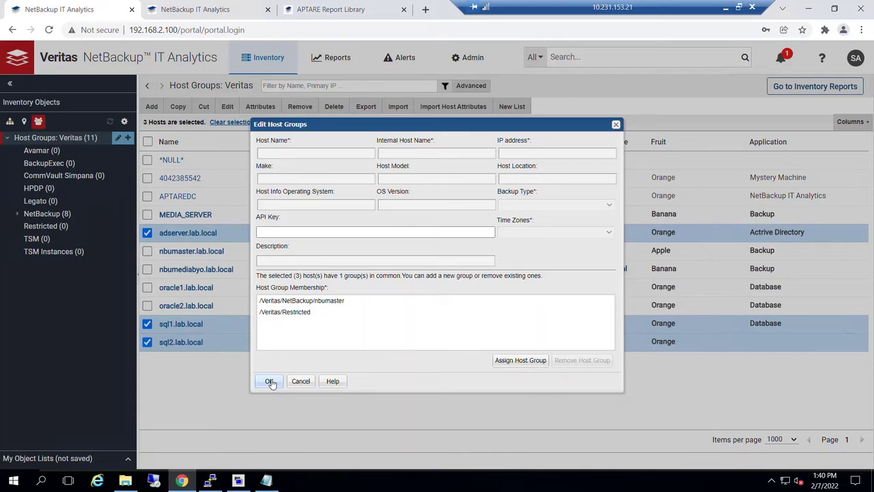
Save the memberships and view the three hosts in Restricted.
click(269, 381)
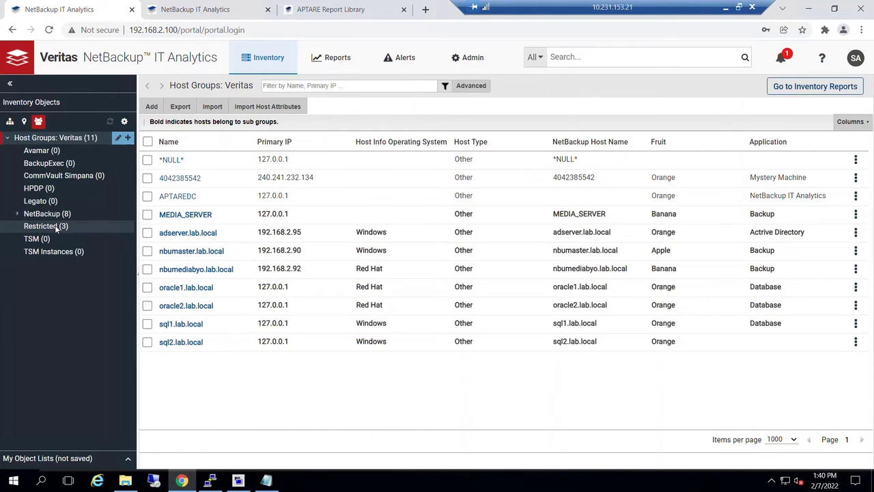
click(46, 226)
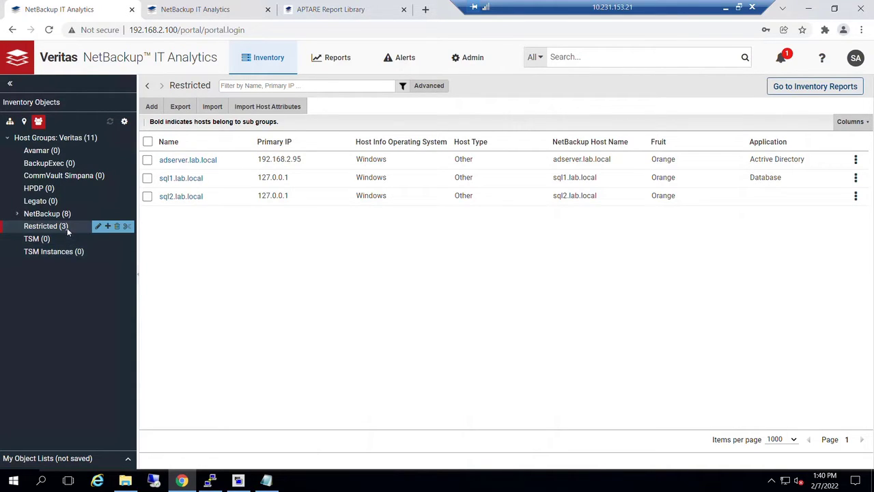
mouse_move(180, 177)
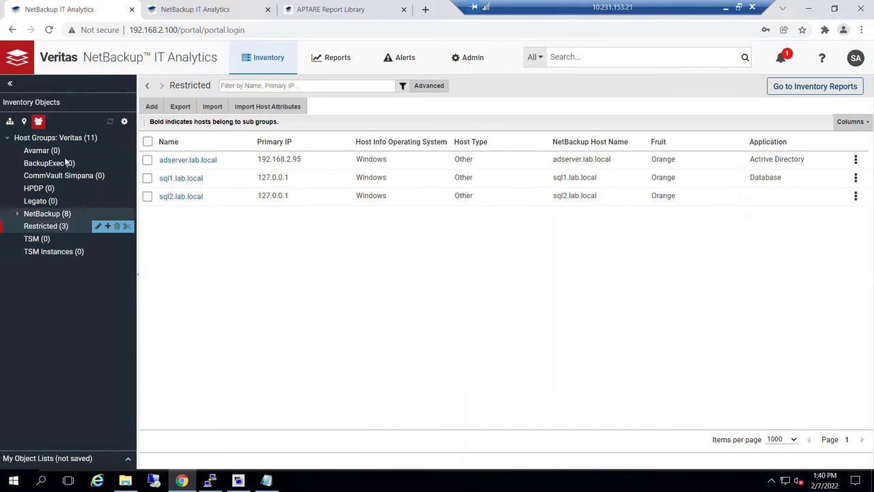
mouse_move(56, 137)
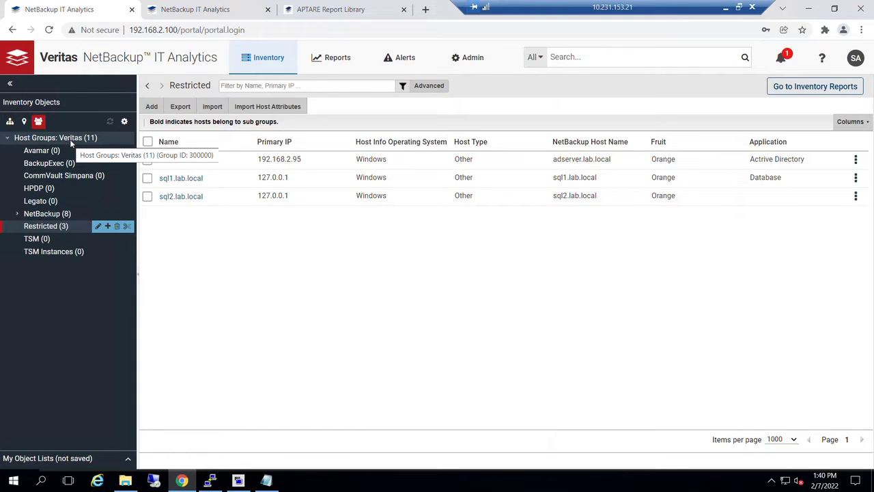
mouse_move(76, 232)
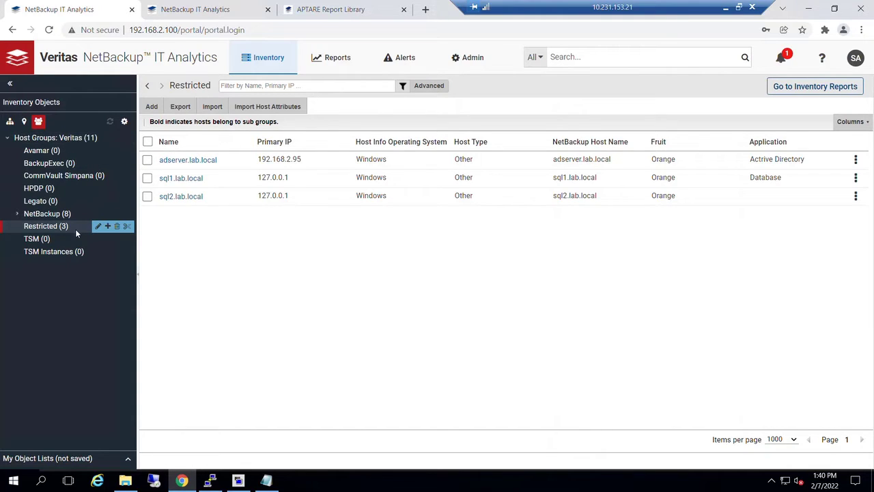
mouse_move(45, 226)
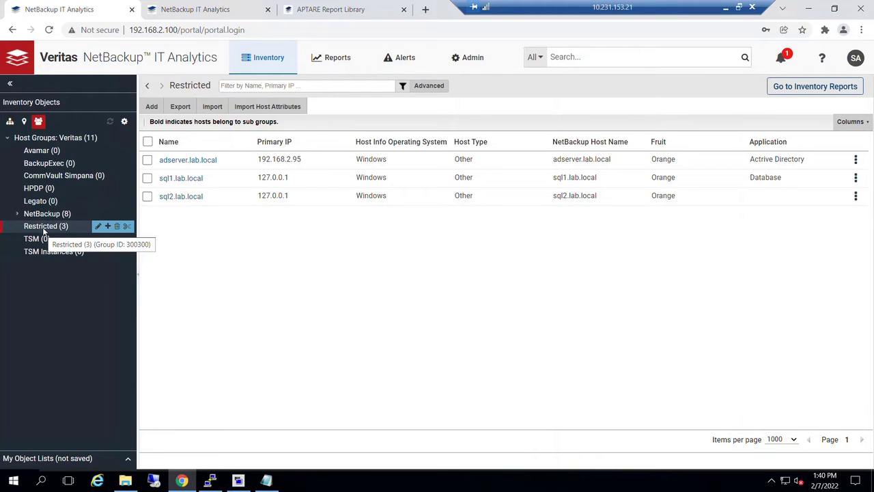
mouse_move(57, 163)
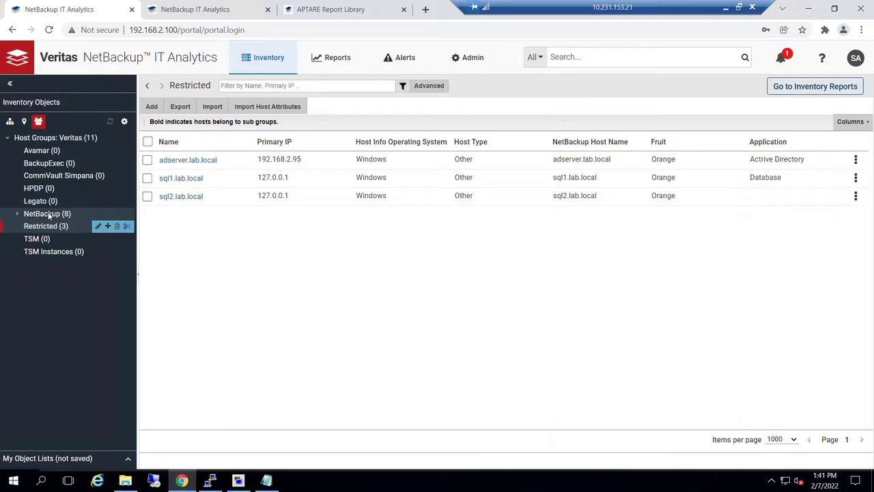
Expand NetBackup to reveal nbumaster (8 hosts), then reopen Restricted's host list.
click(43, 213)
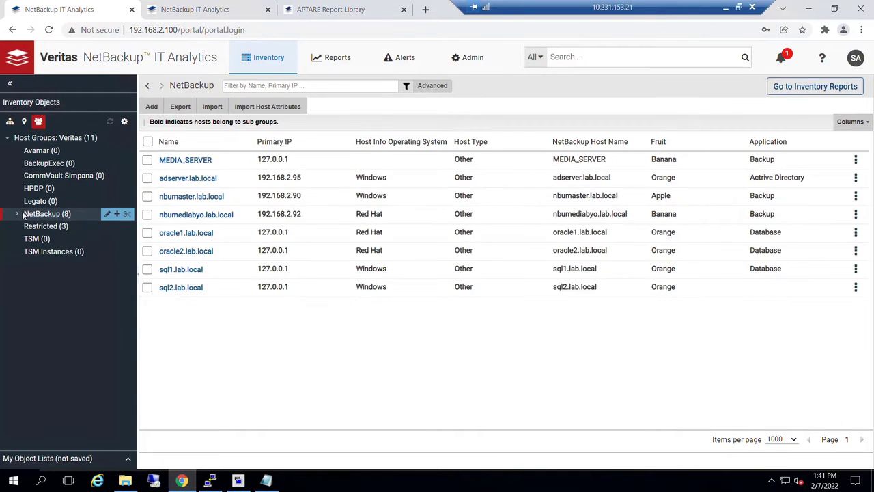
click(17, 214)
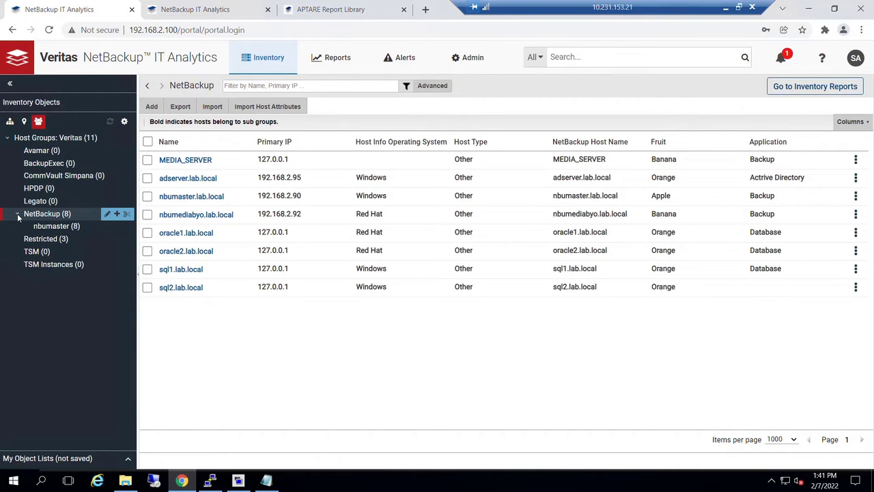
mouse_move(56, 226)
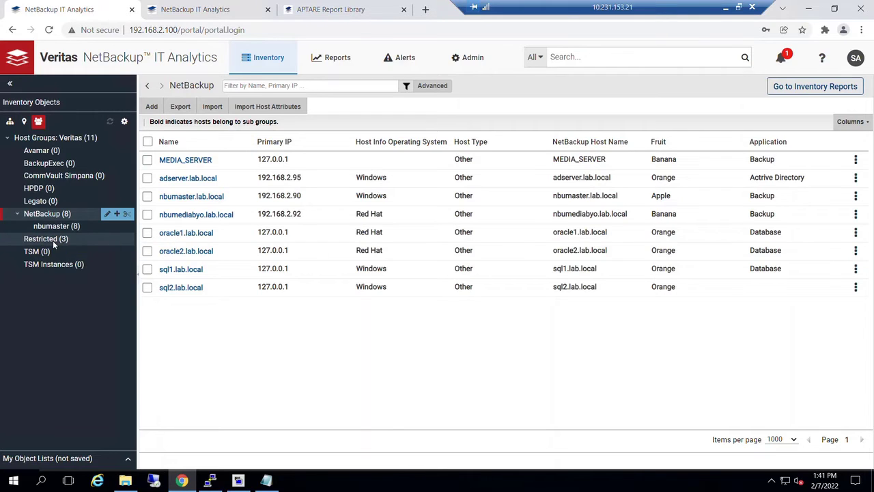
click(46, 239)
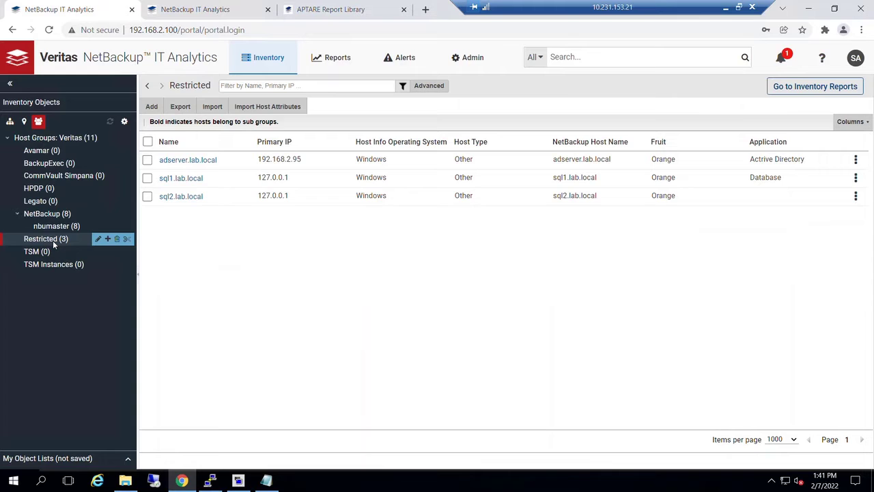
mouse_move(229, 173)
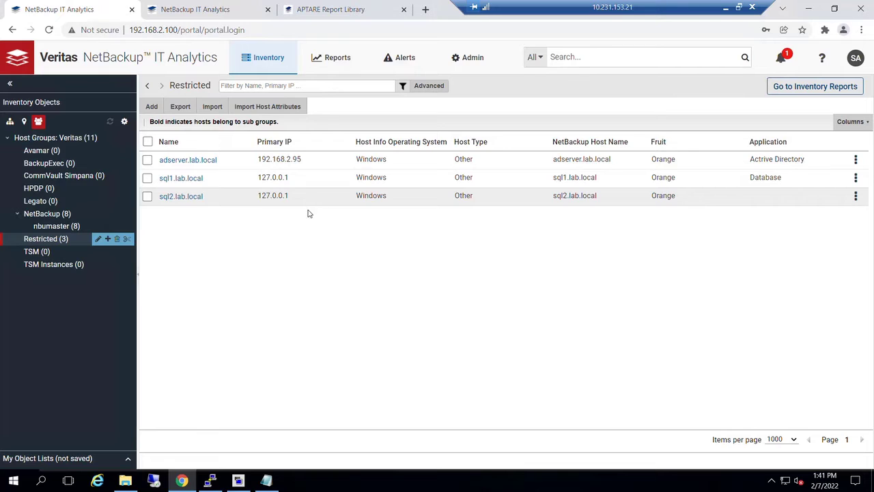
mouse_move(232, 226)
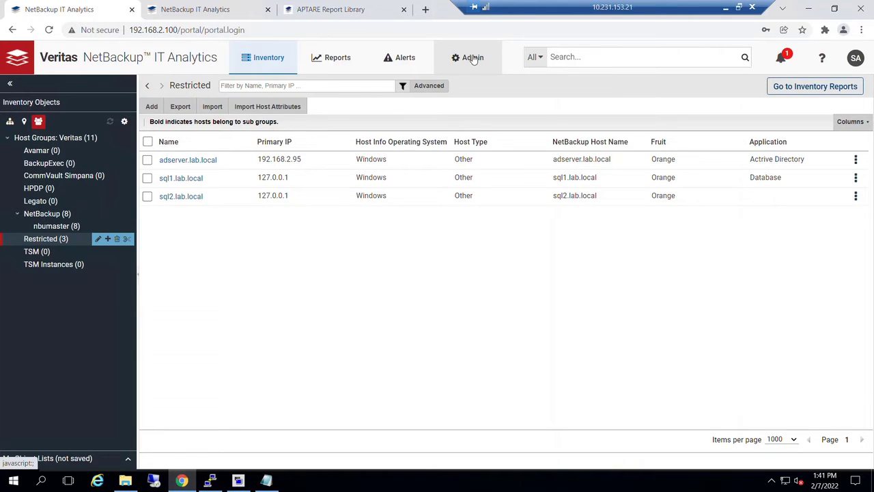
Go to Admin and open Users and Privileges, showing the System Administrator.
click(468, 57)
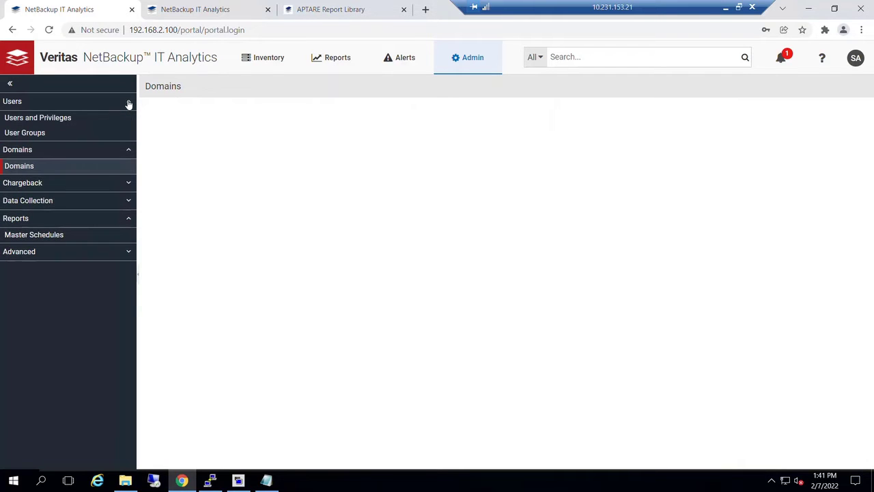
mouse_move(37, 117)
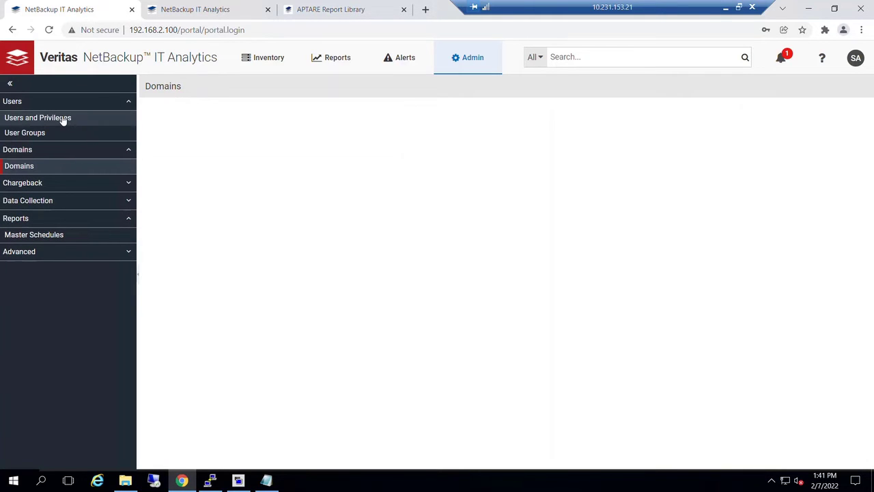
mouse_move(62, 129)
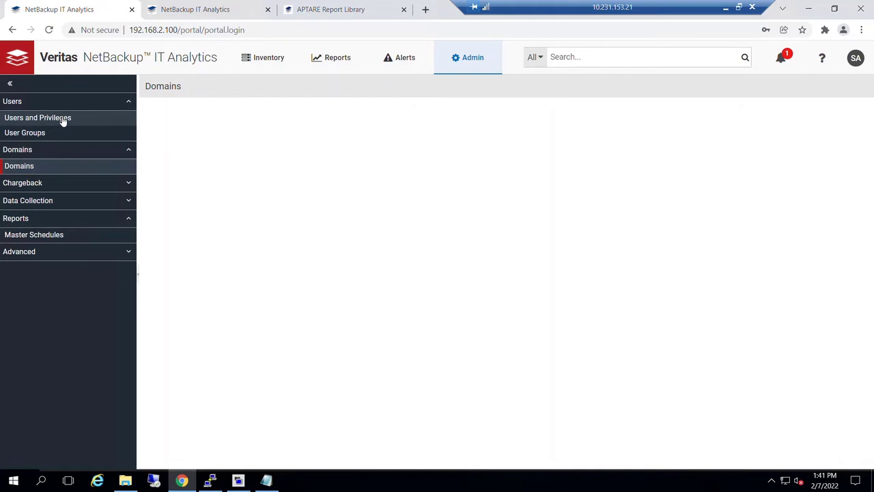
click(38, 117)
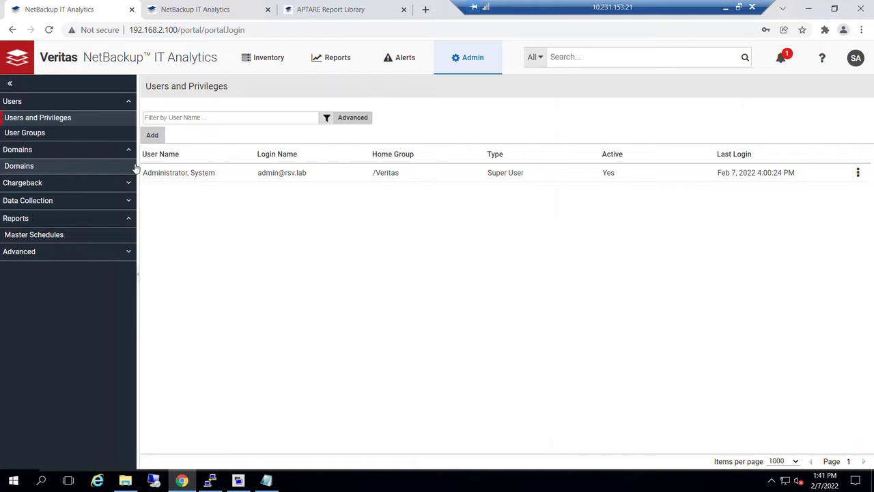
mouse_move(266, 194)
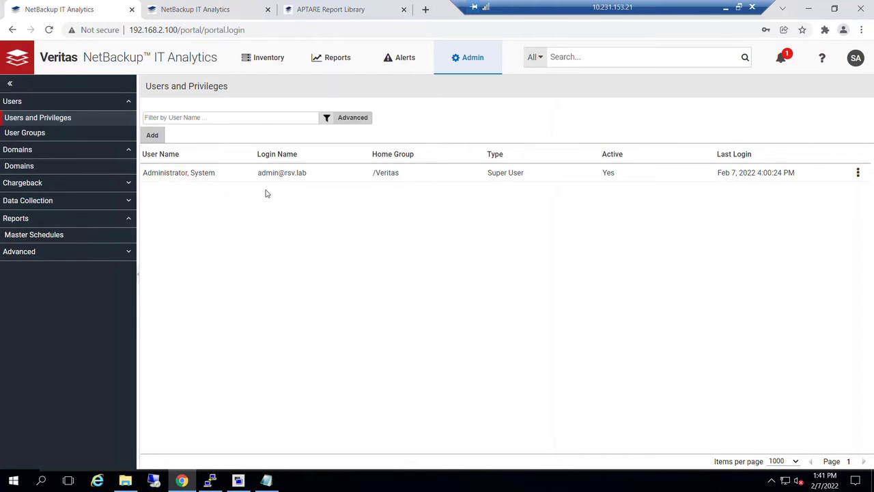
mouse_move(515, 161)
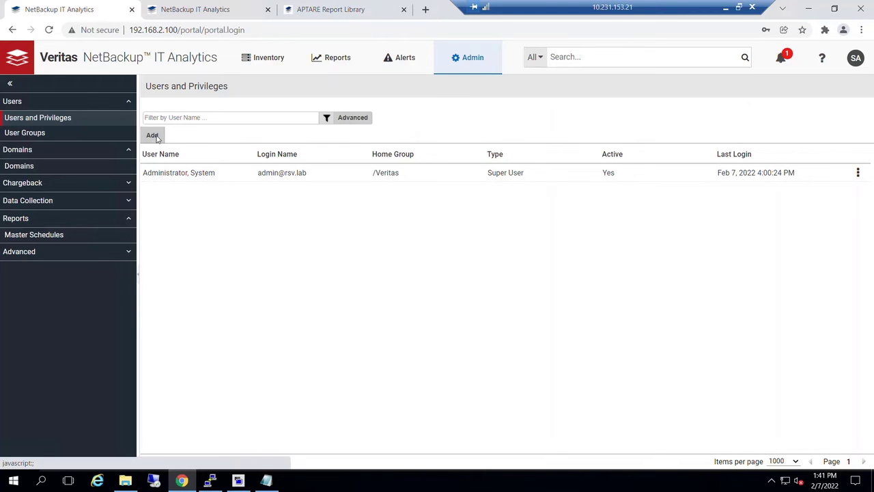
click(152, 135)
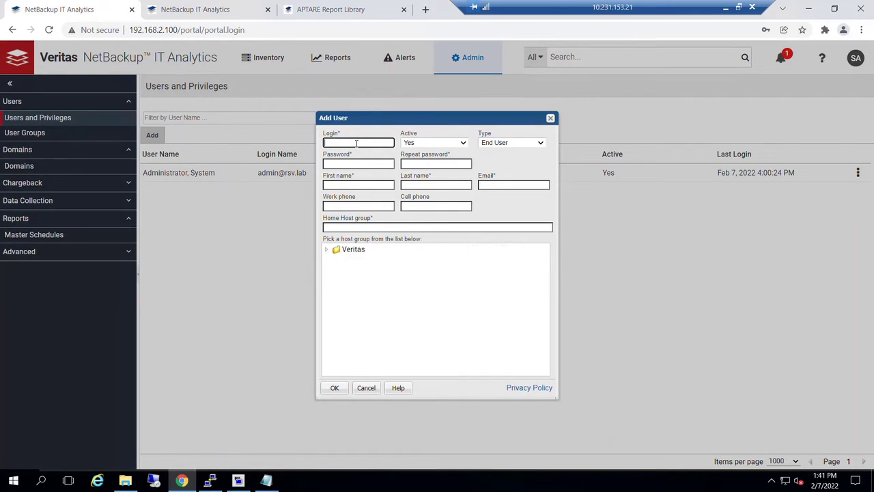
click(358, 142)
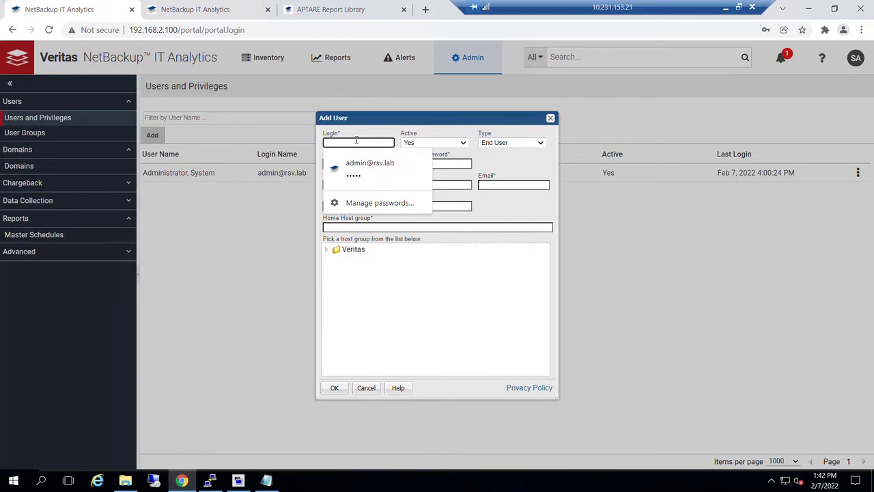
text(Restricted)
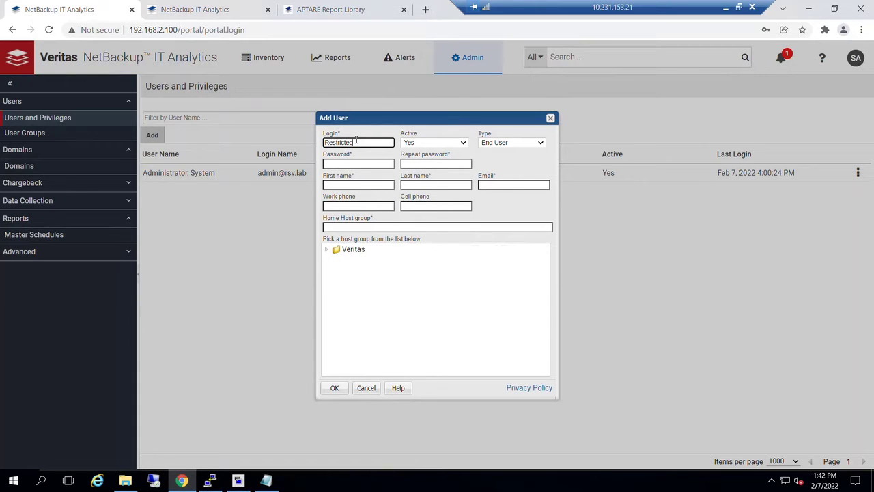
mouse_move(502, 147)
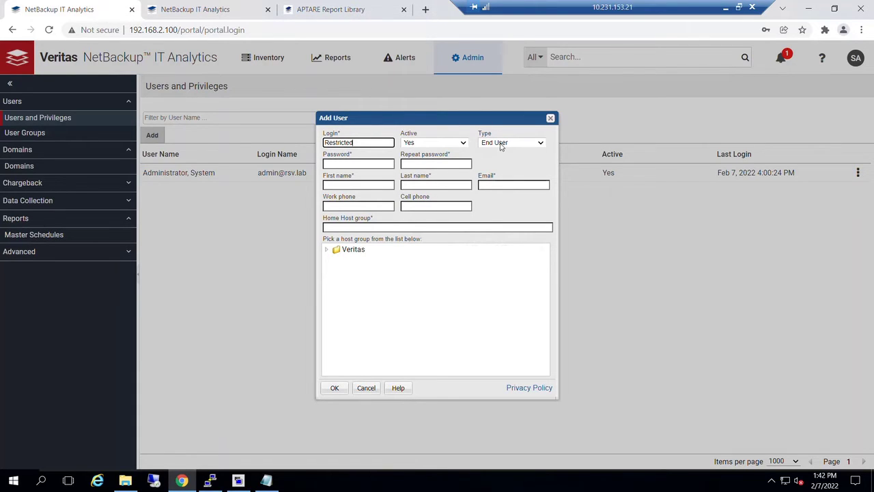
click(357, 163)
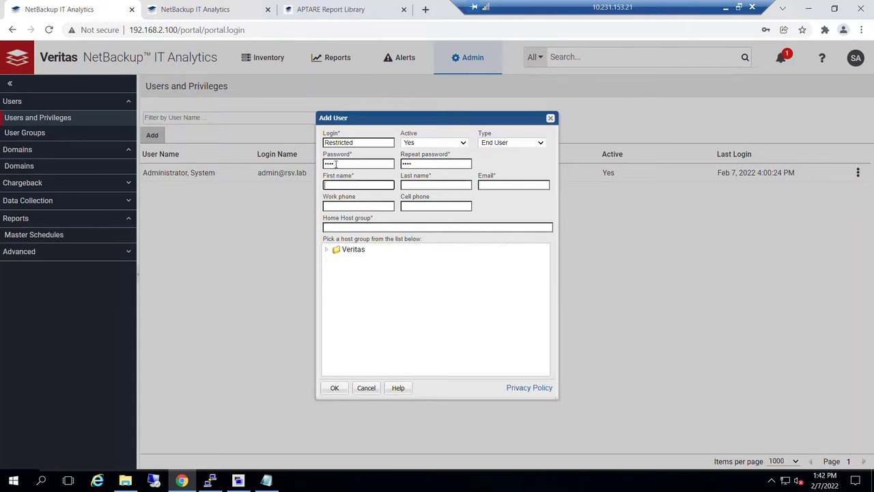
text(Restricted)
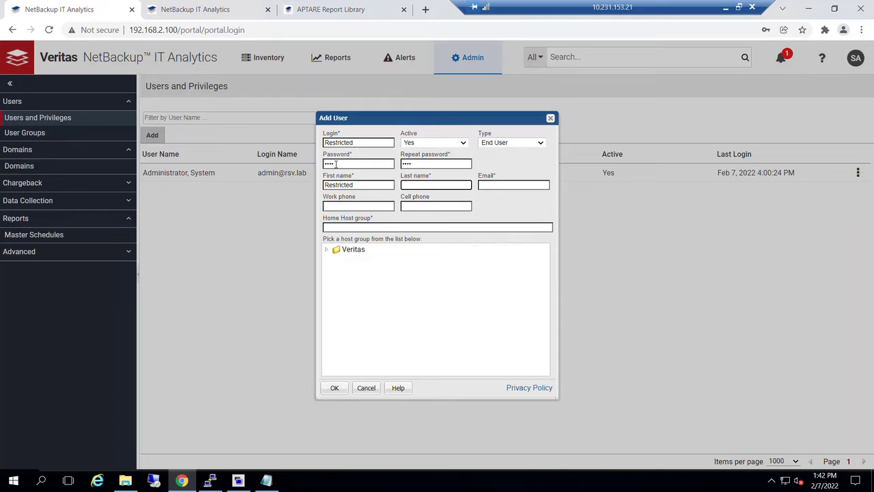
text(Restricted)
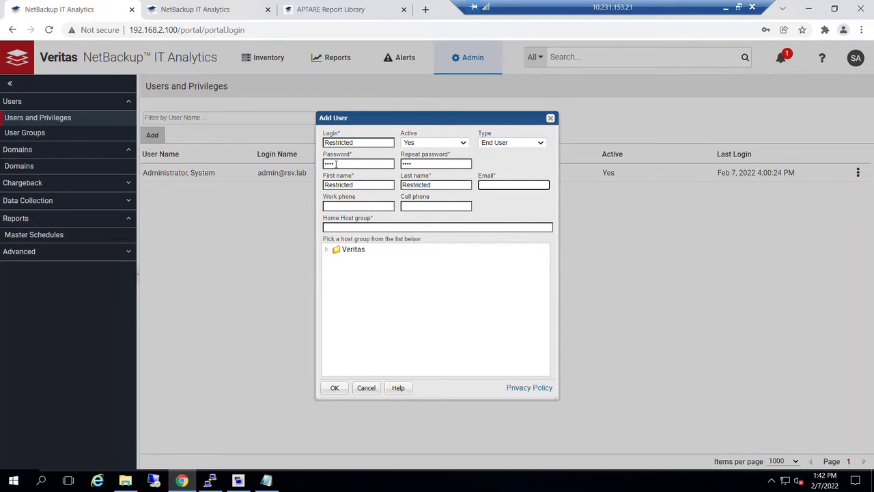
text(Re)
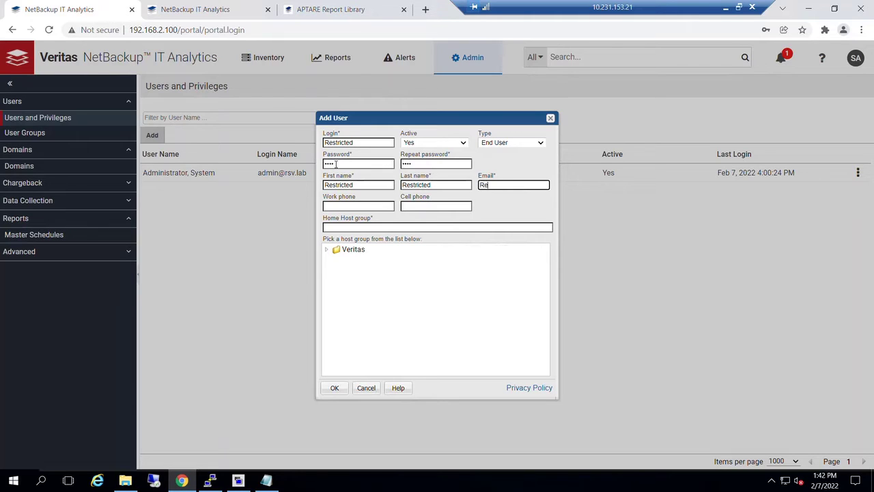
text(stricted)
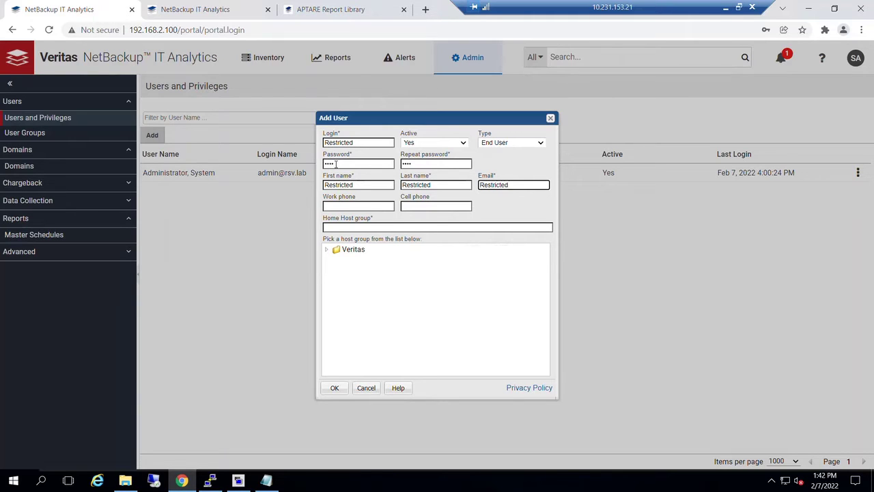
text(@xy)
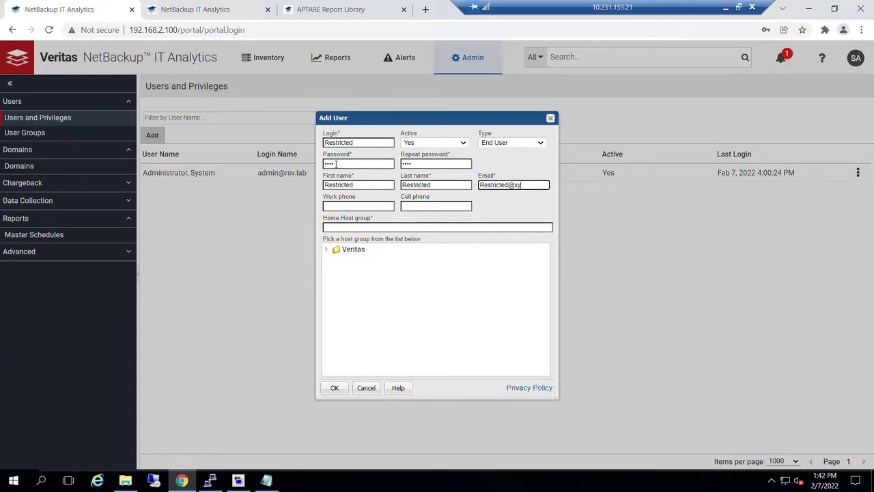
text(z.d)
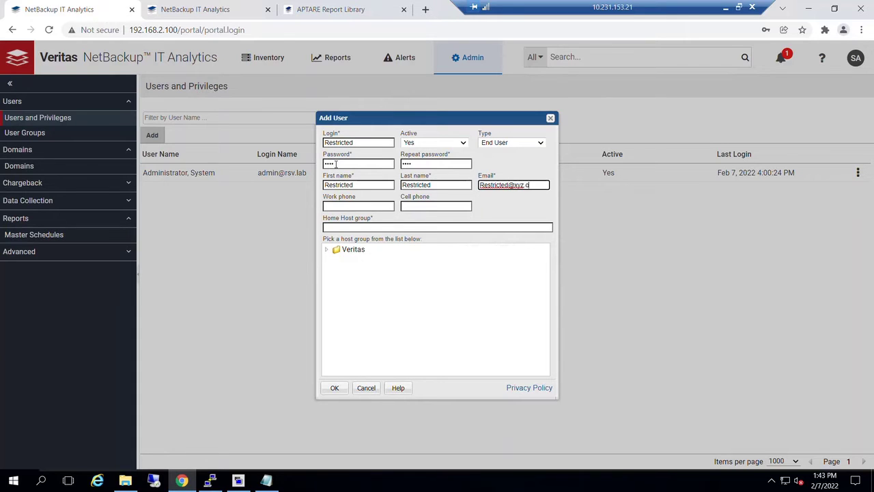
text(om)
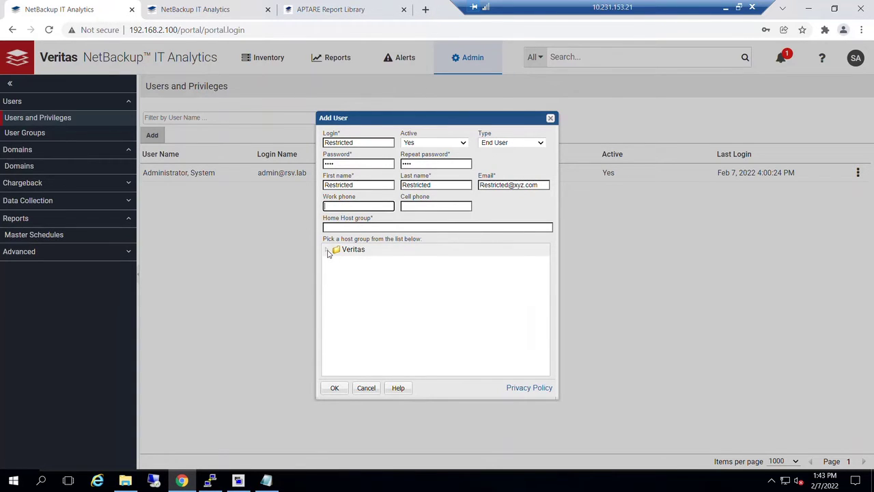
Set Veritas > Restricted as the new End User's home host group and create the account.
click(328, 250)
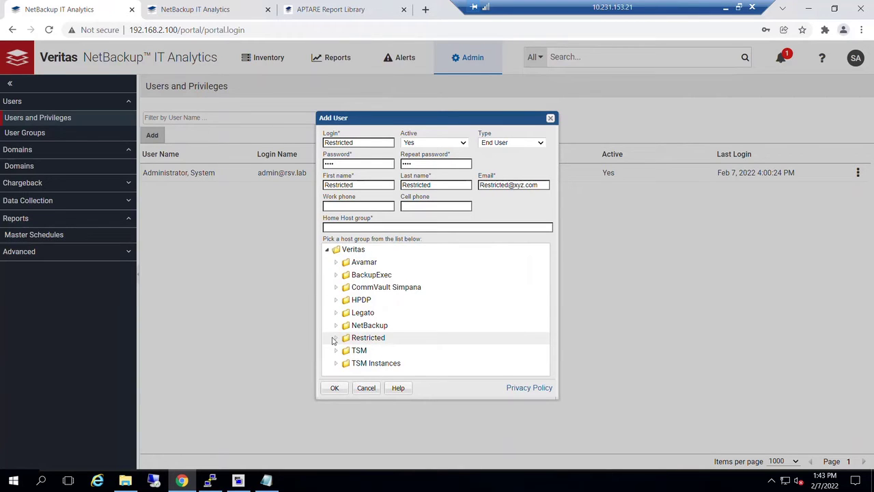
click(368, 337)
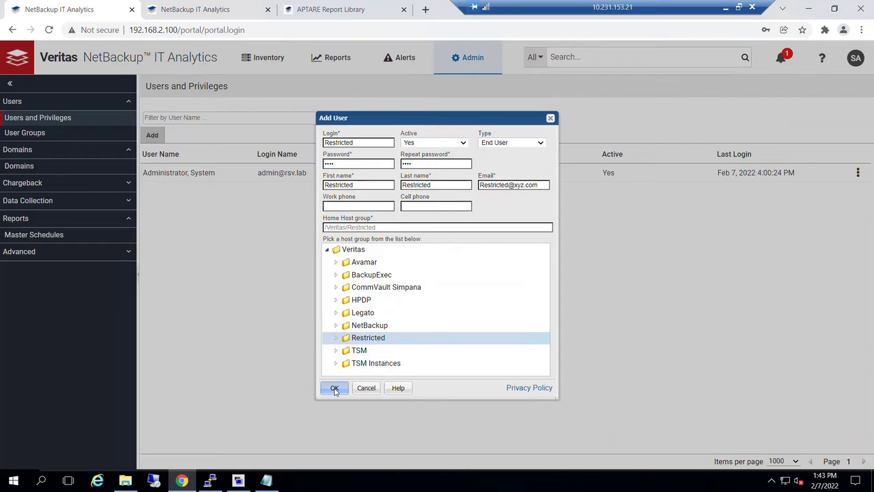
click(334, 388)
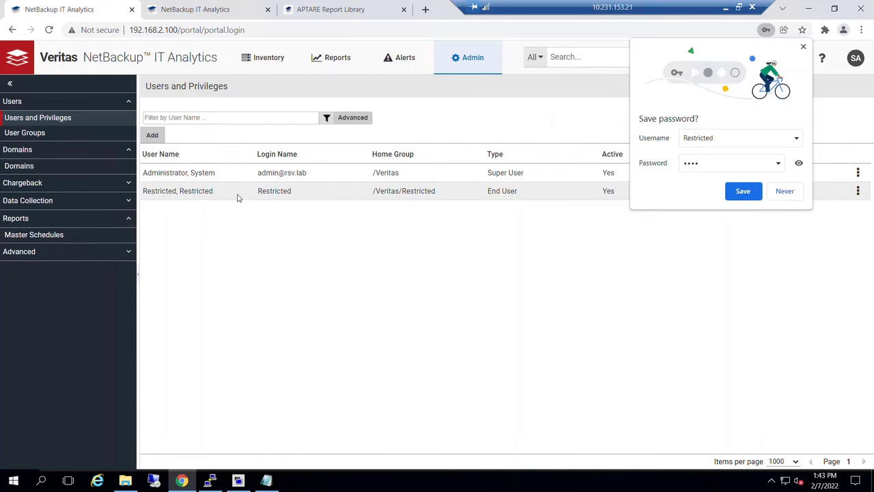
mouse_move(410, 188)
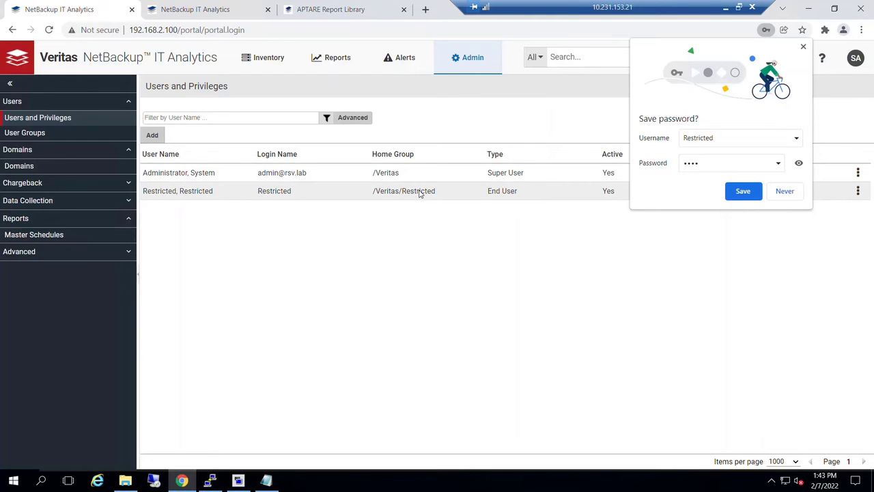
mouse_move(420, 192)
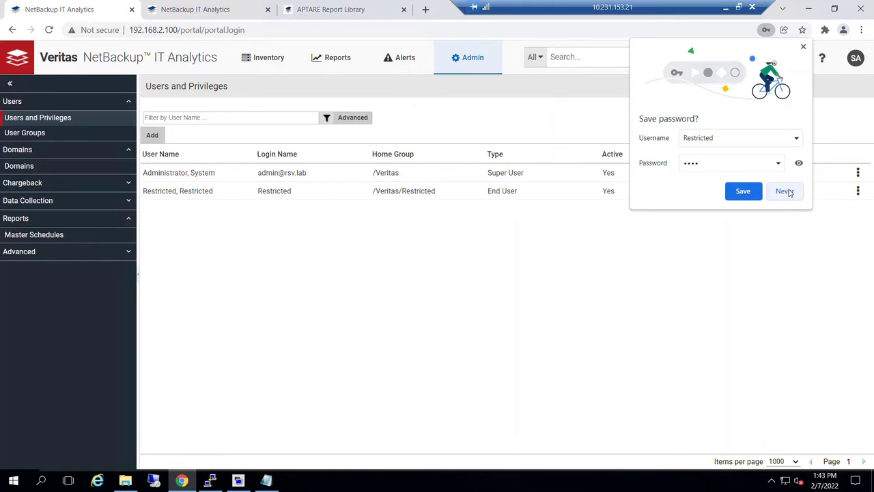
Decline Chrome's save-password offer and select the Restricted, Restricted user row.
click(784, 190)
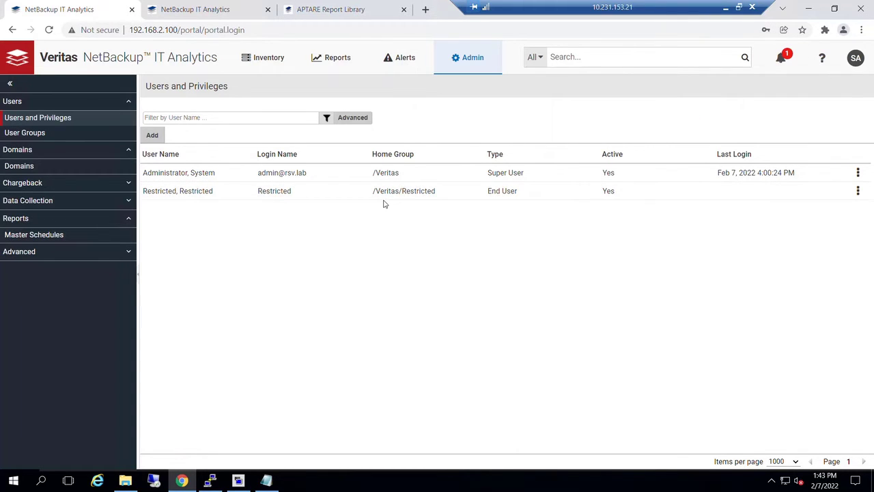
mouse_move(238, 190)
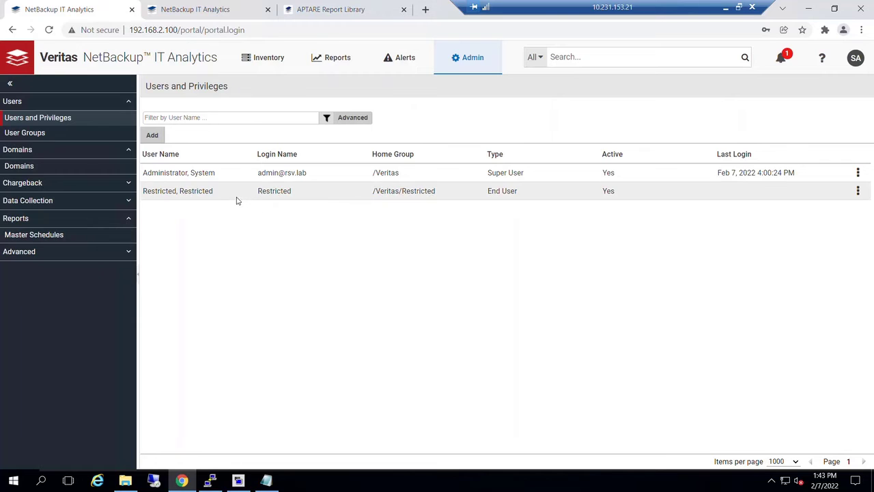
click(177, 191)
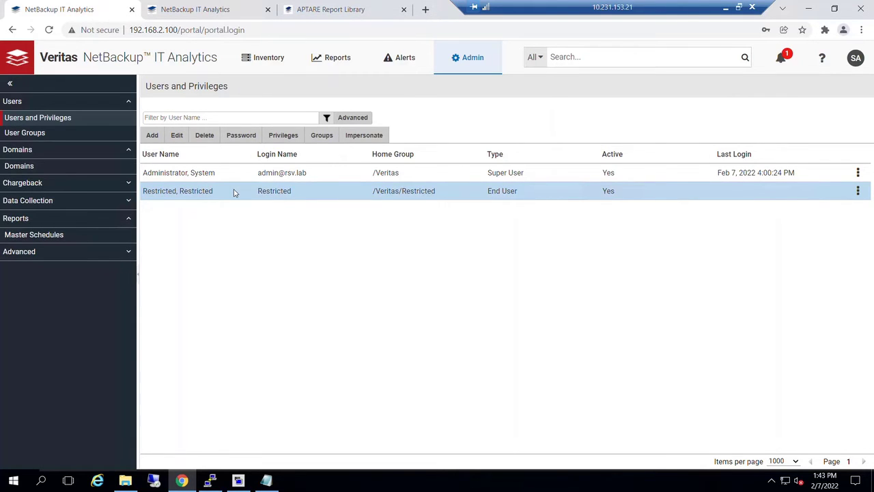
mouse_move(239, 196)
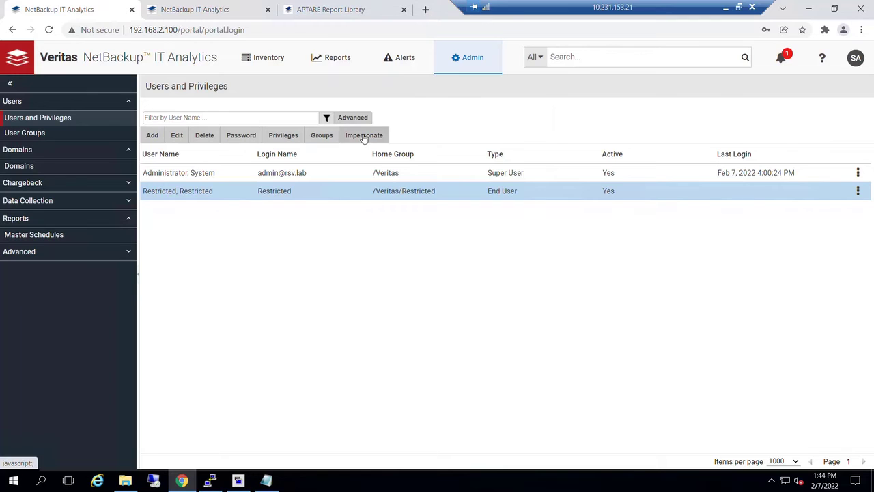
Impersonate the Restricted user, confirming the prompt and leaving the page.
click(364, 135)
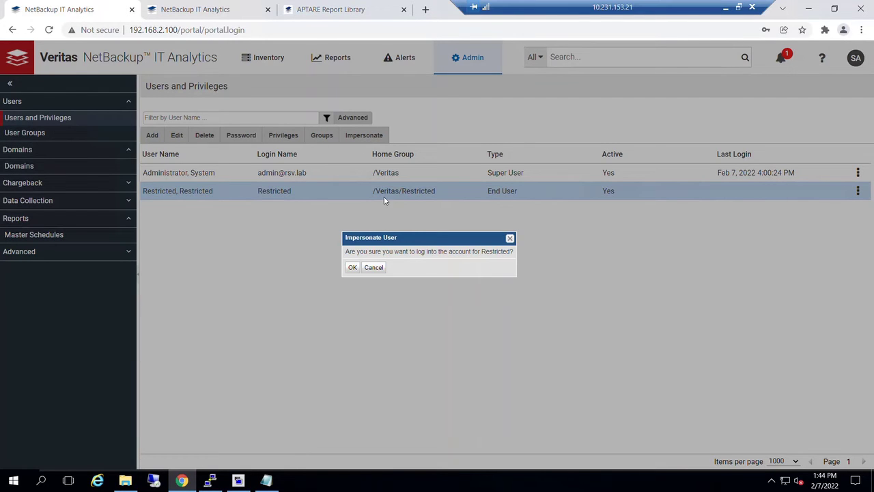
mouse_move(364, 262)
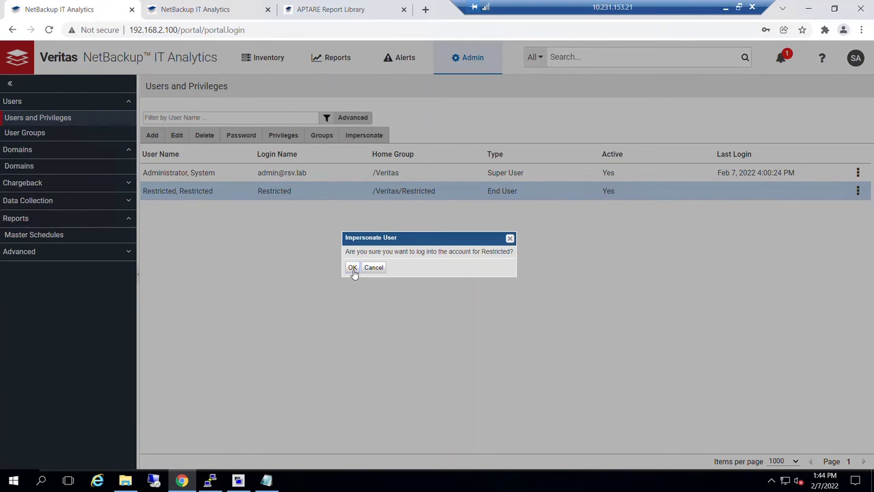
click(352, 267)
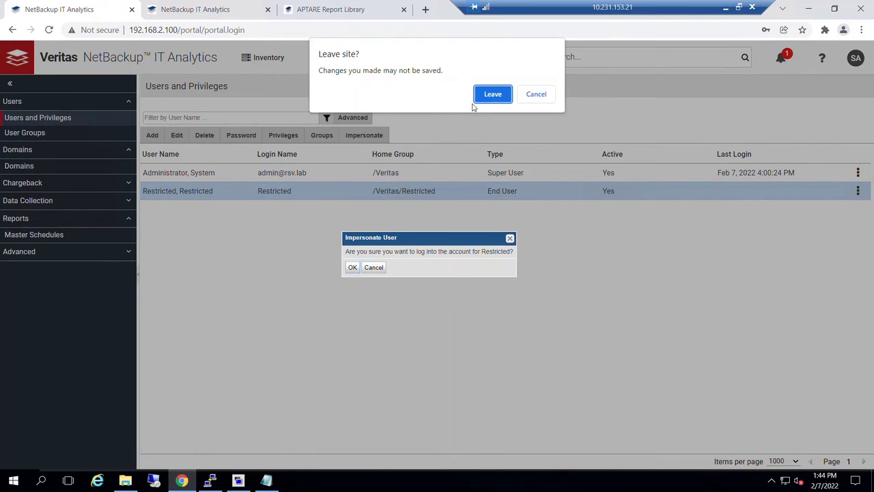
click(492, 94)
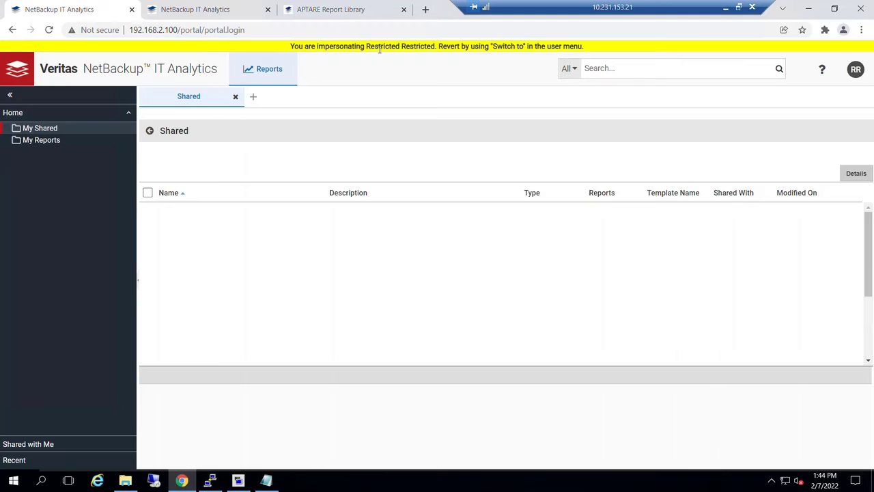
mouse_move(382, 88)
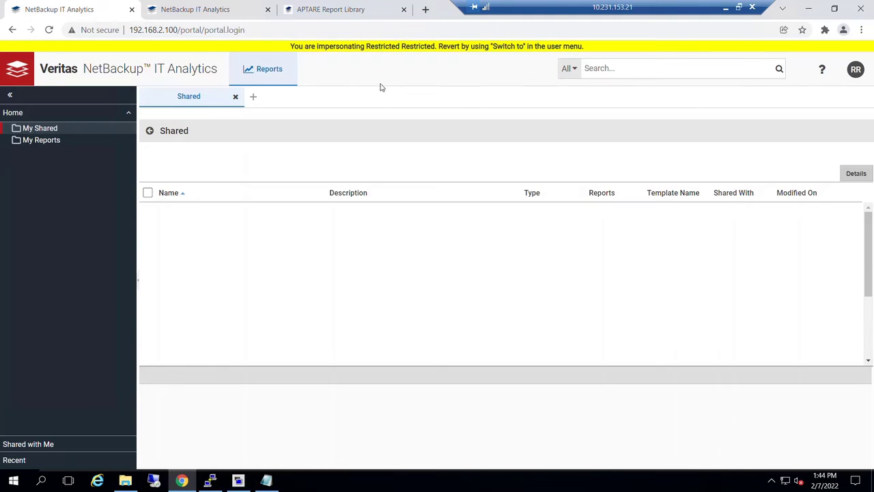
mouse_move(75, 104)
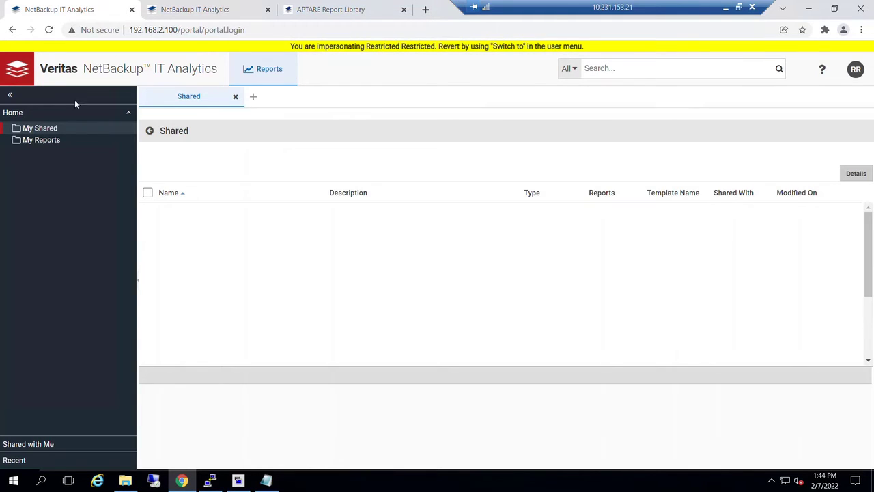
mouse_move(93, 153)
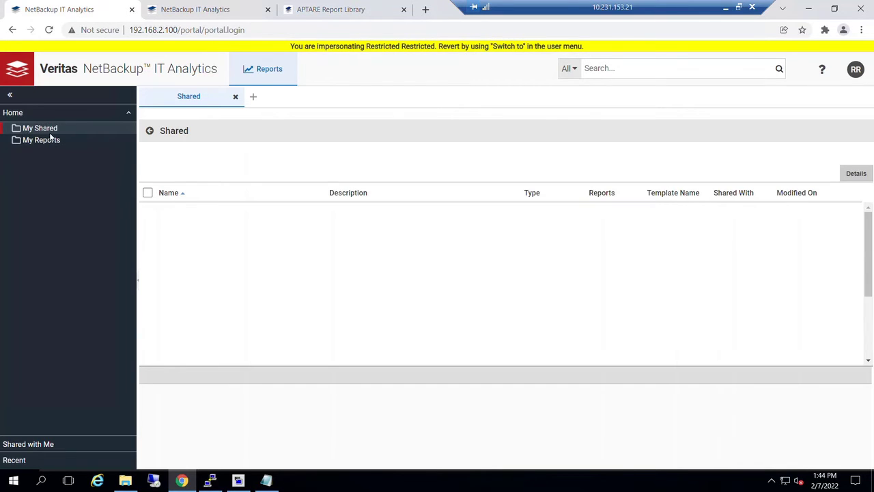
mouse_move(358, 70)
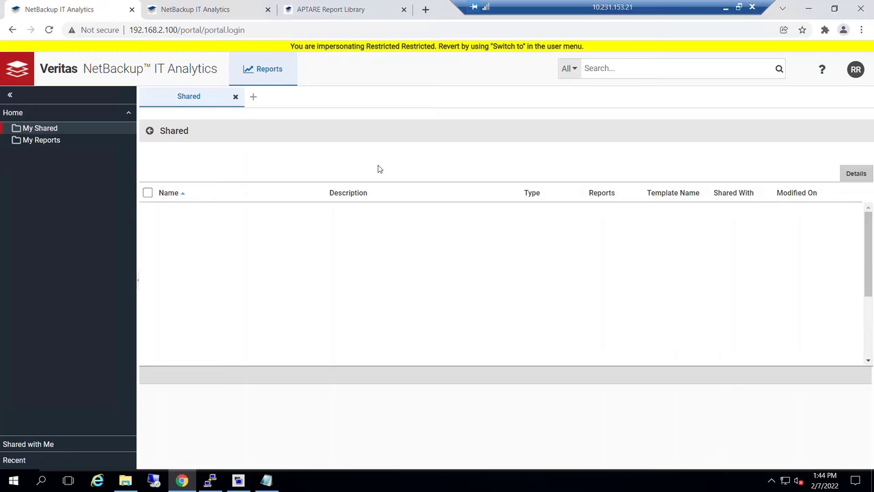
mouse_move(375, 160)
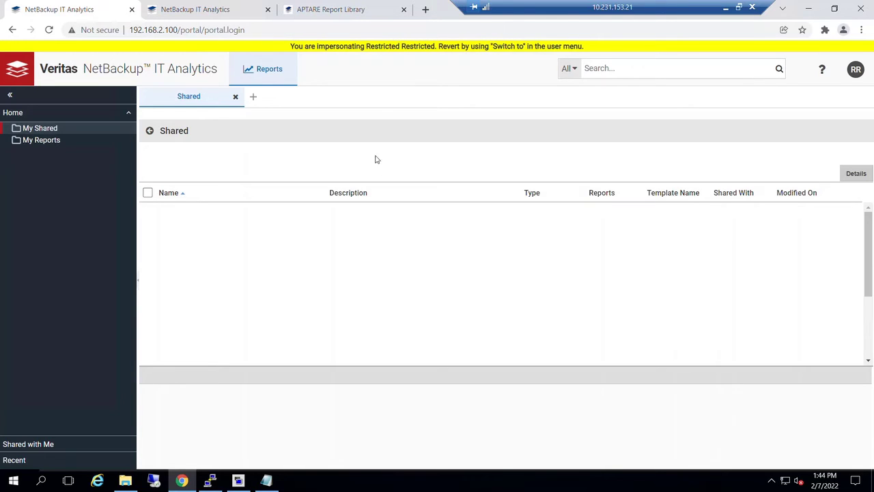
mouse_move(400, 58)
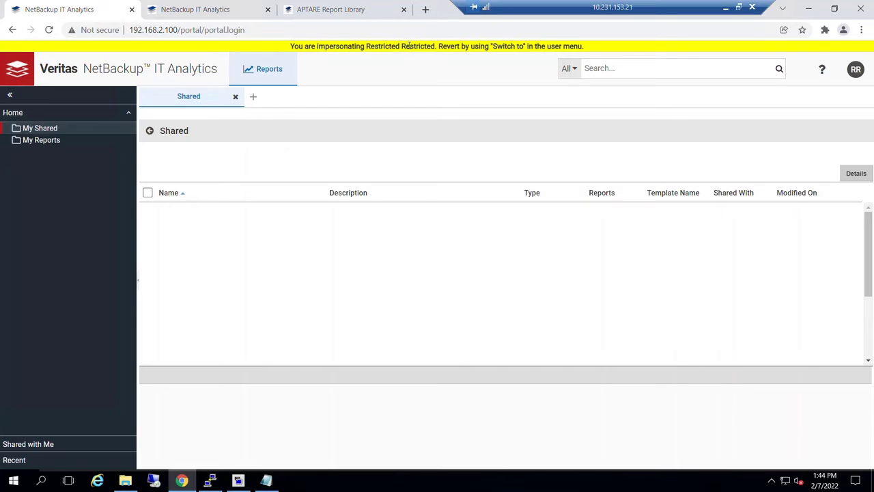
mouse_move(855, 68)
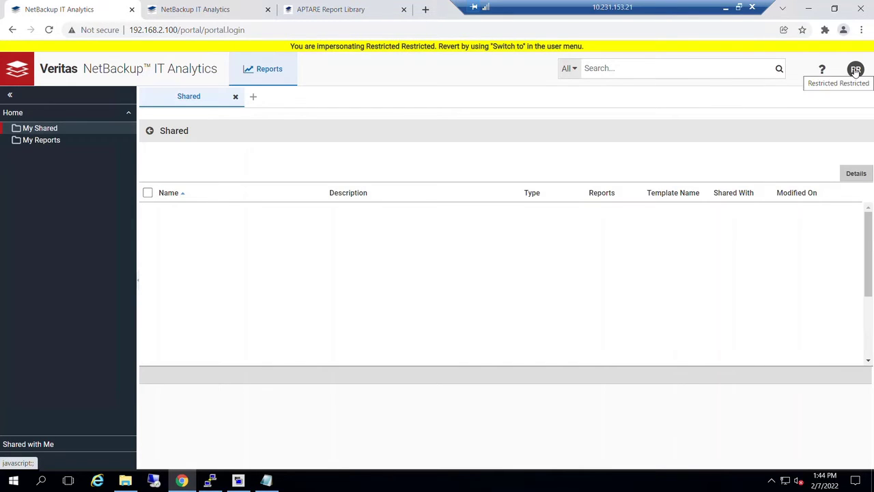
Switch from the impersonated Restricted user back to System Administrator.
click(856, 68)
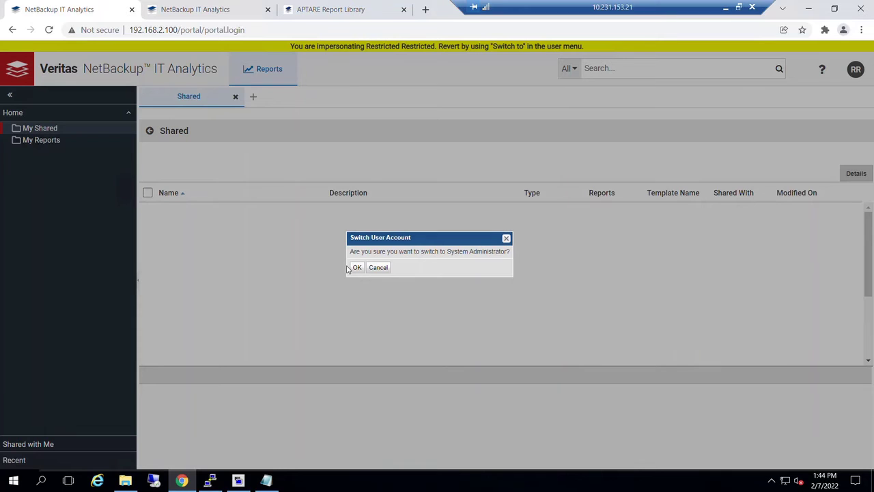
click(356, 267)
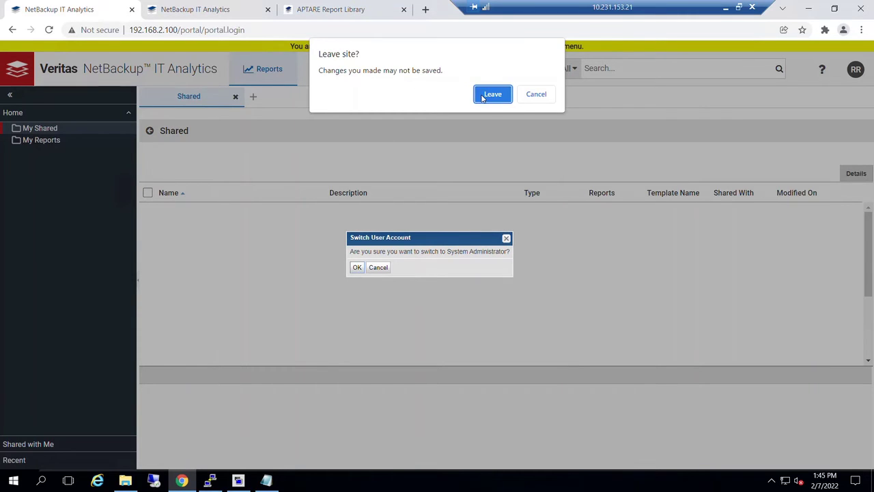
click(492, 93)
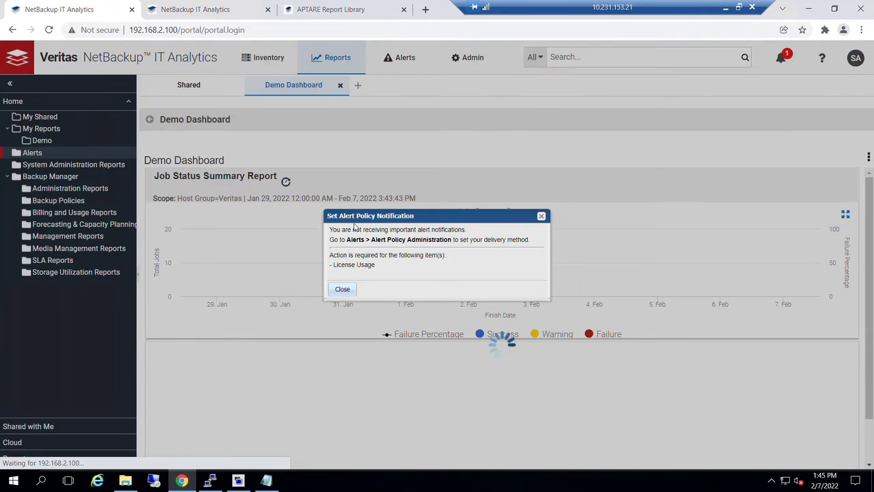
Dismiss the alert notice and open Assign User Privileges for the Restricted user from Admin.
click(342, 288)
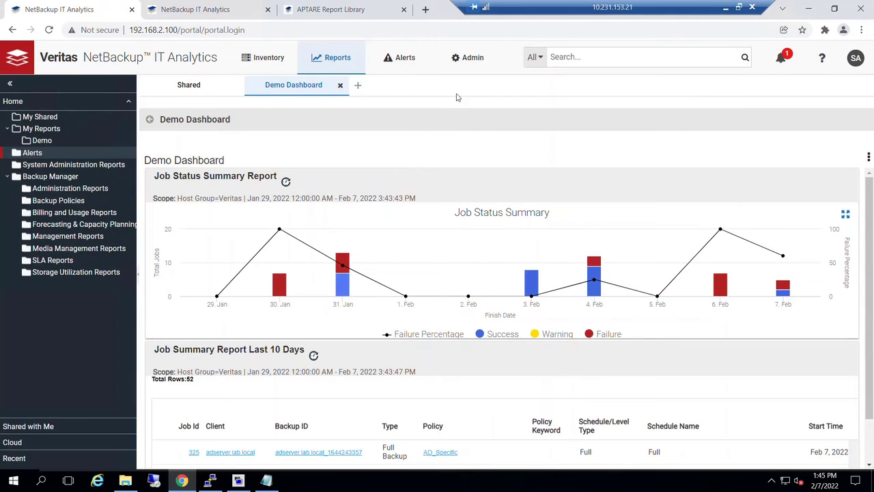
click(473, 57)
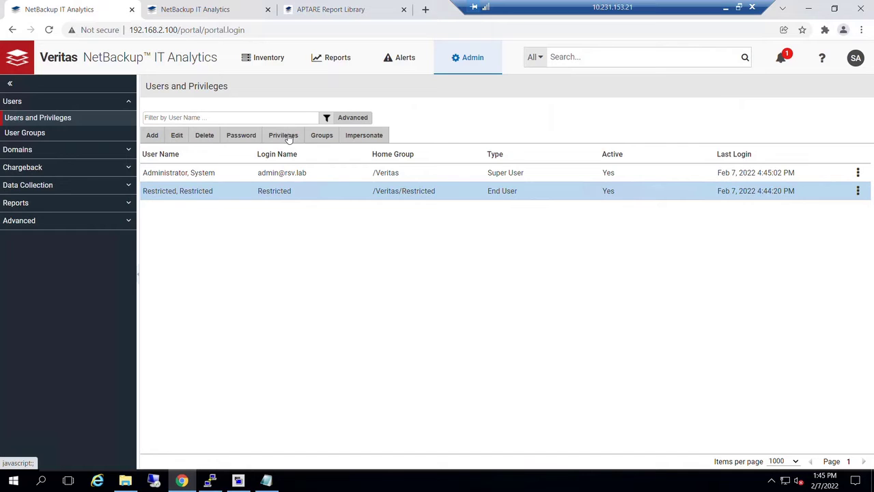
click(284, 134)
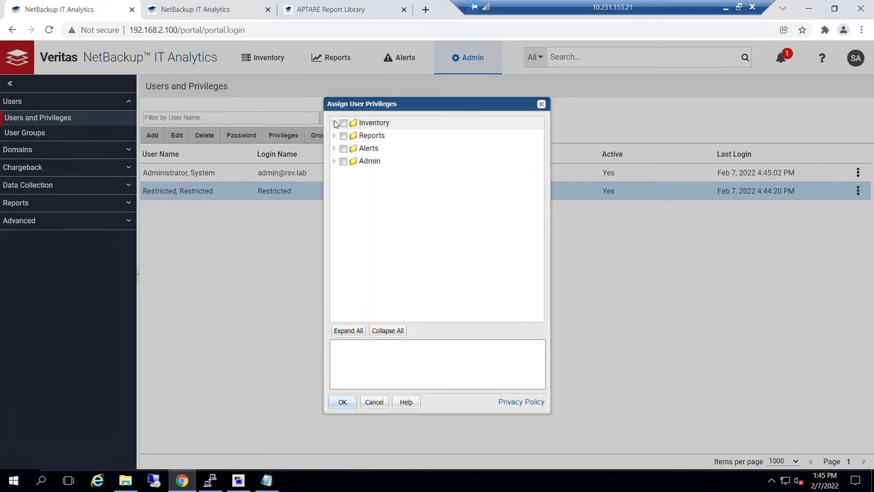
Grant Inventory access to Backup Servers and Hosts, leaving Arrays unchecked.
click(334, 123)
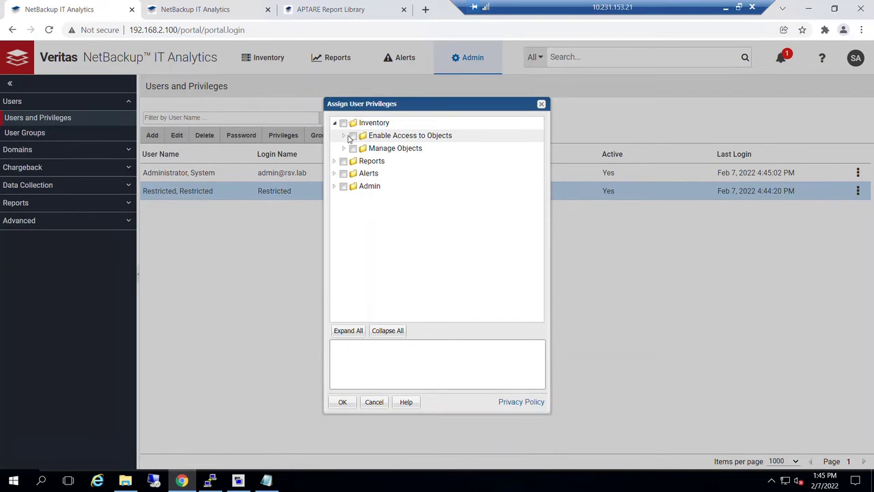
click(344, 135)
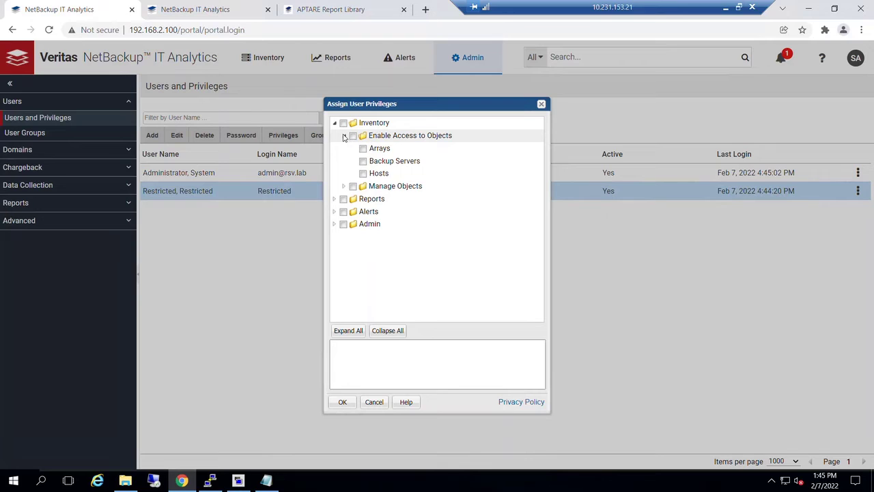
click(344, 135)
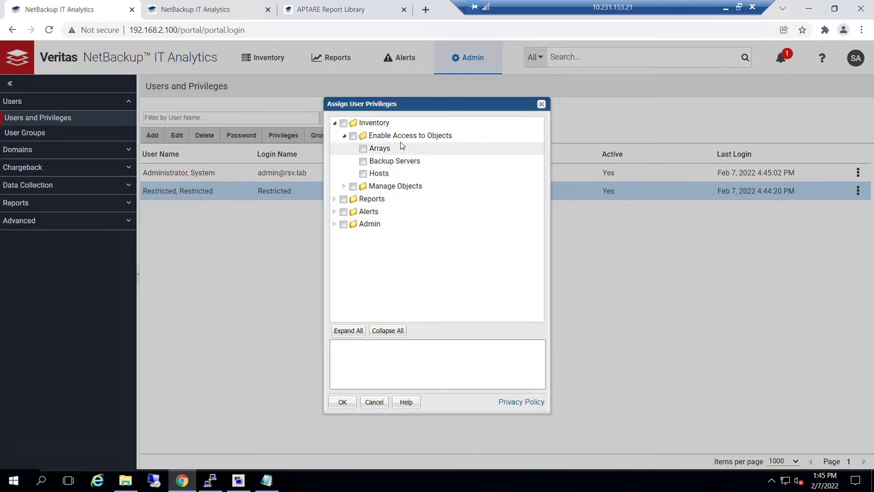
mouse_move(403, 173)
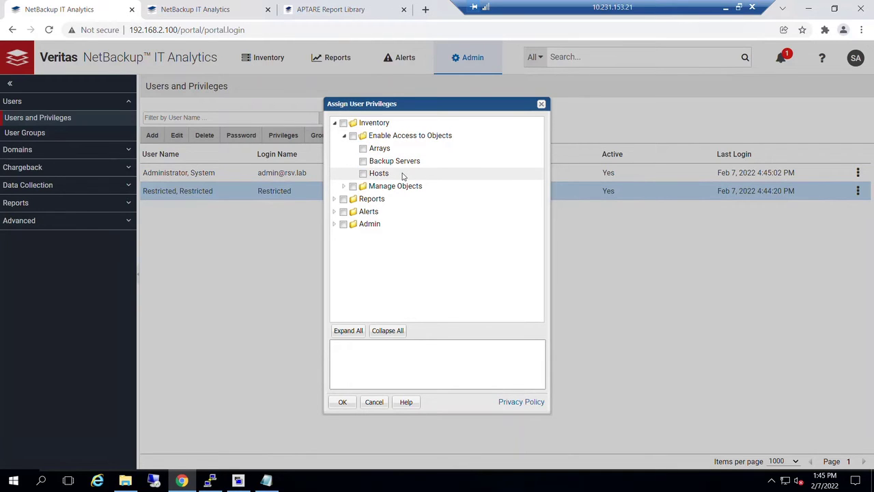
mouse_move(380, 148)
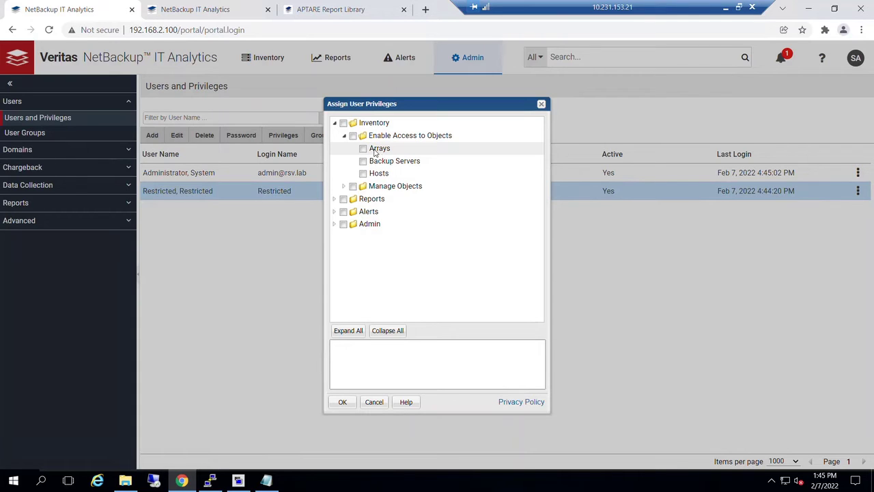
right_click(430, 132)
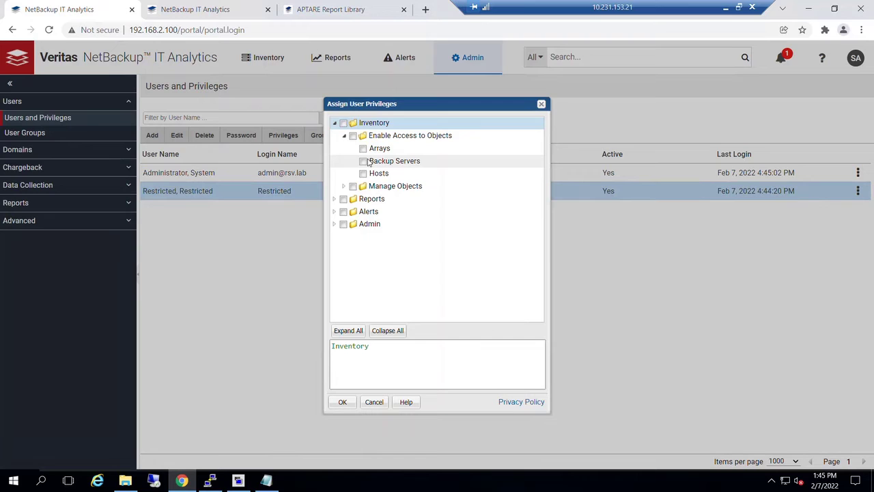
click(394, 161)
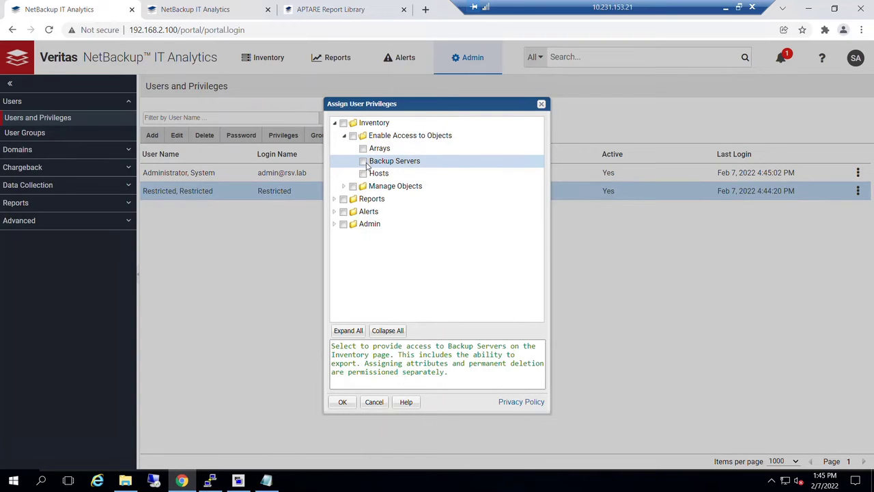
click(363, 161)
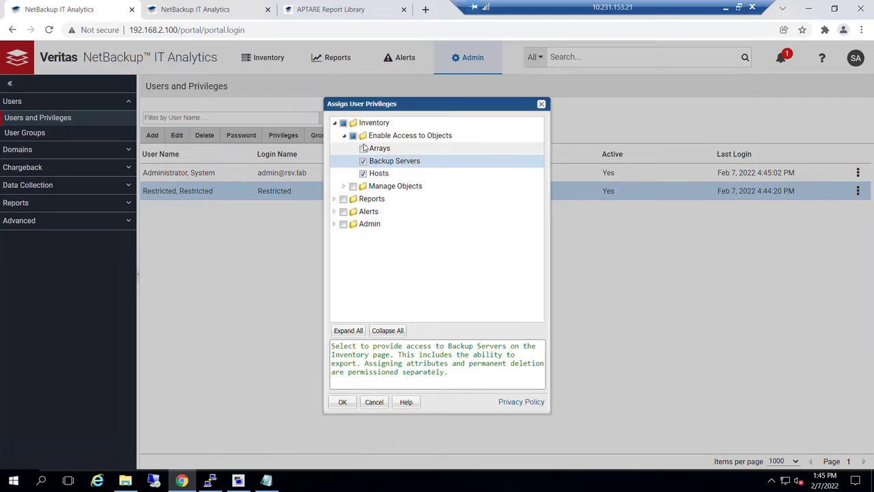
click(362, 148)
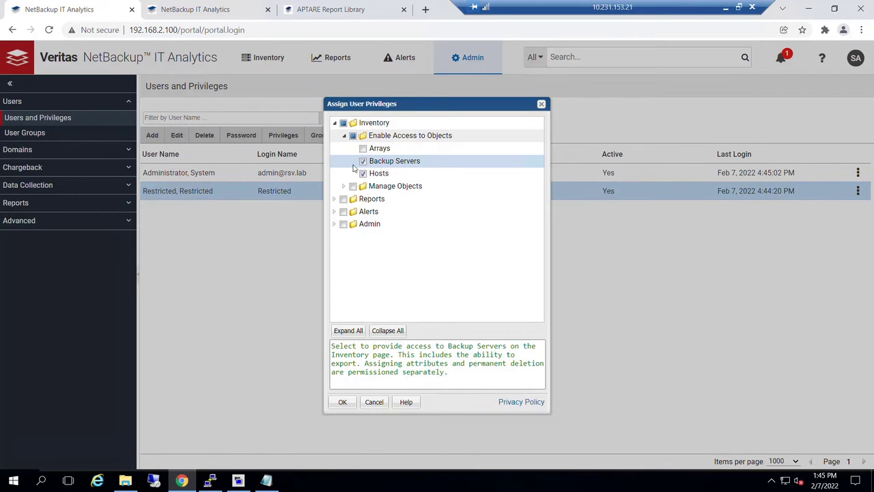
click(344, 186)
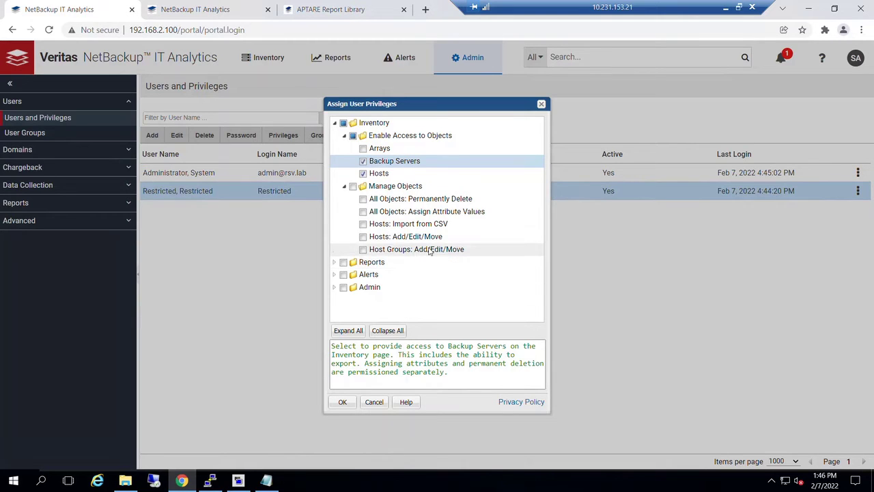
mouse_move(428, 223)
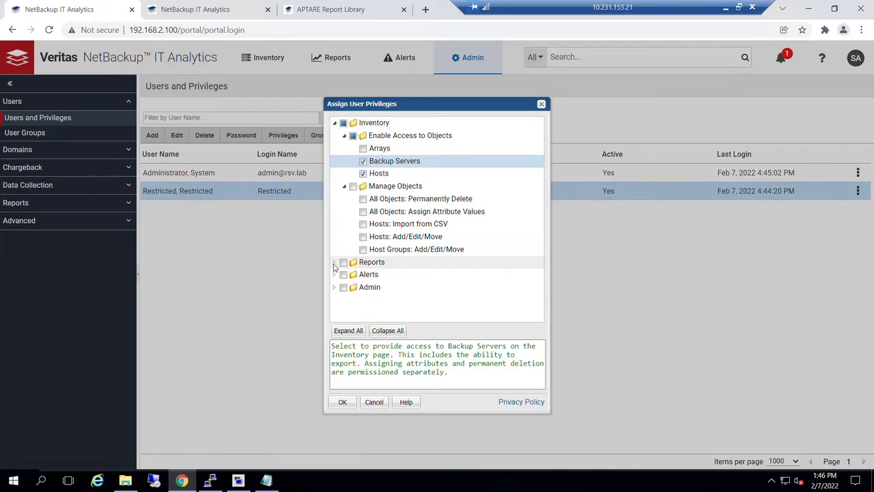
click(336, 262)
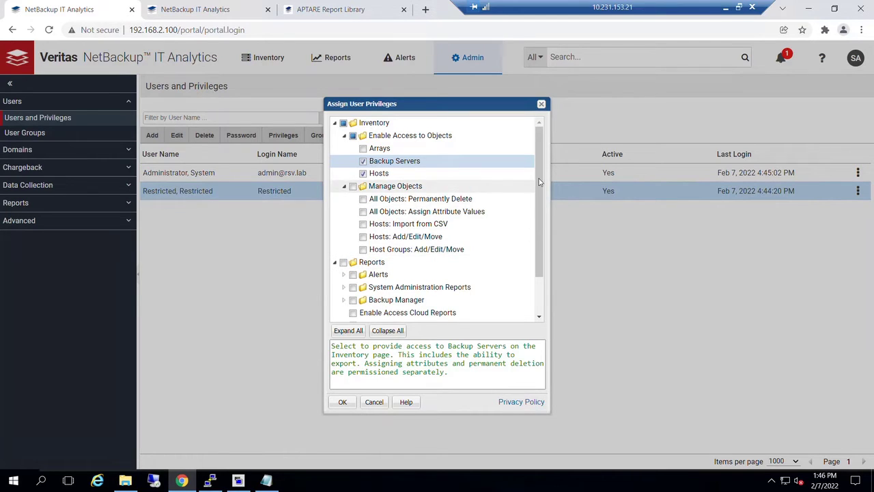
Check Job Summary and Job Status Summary under Backup Manager > Management Reports.
scroll(down, 3)
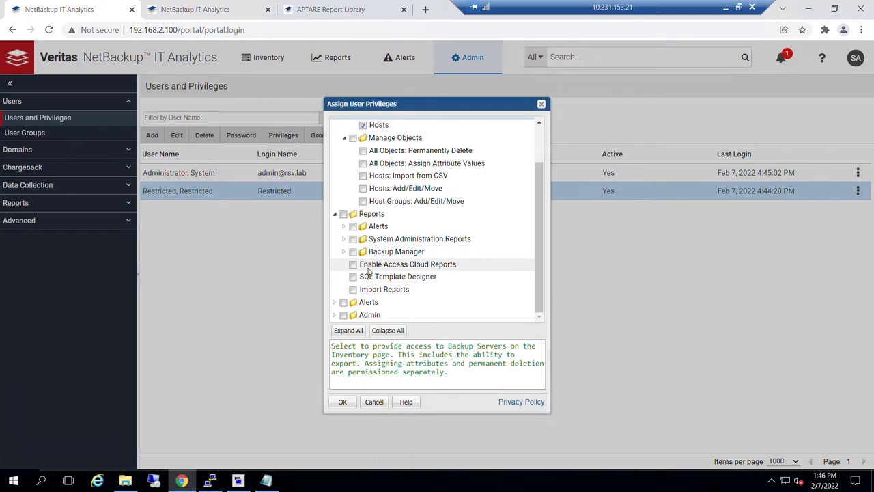
mouse_move(384, 288)
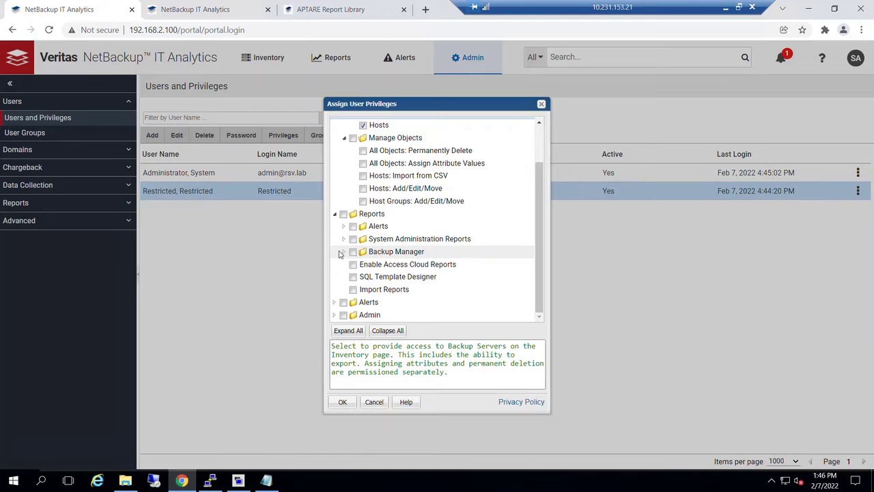
click(342, 251)
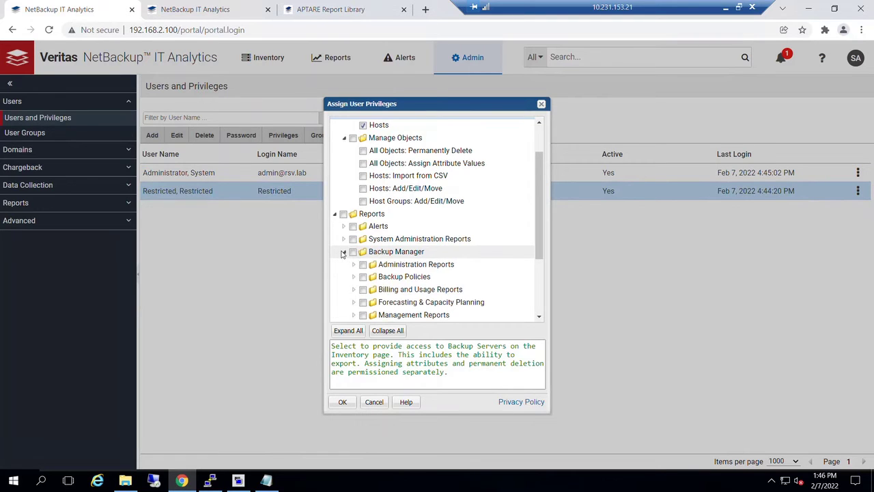
scroll(down, 3)
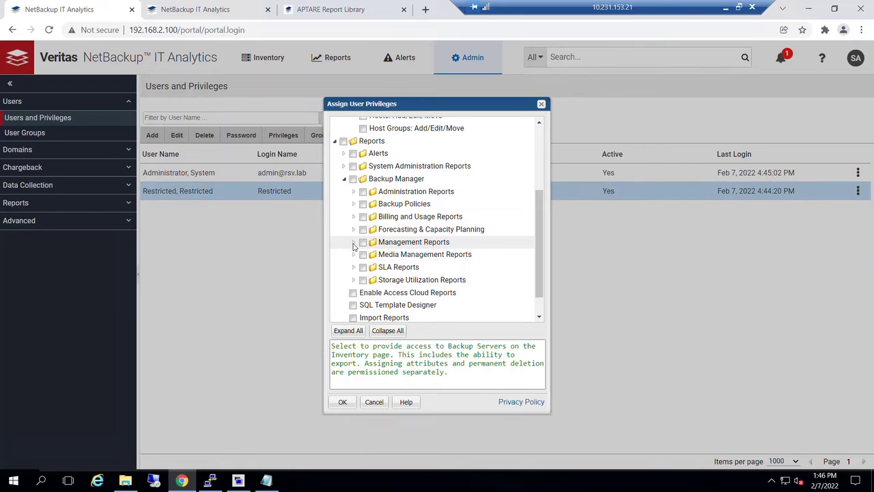
click(354, 242)
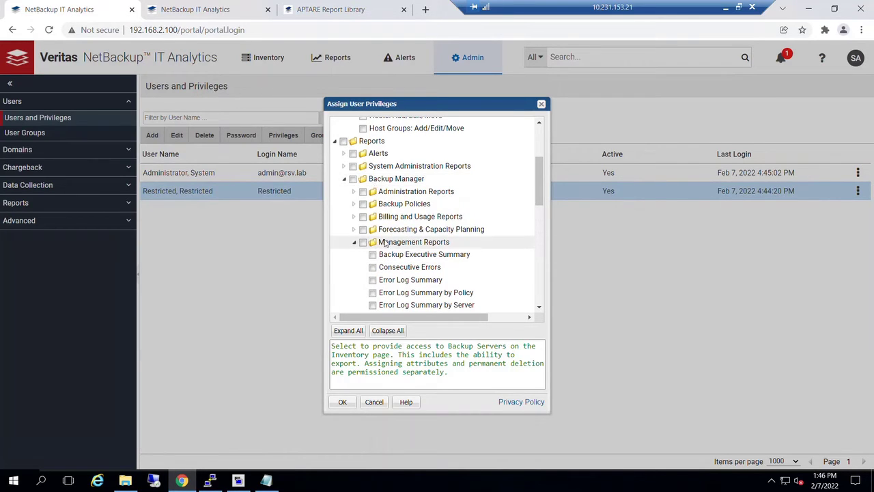
scroll(down, 3)
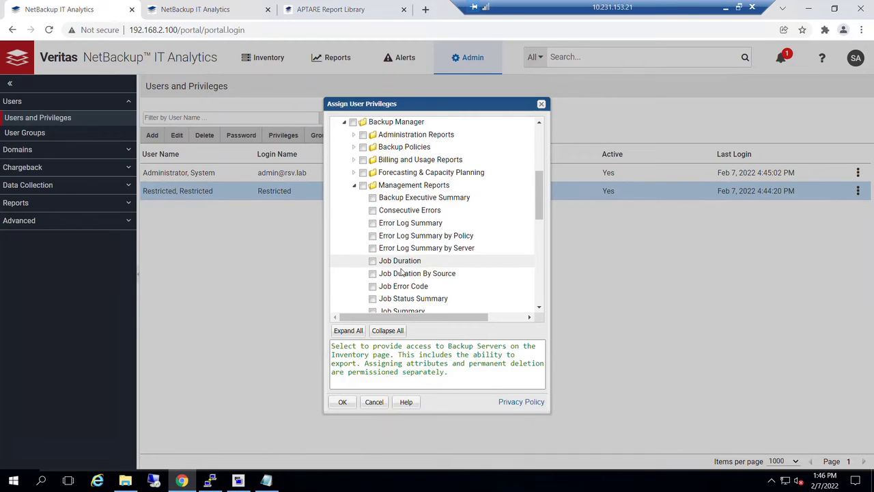
scroll(down, 3)
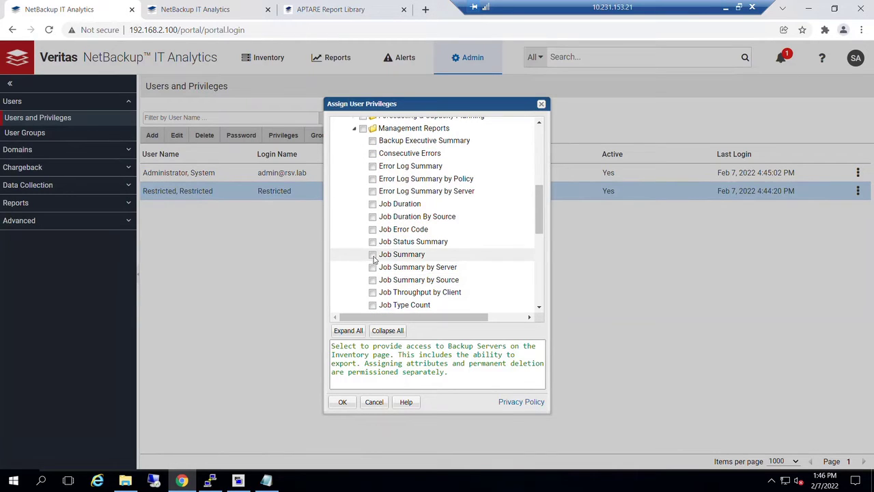
click(373, 254)
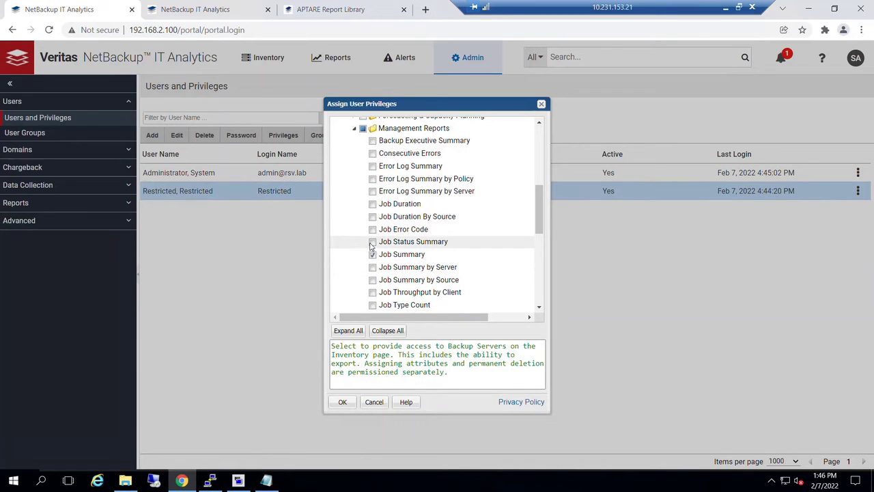
click(372, 241)
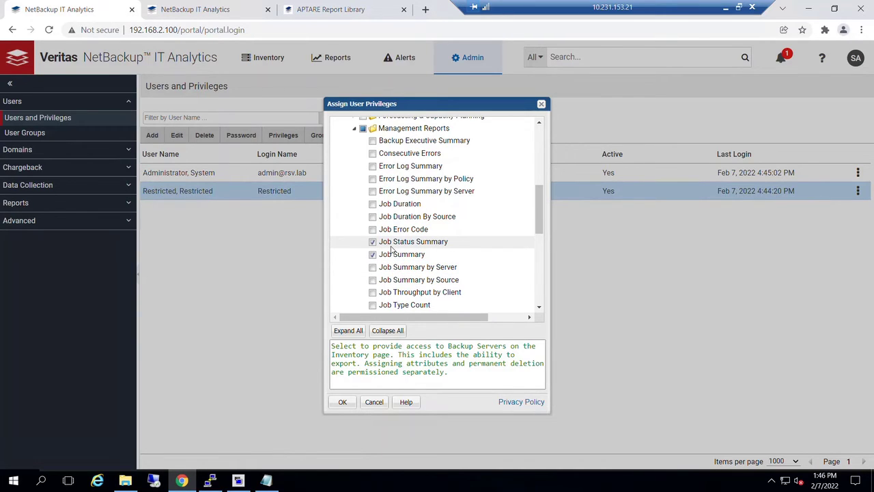
Review the Alerts and Admin privilege groups and save the Restricted user's privileges.
scroll(down, 3)
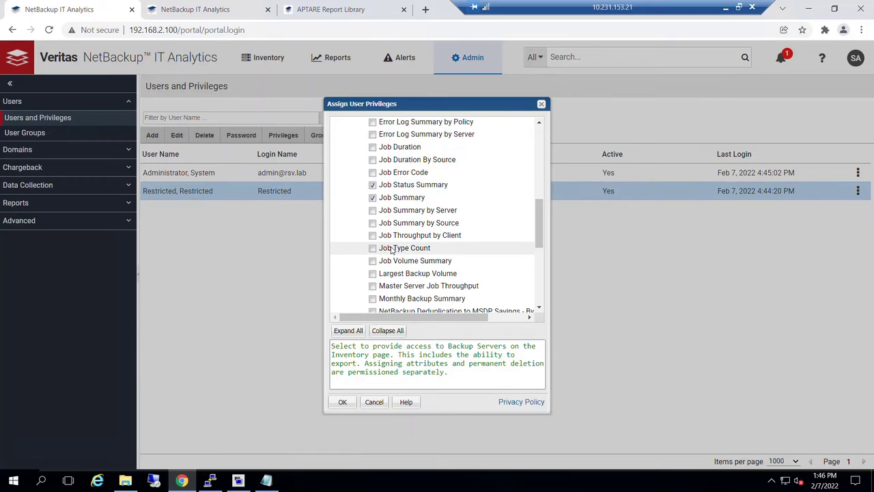
scroll(down, 3)
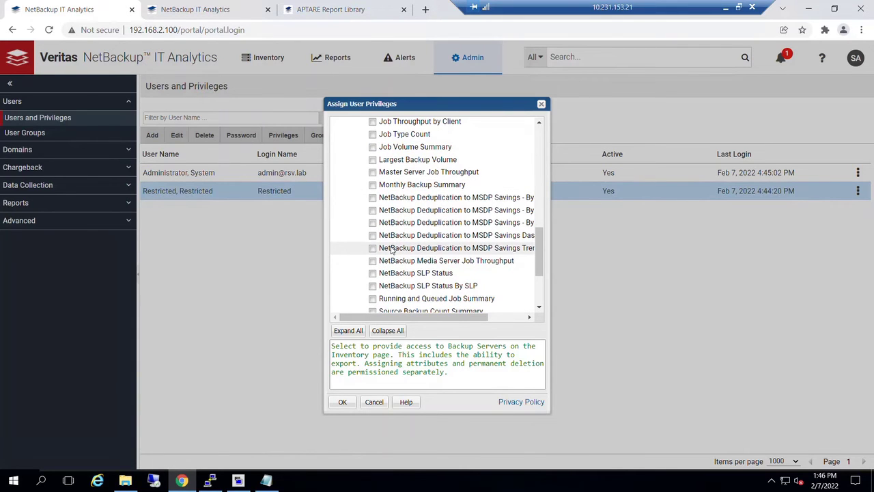
scroll(down, 3)
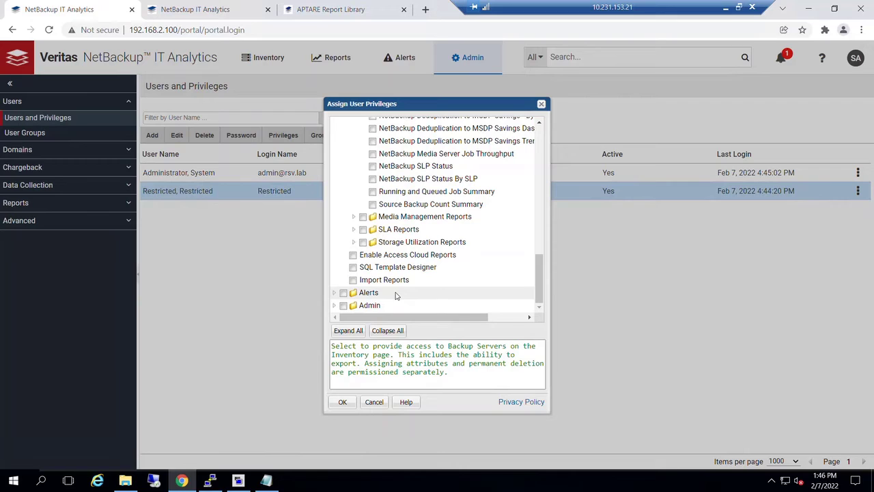
mouse_move(391, 298)
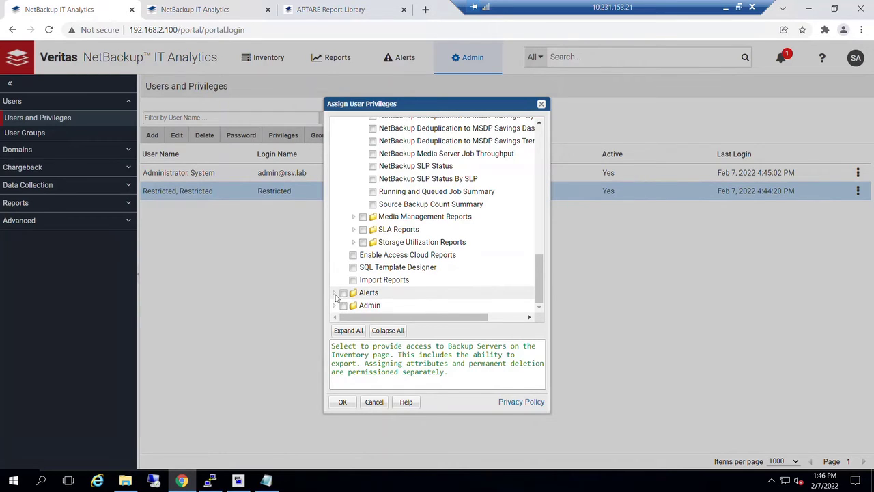
click(335, 292)
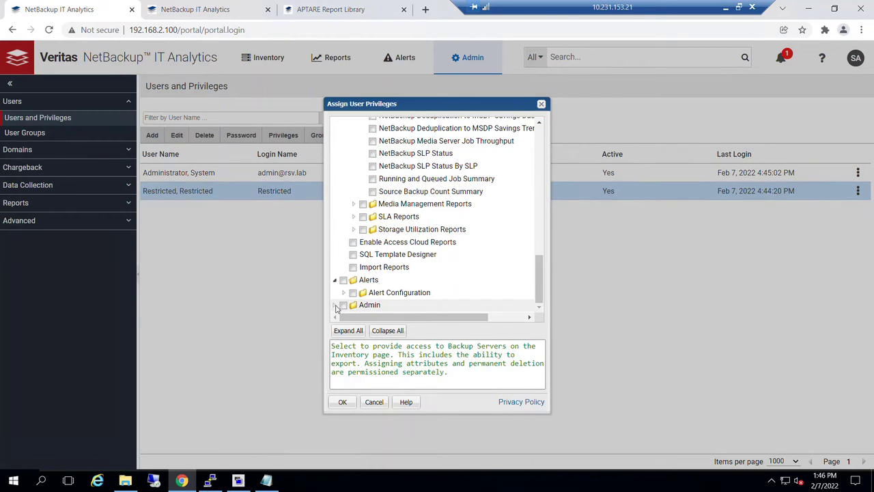
click(336, 305)
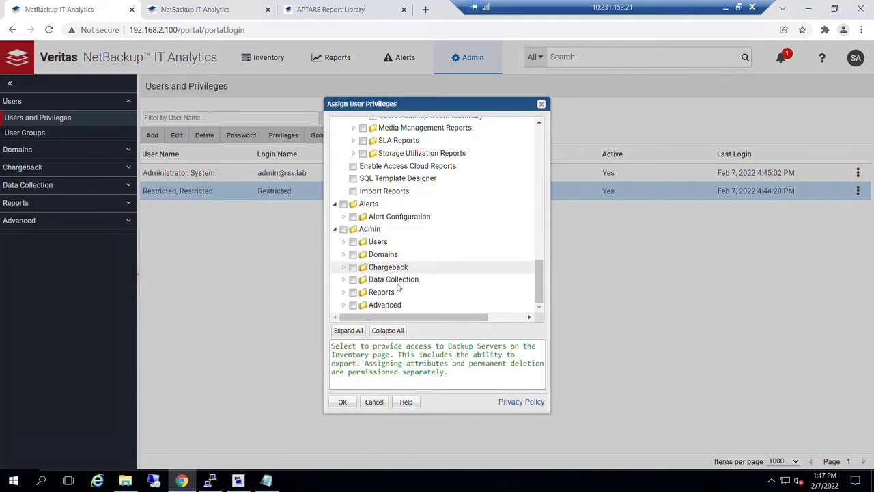
mouse_move(420, 299)
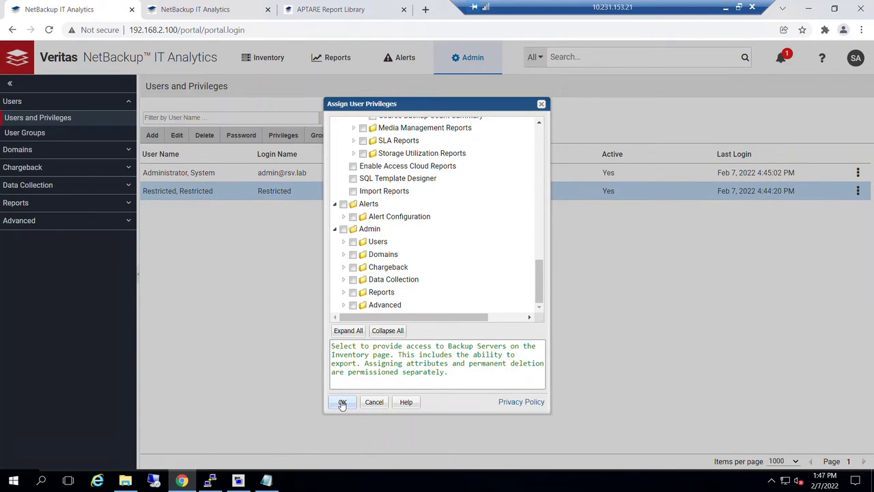
click(343, 401)
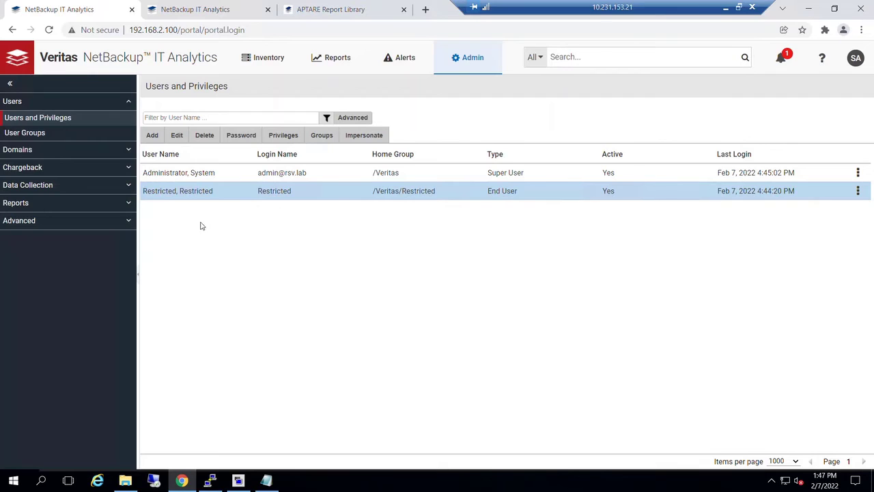
mouse_move(330, 203)
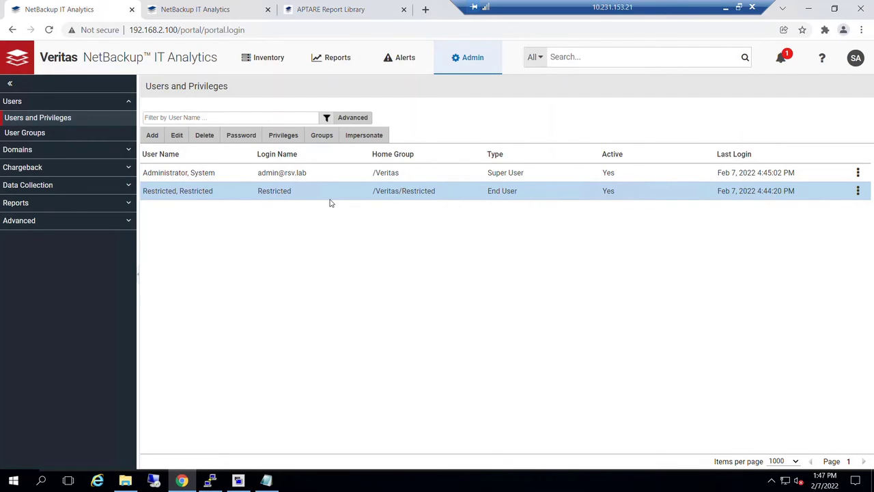
mouse_move(355, 155)
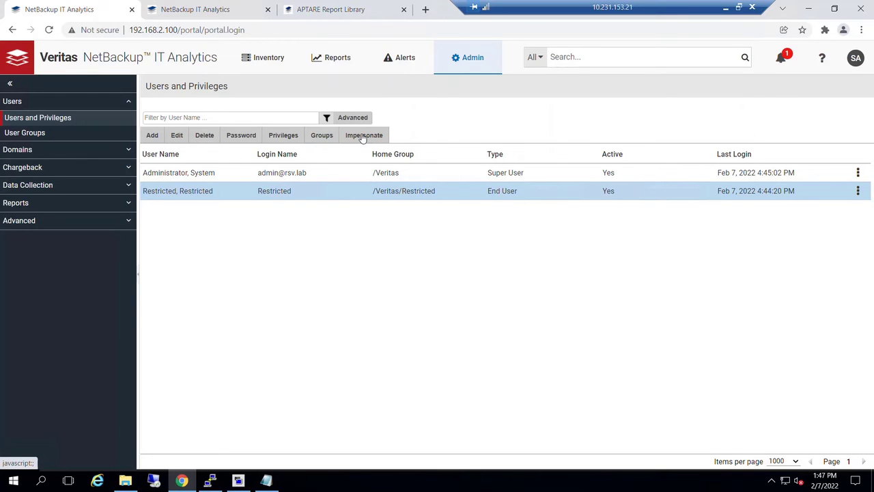
Impersonate the Restricted user again and confirm the Impersonate User prompt.
click(364, 135)
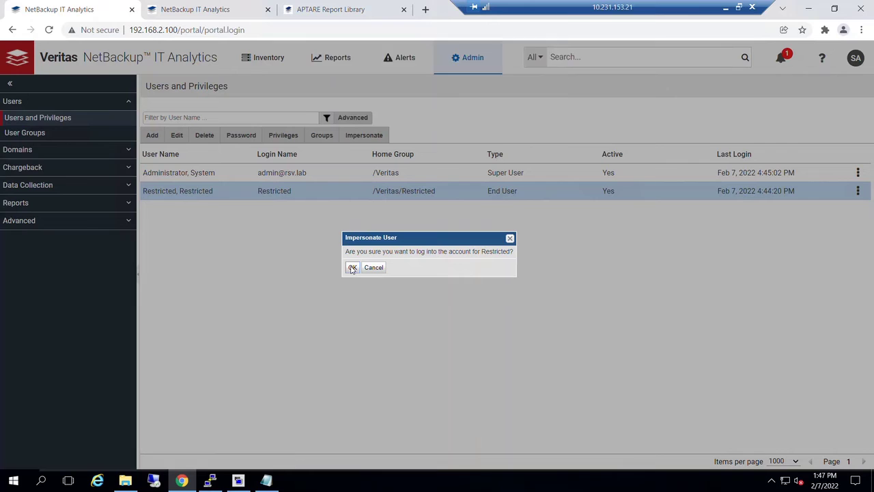
click(351, 267)
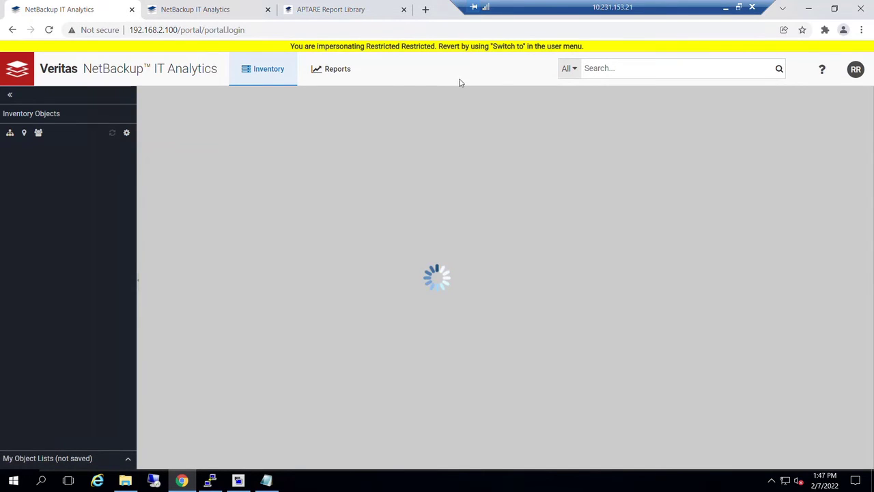
mouse_move(449, 55)
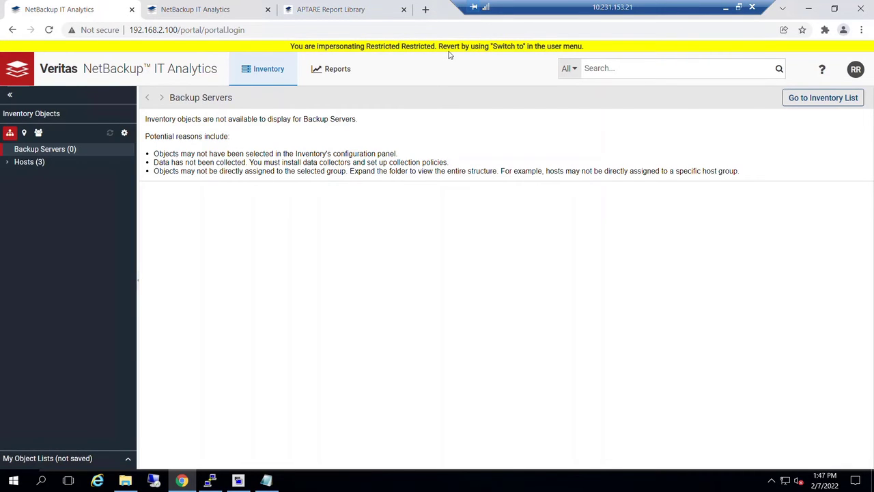
mouse_move(274, 111)
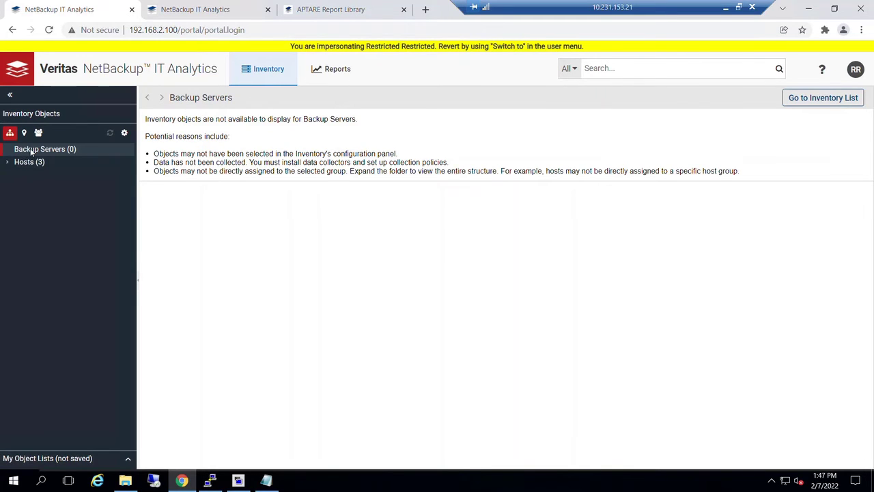
mouse_move(30, 162)
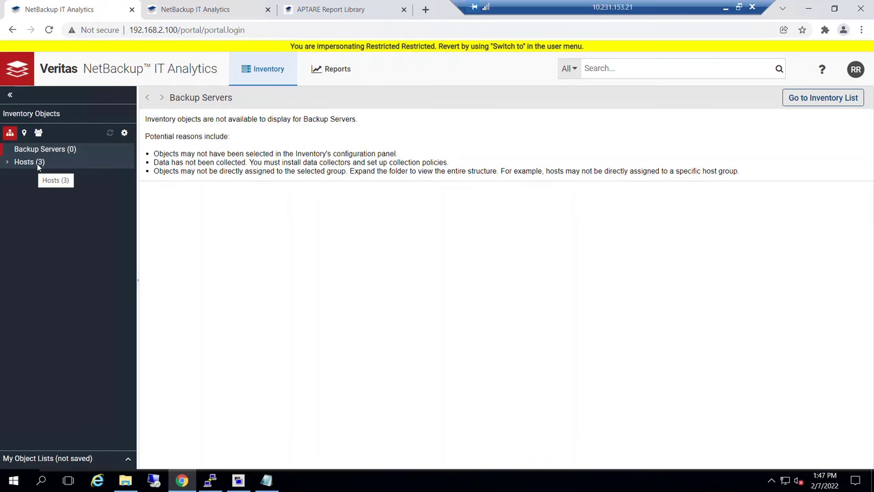
mouse_move(29, 162)
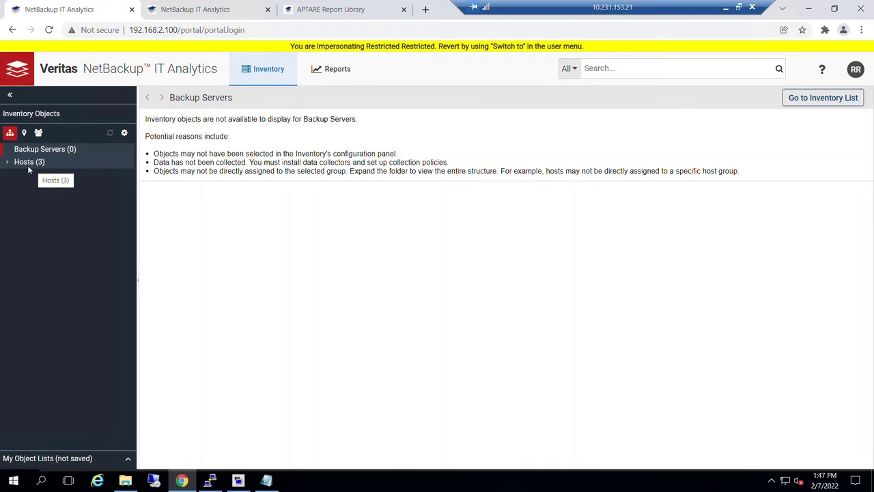
mouse_move(34, 169)
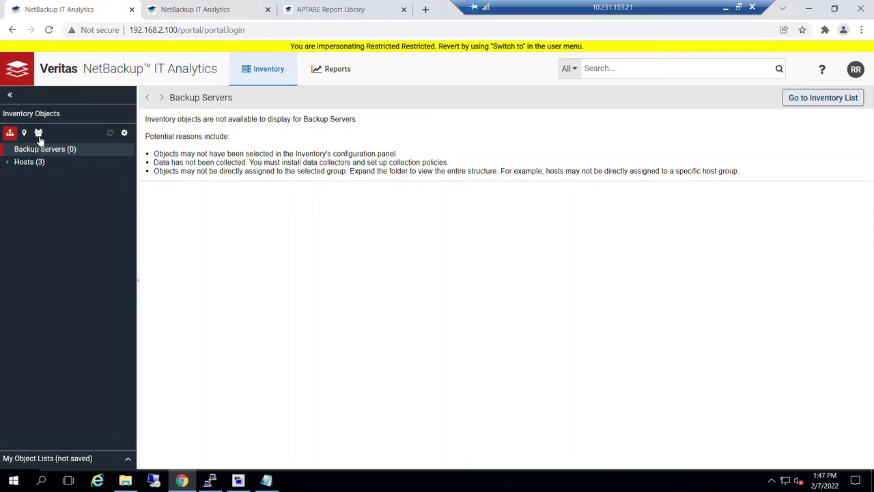
Switch the inventory view from Host Groups to Backup Servers (0) and Hosts (3).
click(39, 132)
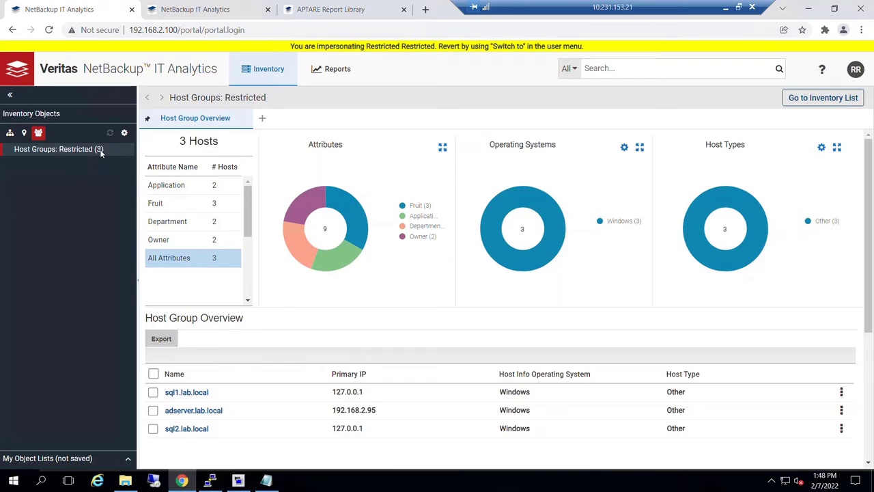
mouse_move(41, 149)
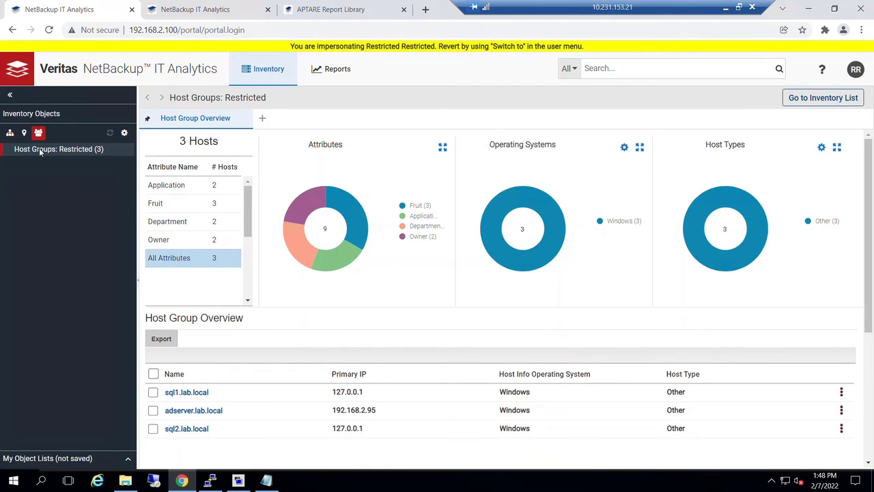
mouse_move(58, 149)
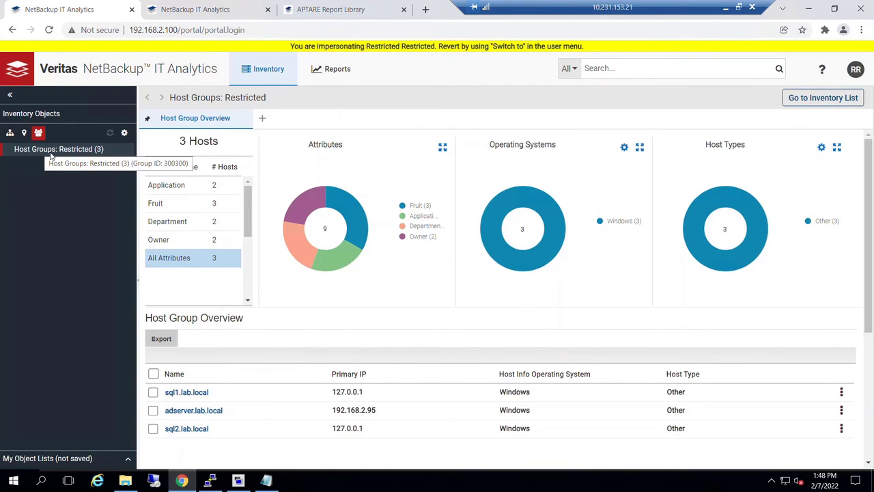
mouse_move(45, 152)
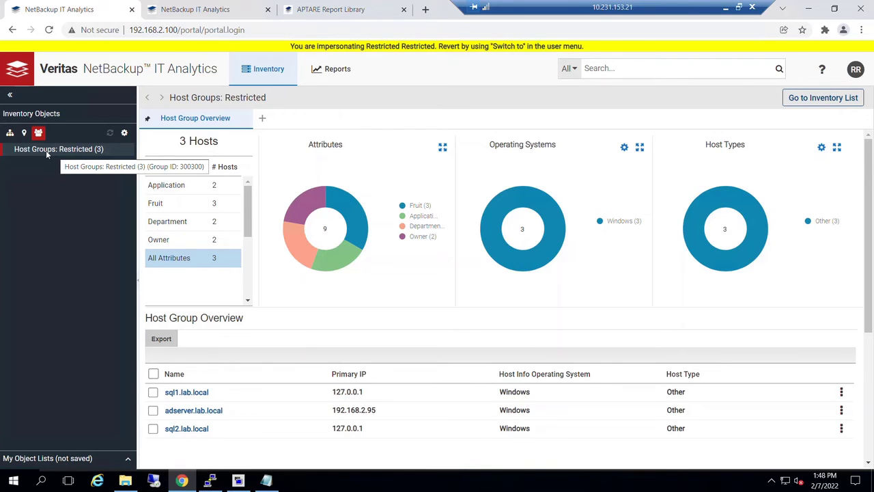
mouse_move(43, 151)
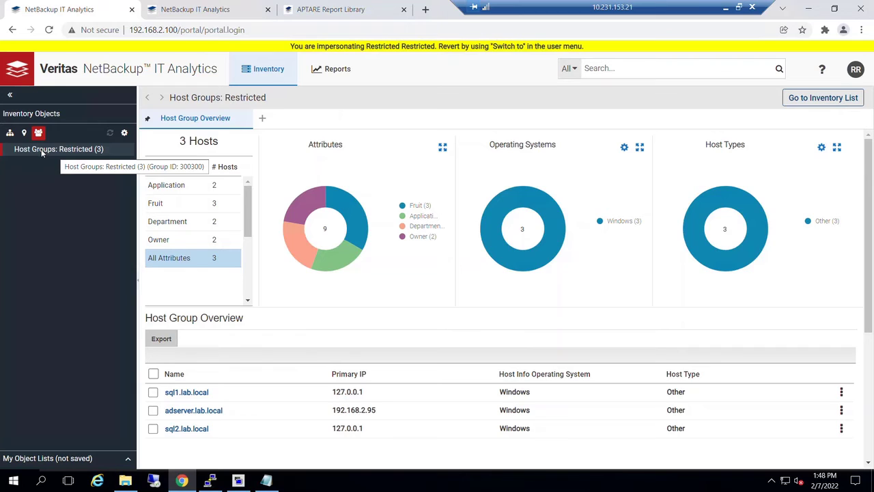
mouse_move(38, 157)
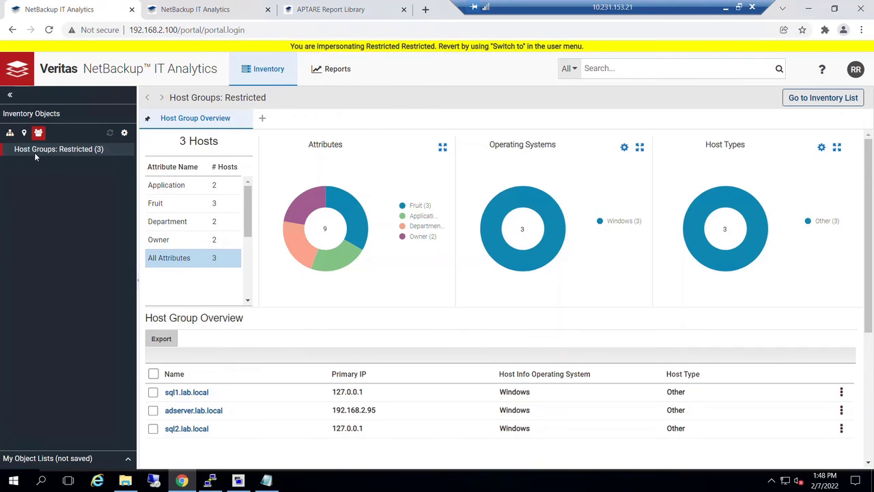
mouse_move(59, 148)
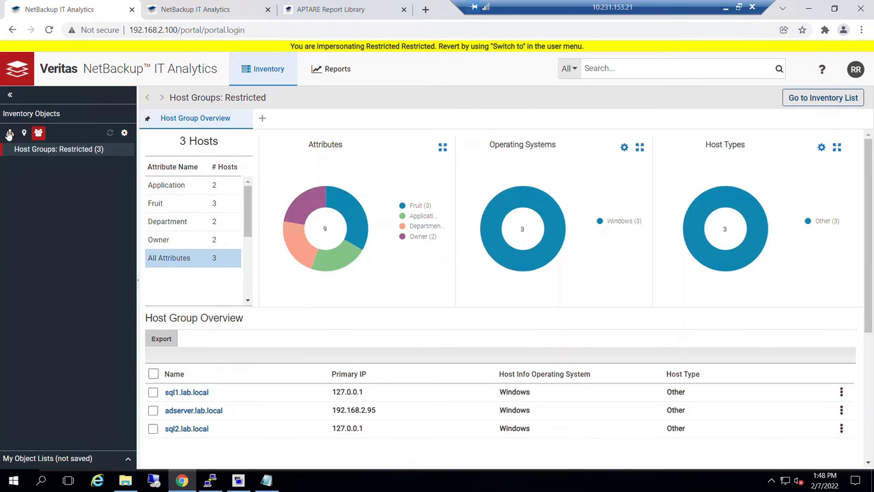
click(10, 133)
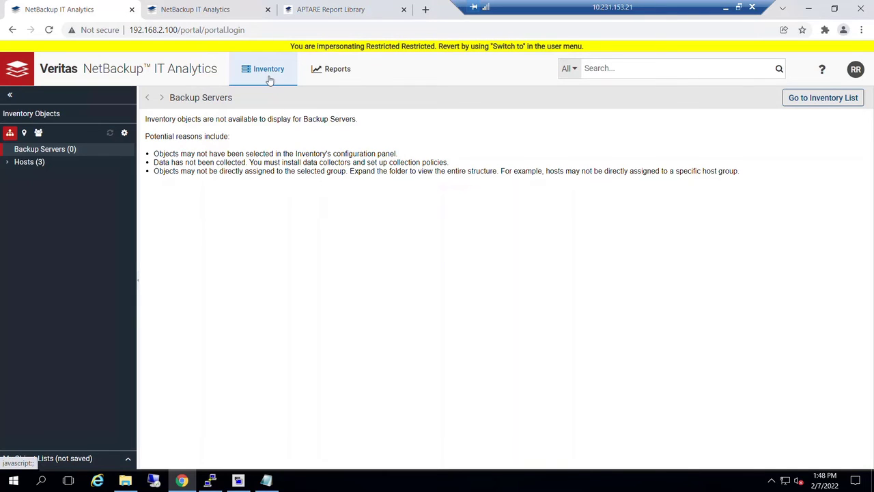
mouse_move(338, 69)
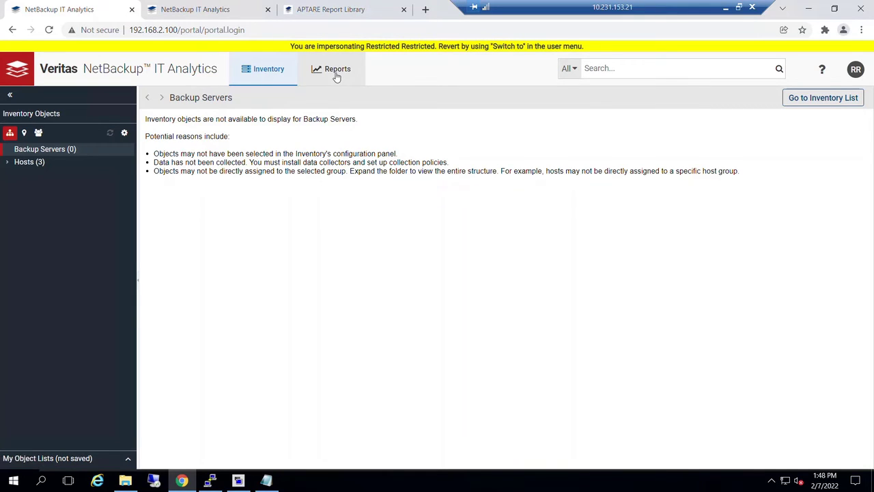
View Reports > Backup Manager > Management Reports, showing only Job Status Summary and Job Summary.
click(337, 69)
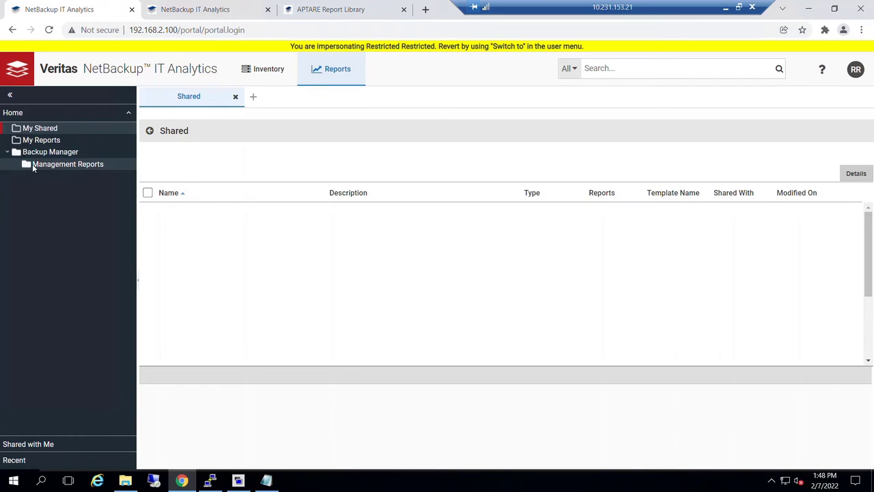
click(67, 164)
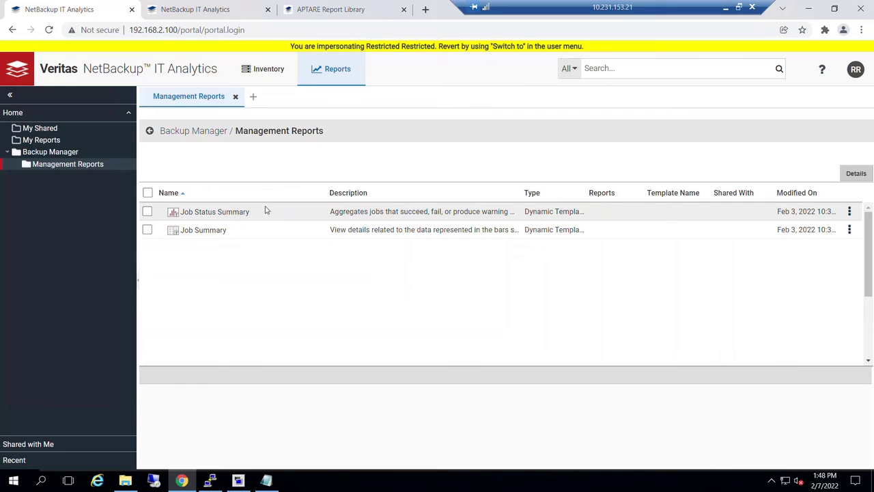
mouse_move(246, 175)
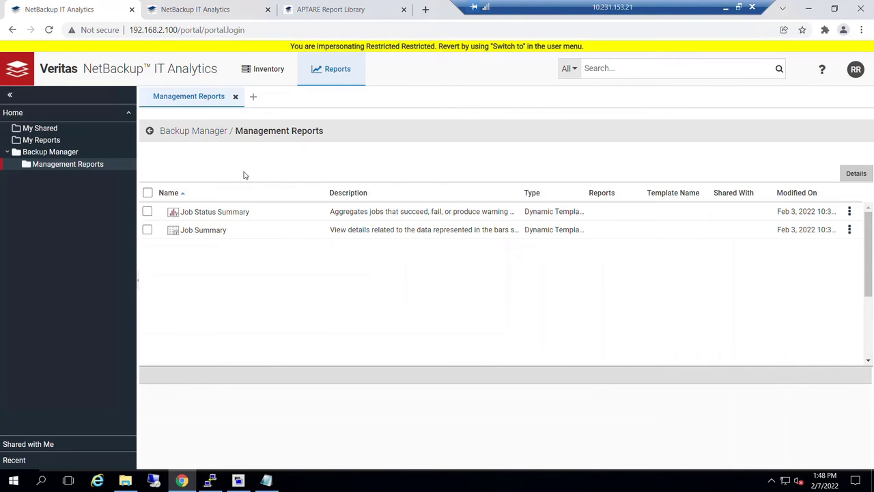
mouse_move(277, 186)
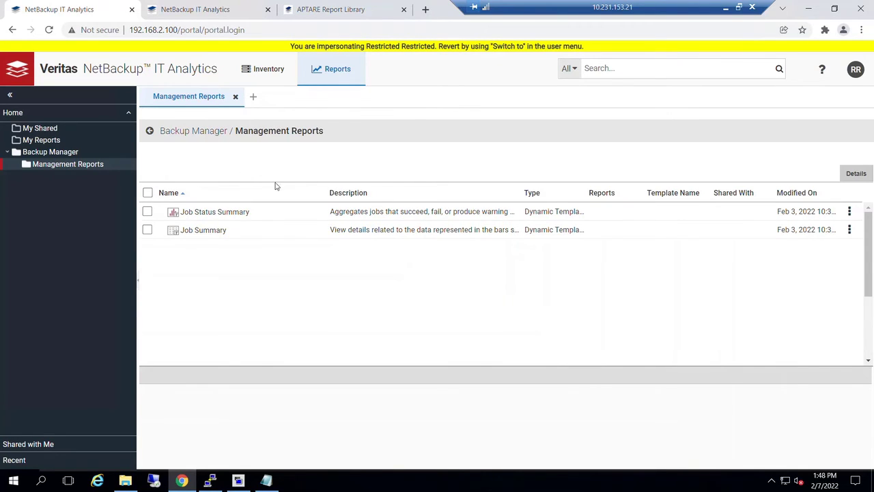
mouse_move(556, 129)
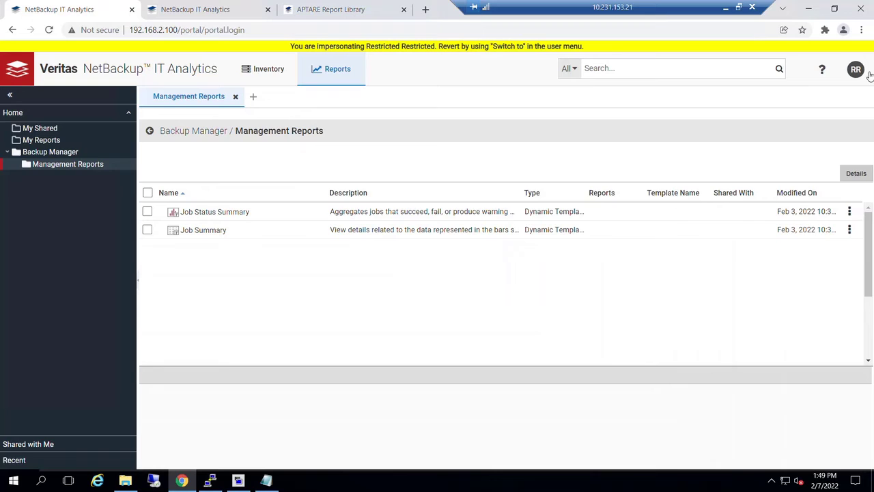
click(856, 68)
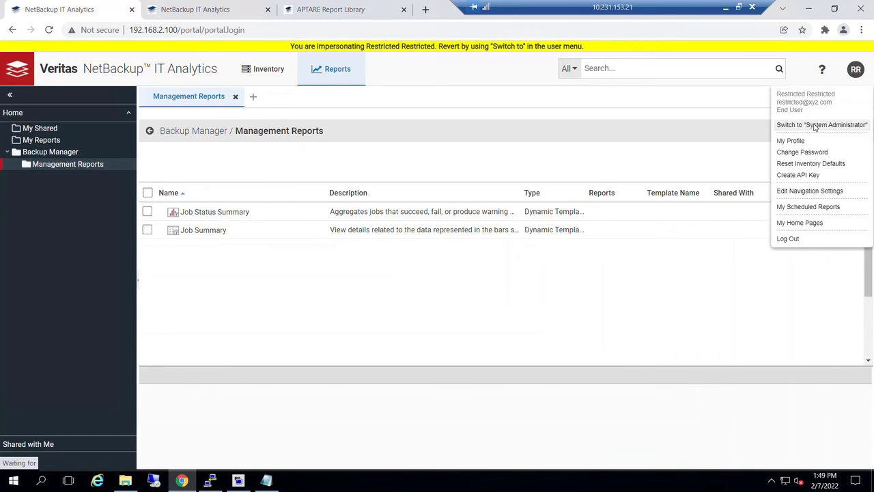
Switch back to System Administrator, dismiss the alert notification, and go to Admin.
click(822, 124)
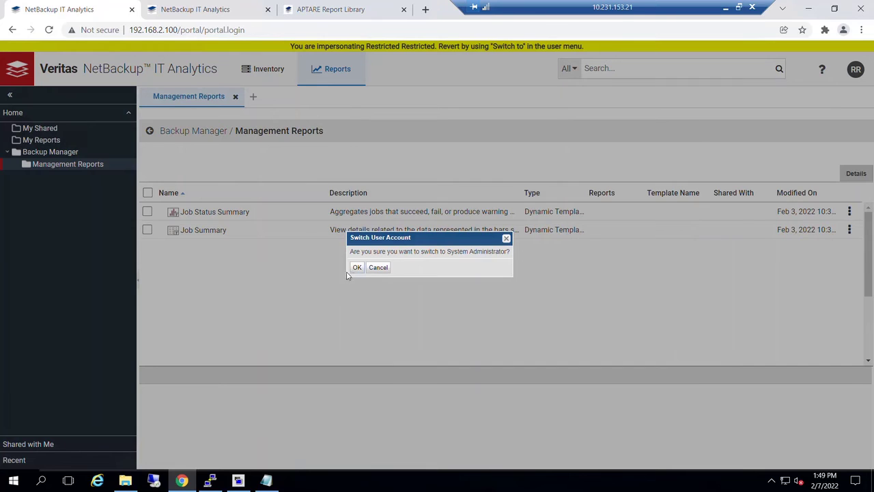
click(356, 267)
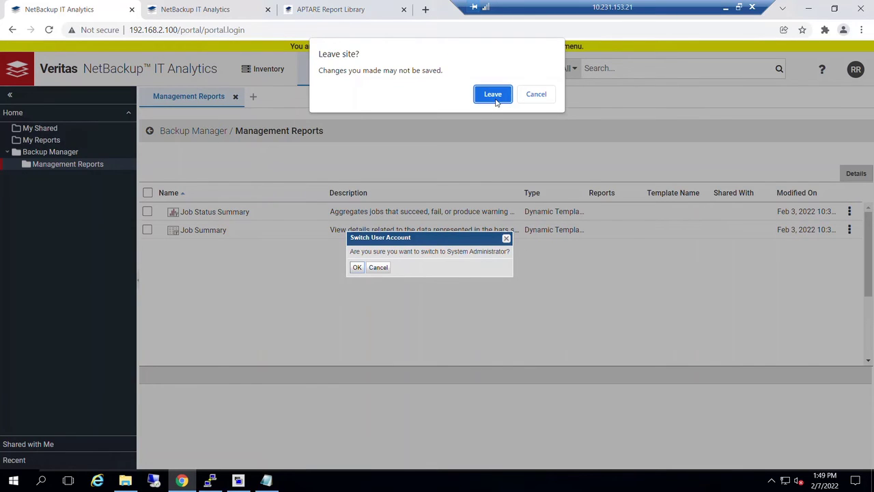
click(492, 93)
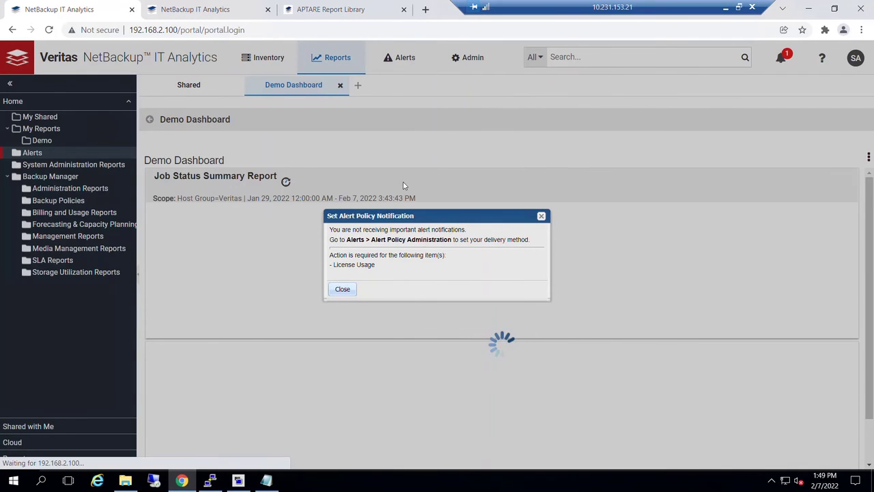
click(342, 288)
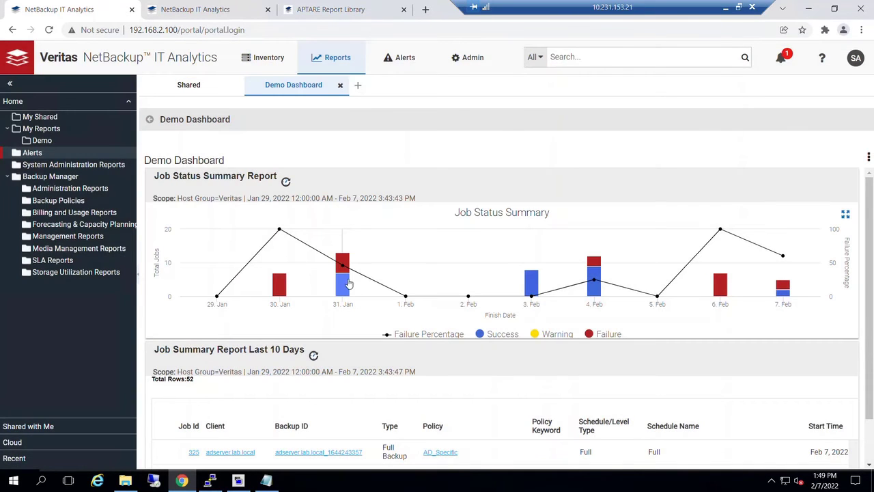
mouse_move(337, 149)
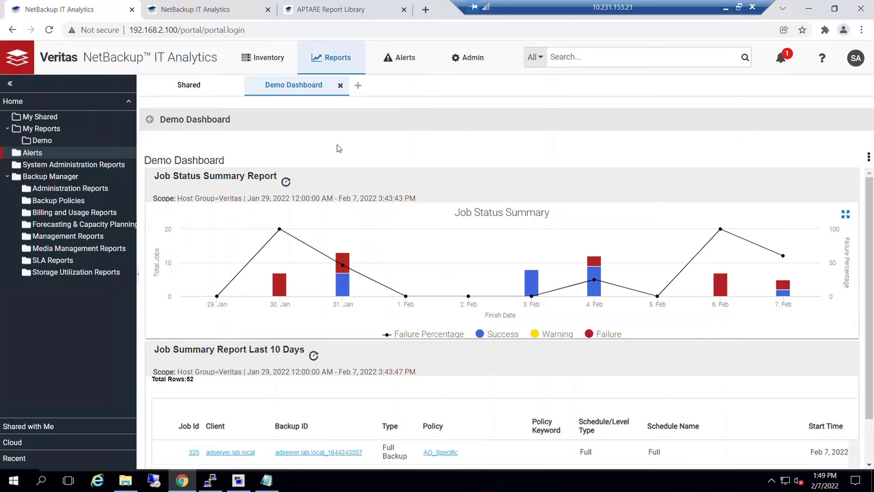
mouse_move(335, 144)
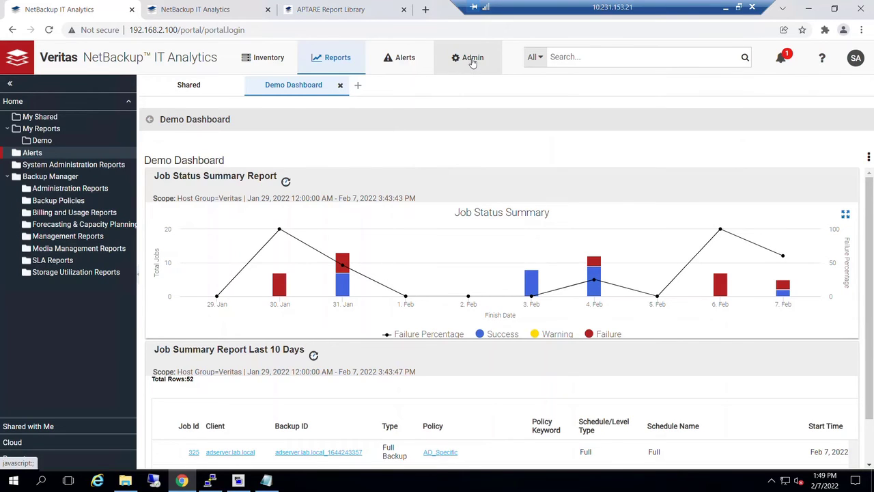
click(471, 57)
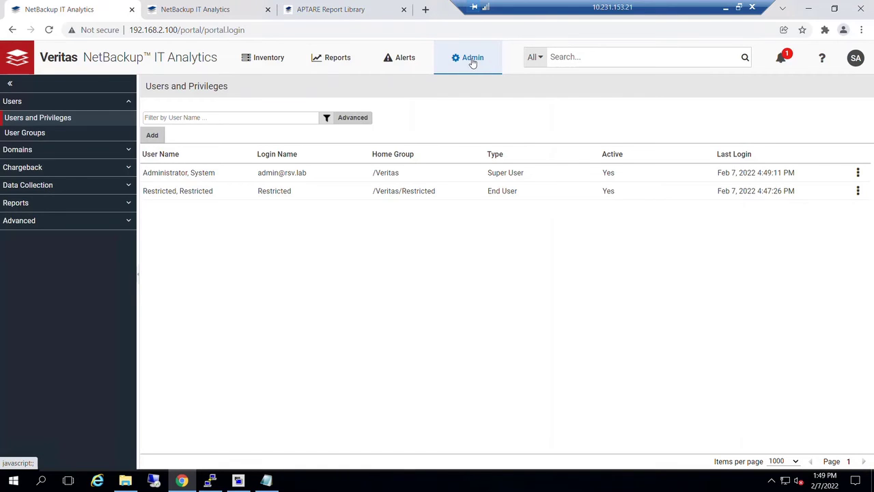
Create a user group named BUR in User Groups and open its privileges.
click(25, 133)
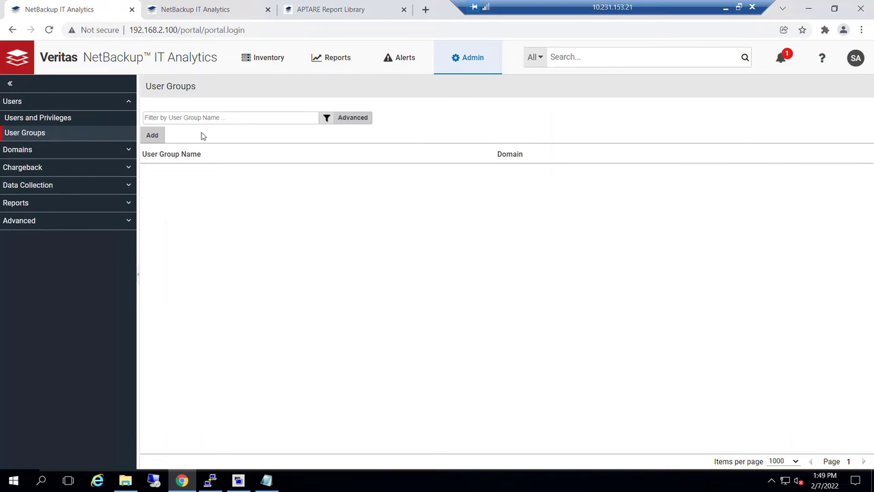
click(153, 134)
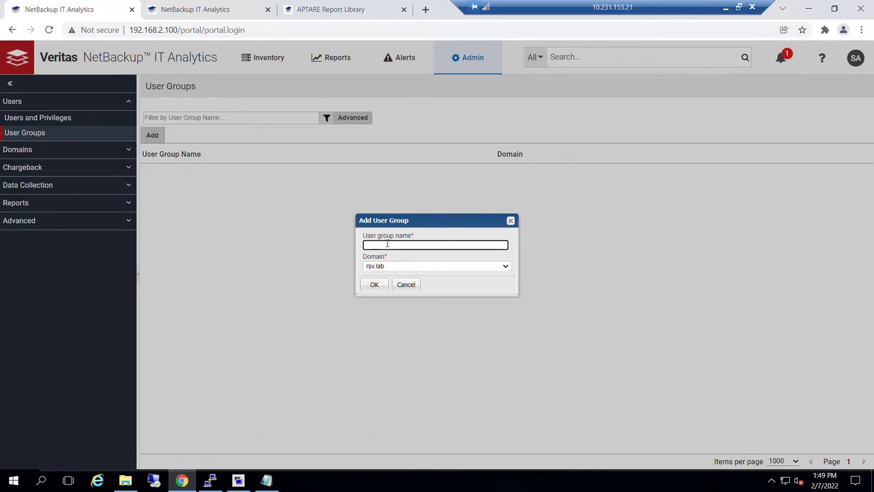
text(B)
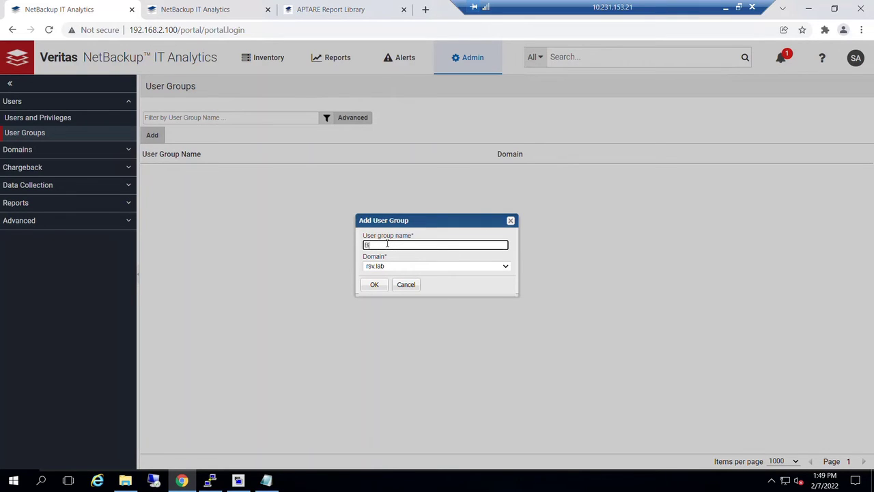
text(UR)
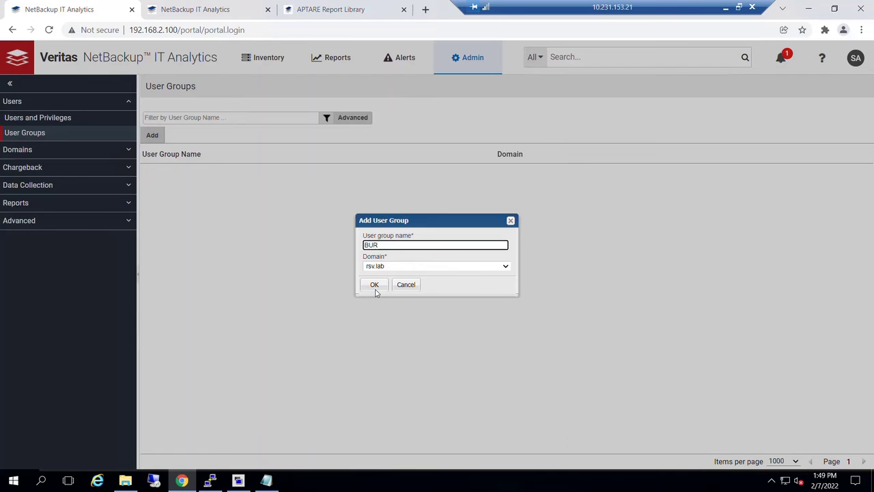
click(374, 284)
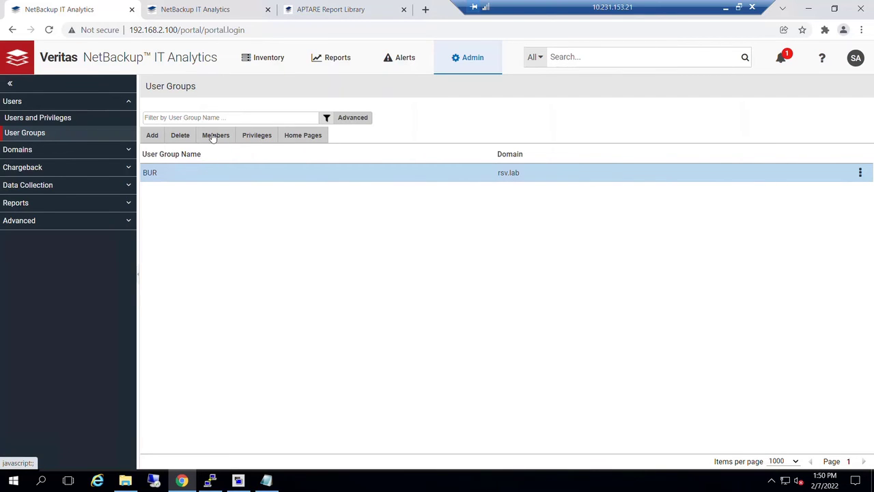
click(257, 134)
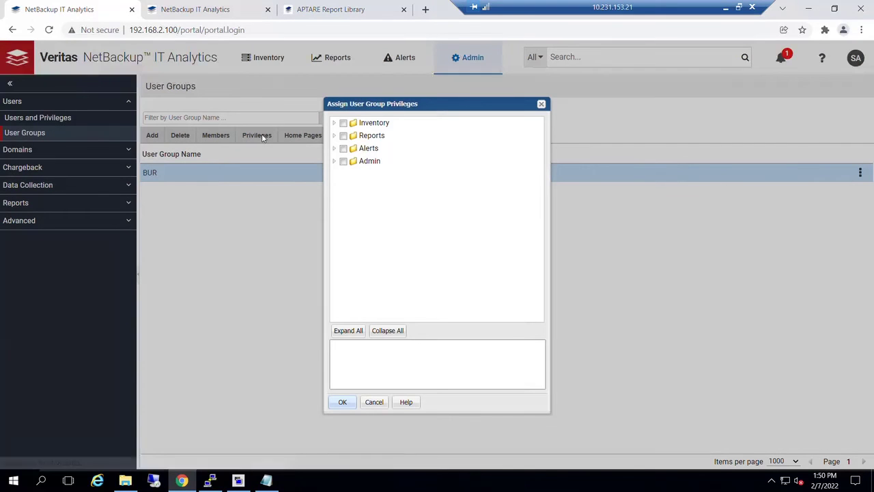
Grant the BUR group object access to Backup Servers and Hosts.
click(334, 122)
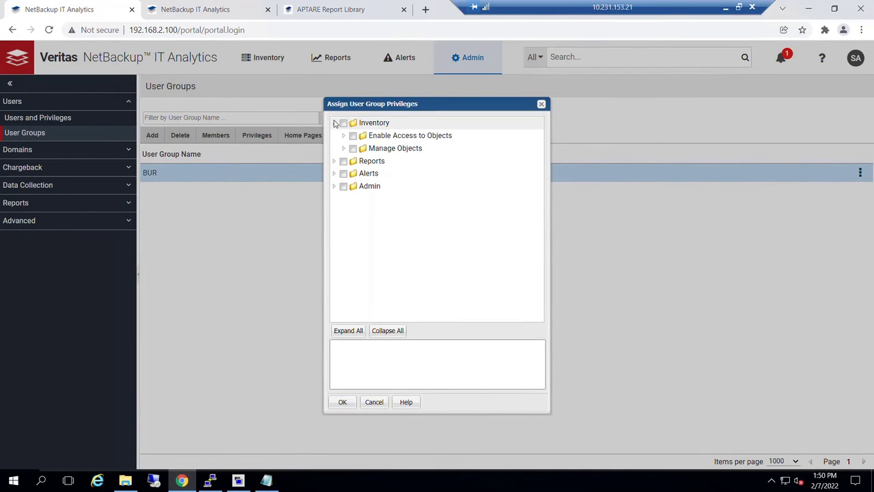
click(335, 123)
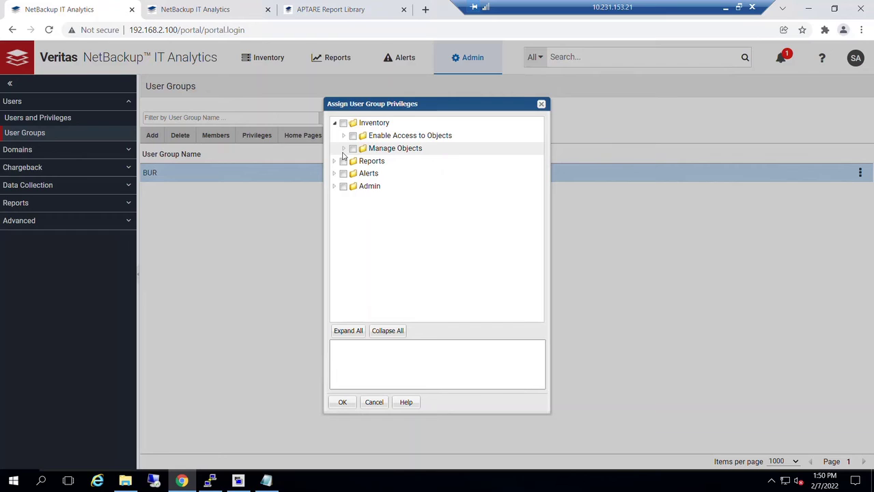
click(344, 136)
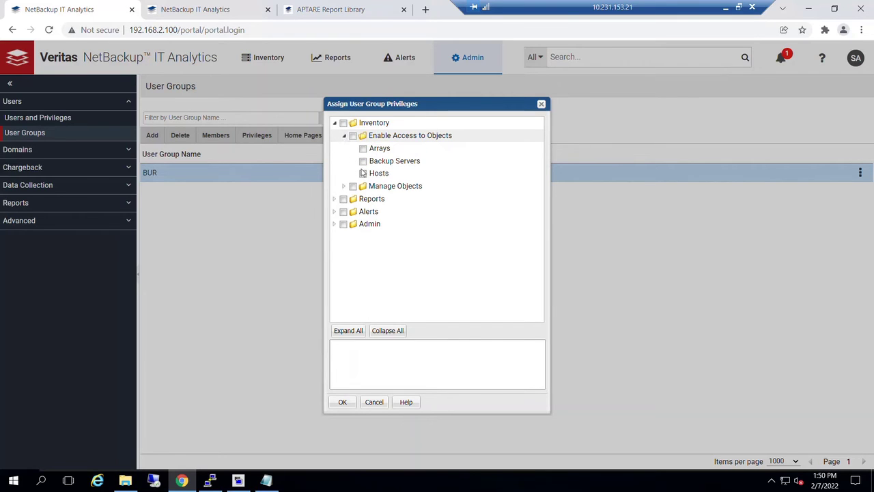
click(363, 161)
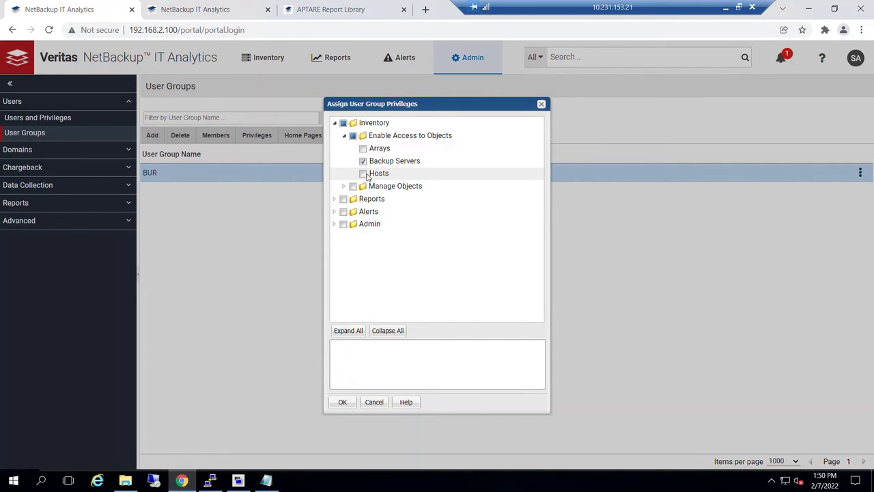
click(363, 172)
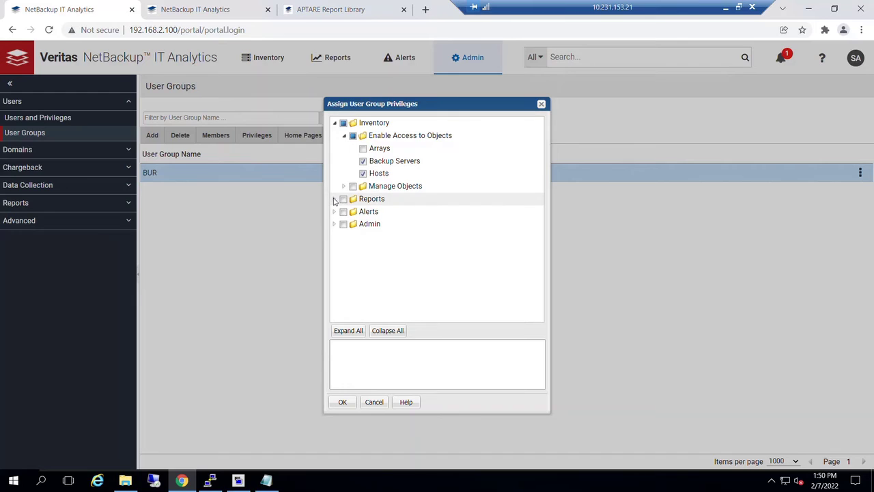
Grant the Backup Manager Job Summary report privilege, then open BUR's member list.
click(334, 199)
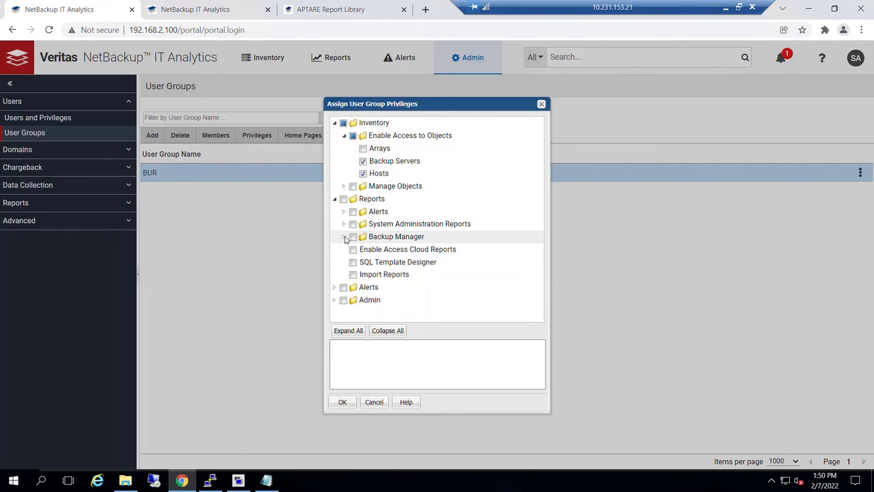
click(344, 236)
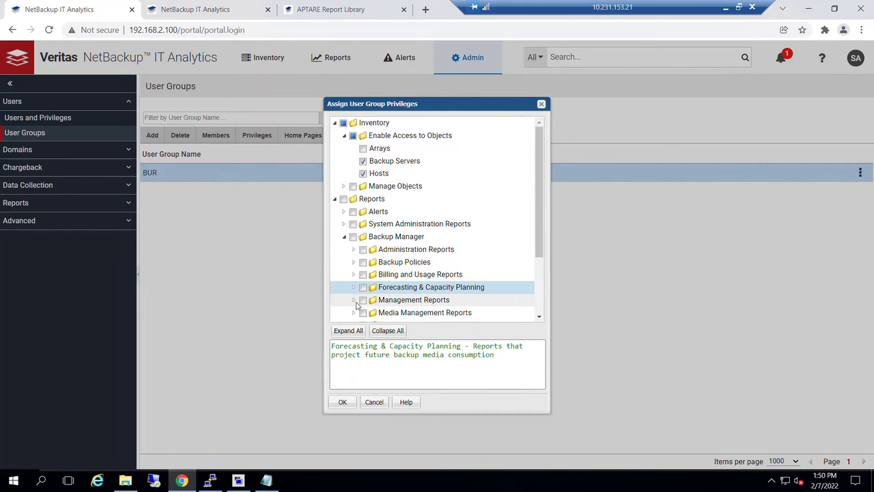
click(354, 300)
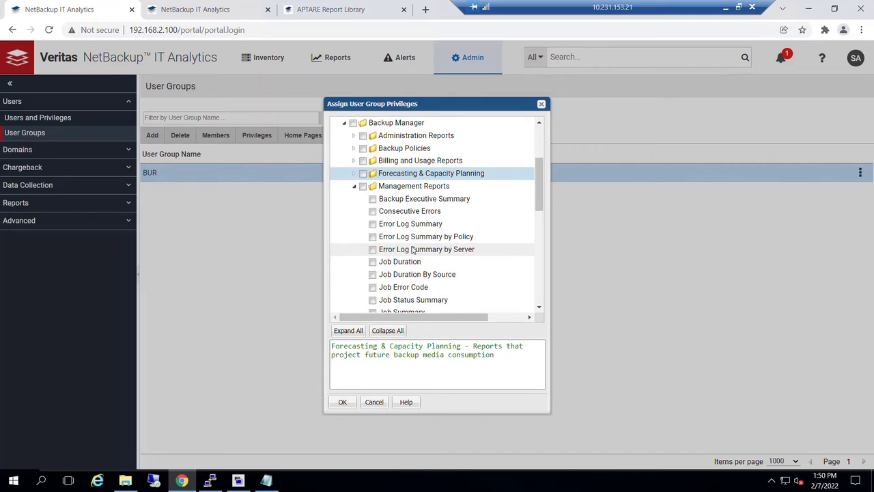
scroll(down, 3)
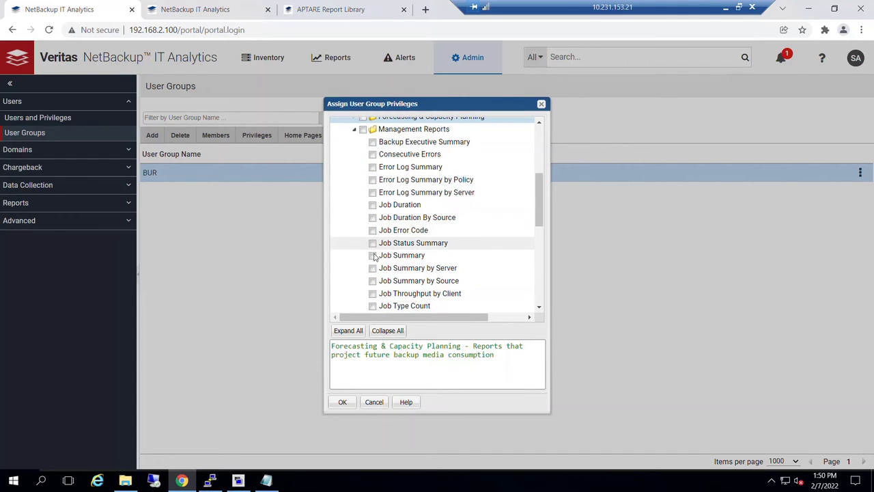
click(372, 242)
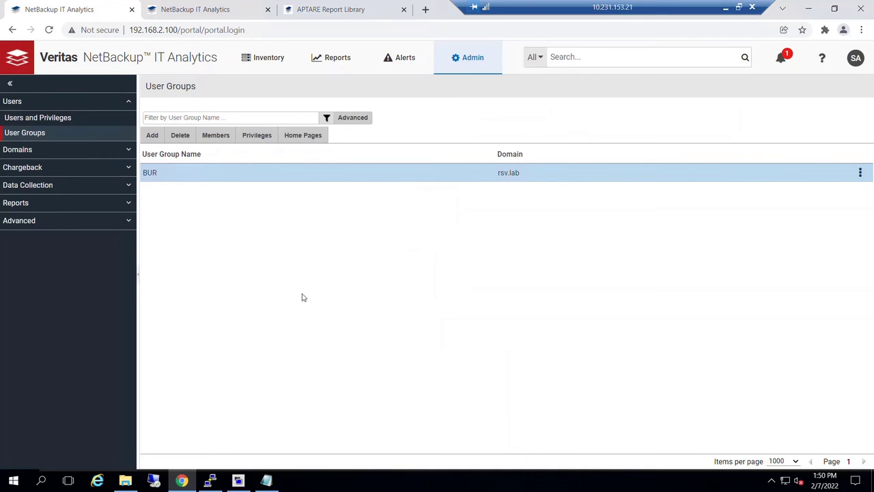
mouse_move(221, 193)
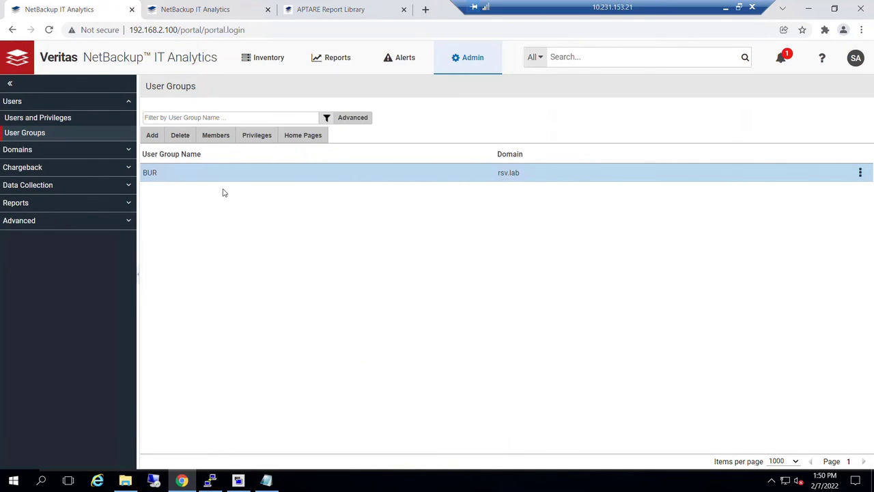
mouse_move(234, 155)
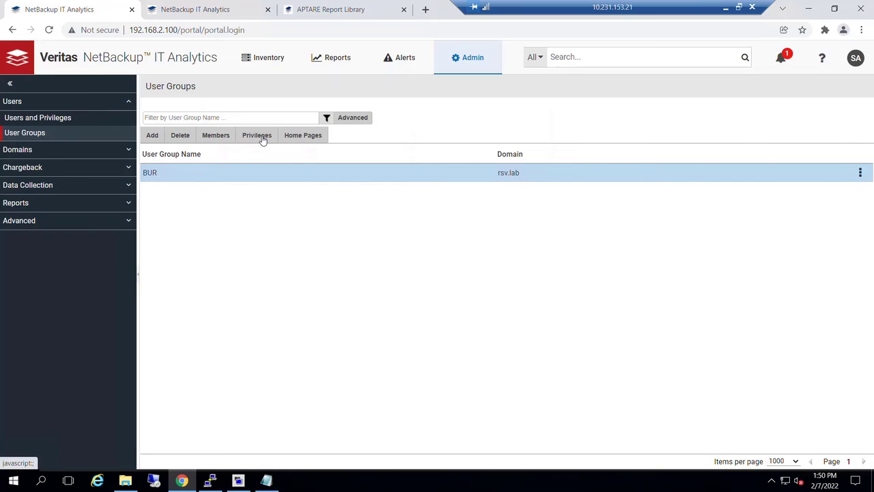
mouse_move(149, 172)
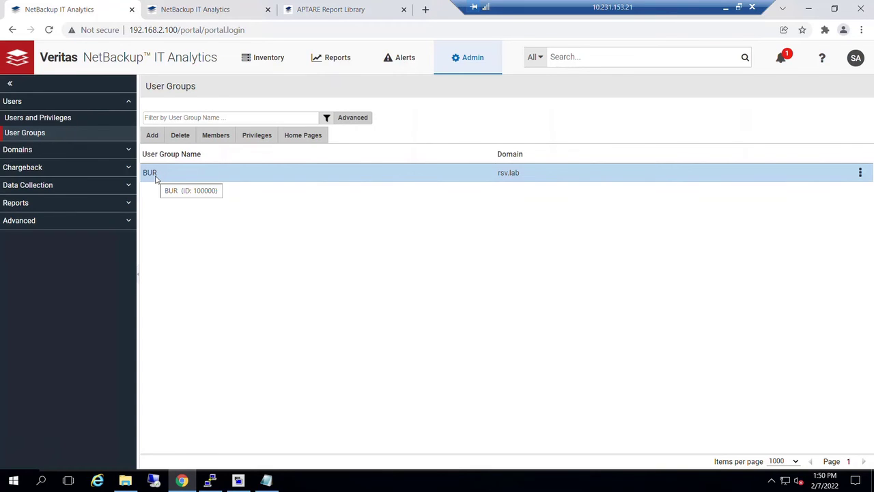
mouse_move(159, 181)
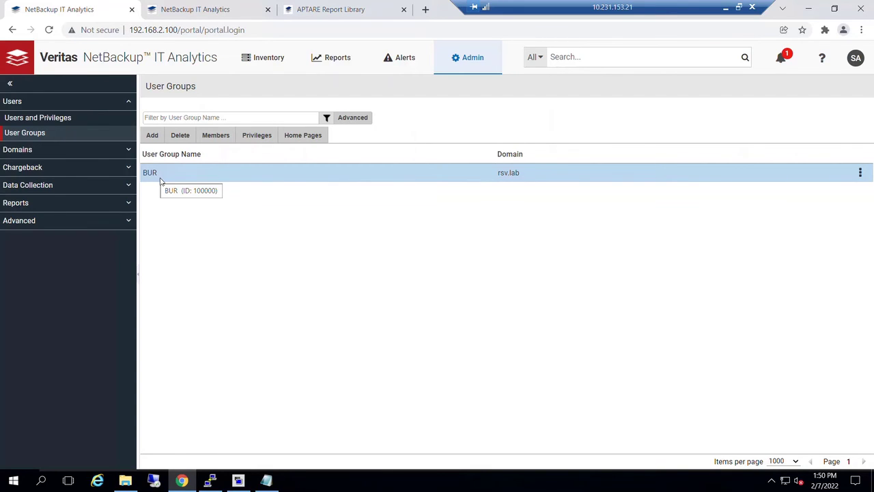
click(216, 135)
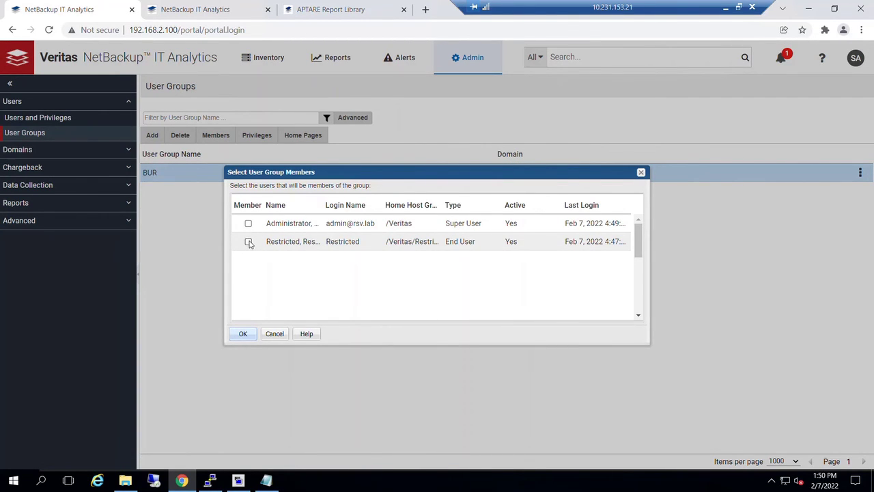
Add the Restricted user as a BUR group member and confirm.
click(248, 241)
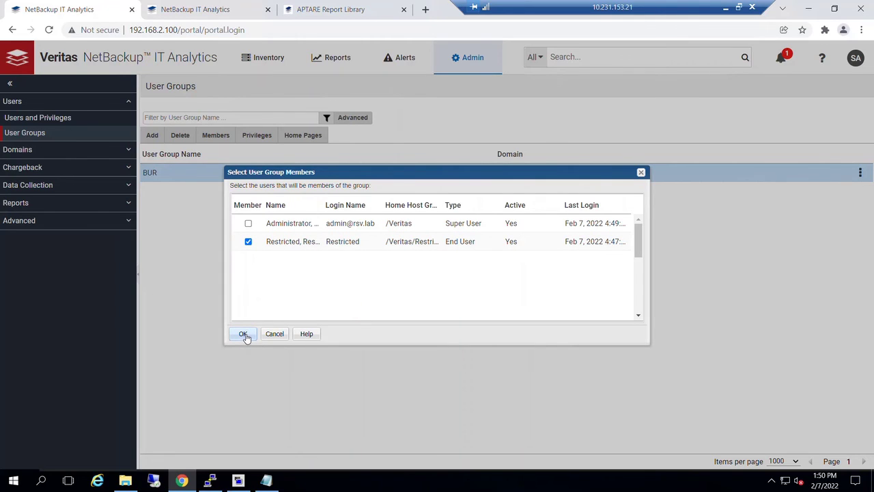
mouse_move(271, 260)
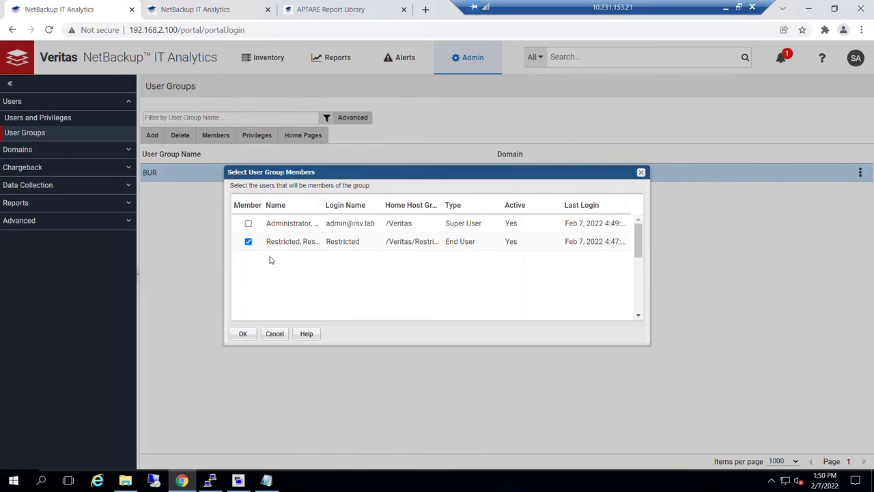
mouse_move(342, 241)
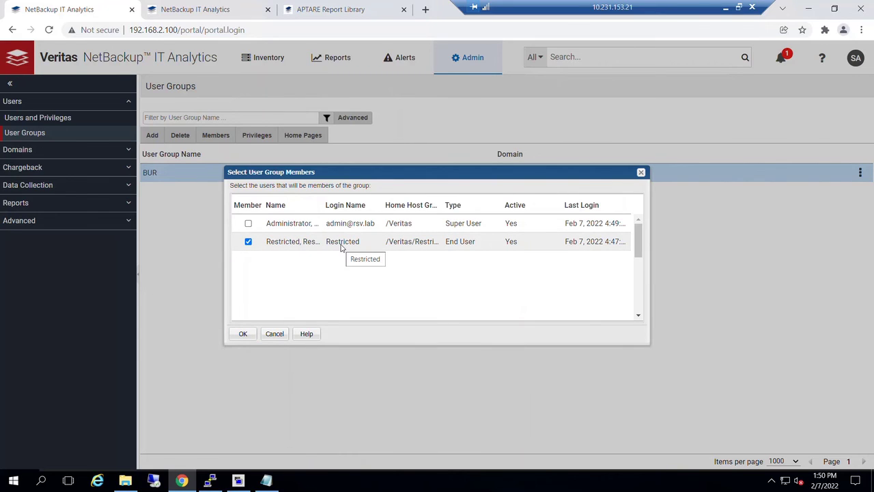
mouse_move(309, 246)
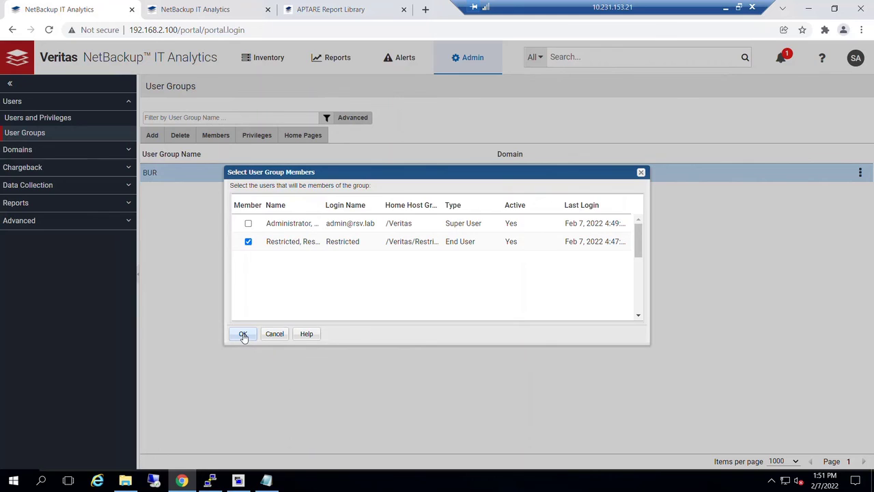
click(242, 333)
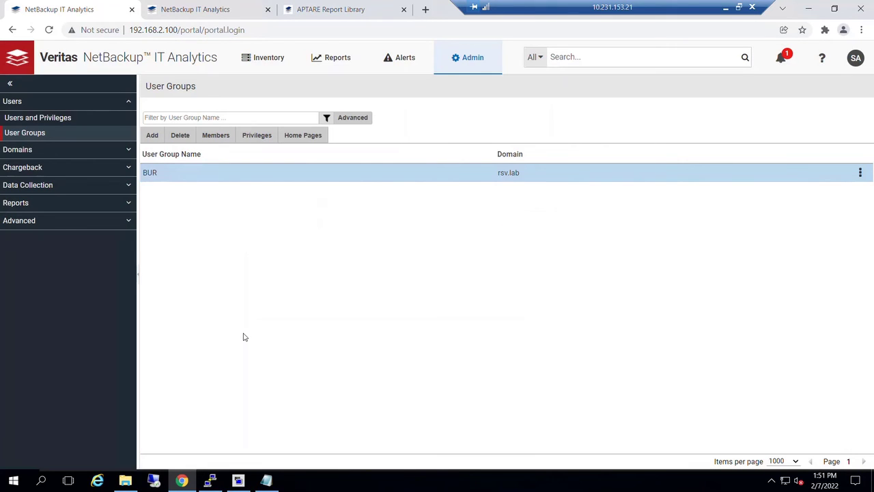
mouse_move(233, 202)
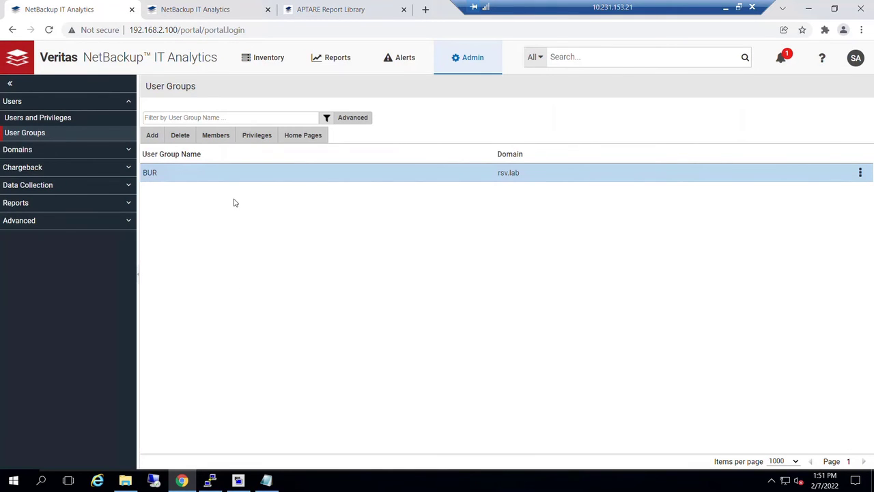
mouse_move(257, 135)
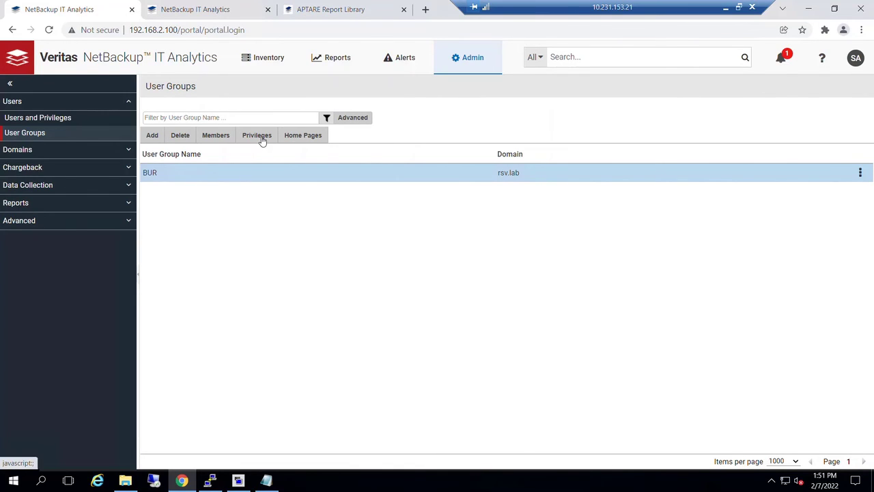
mouse_move(188, 178)
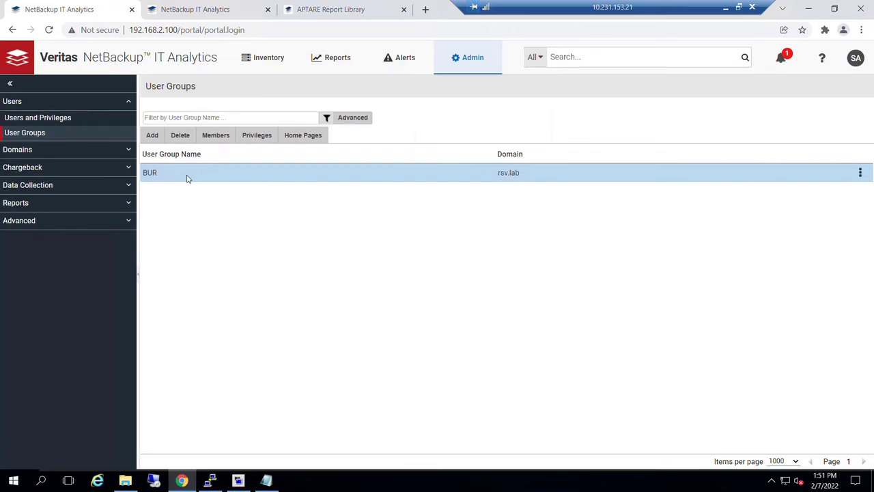
mouse_move(257, 134)
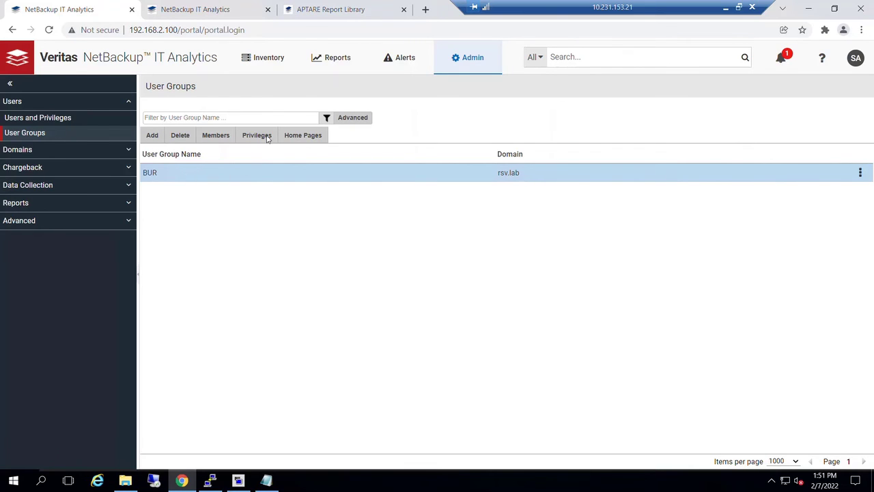
mouse_move(256, 135)
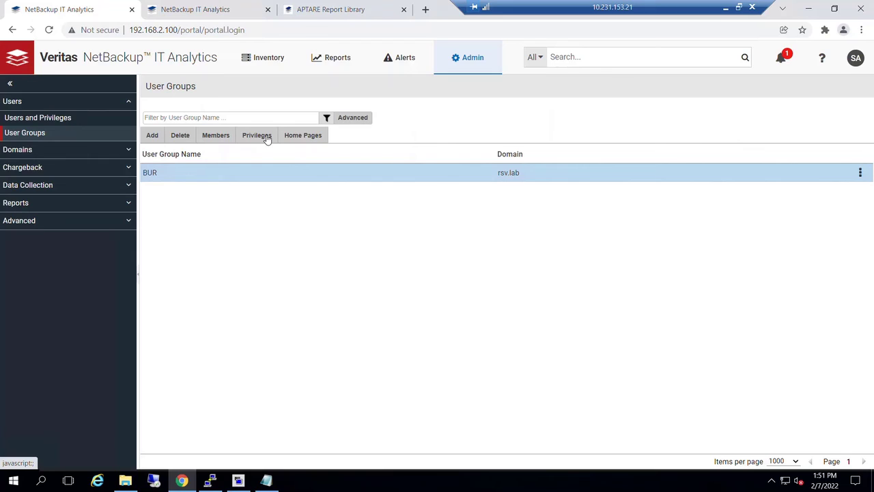
mouse_move(182, 178)
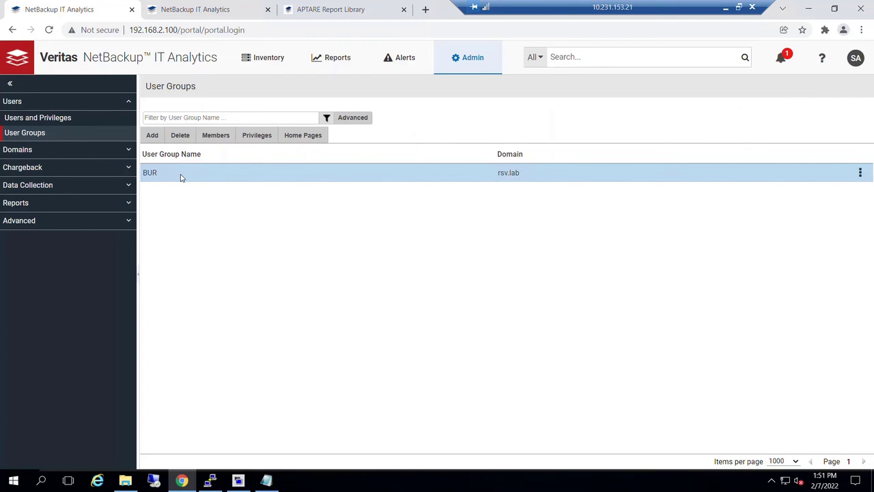
mouse_move(198, 174)
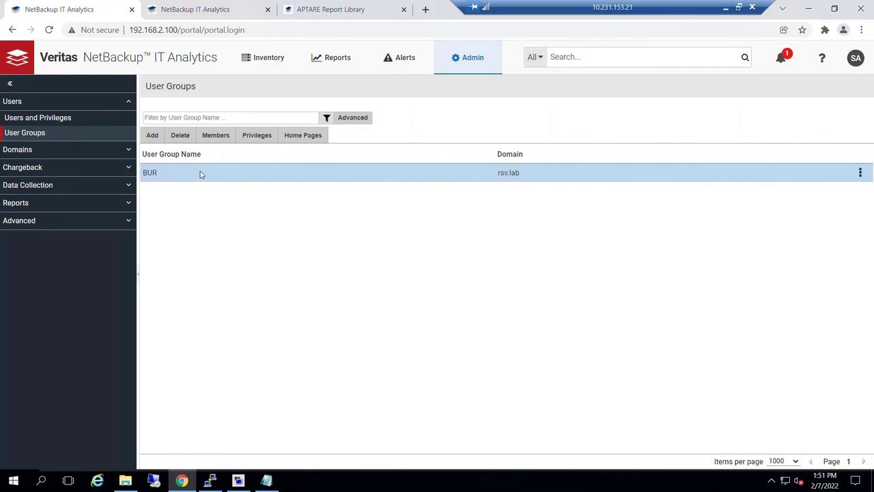
mouse_move(207, 178)
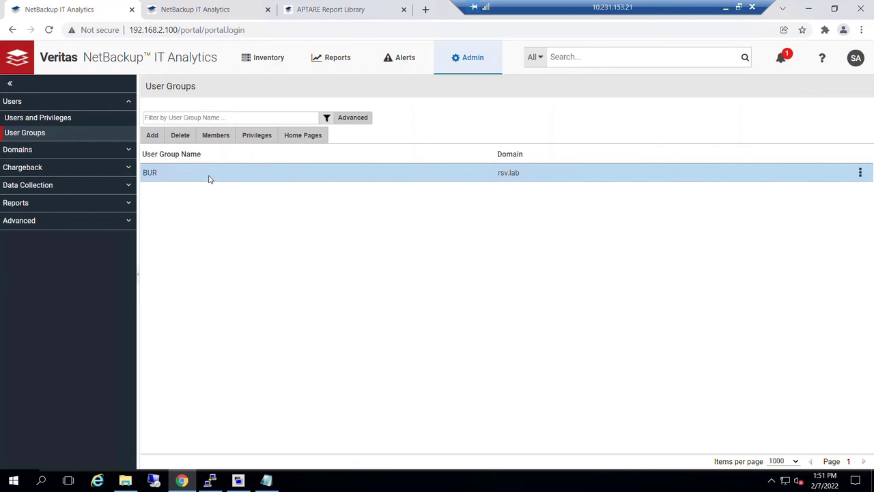
mouse_move(215, 174)
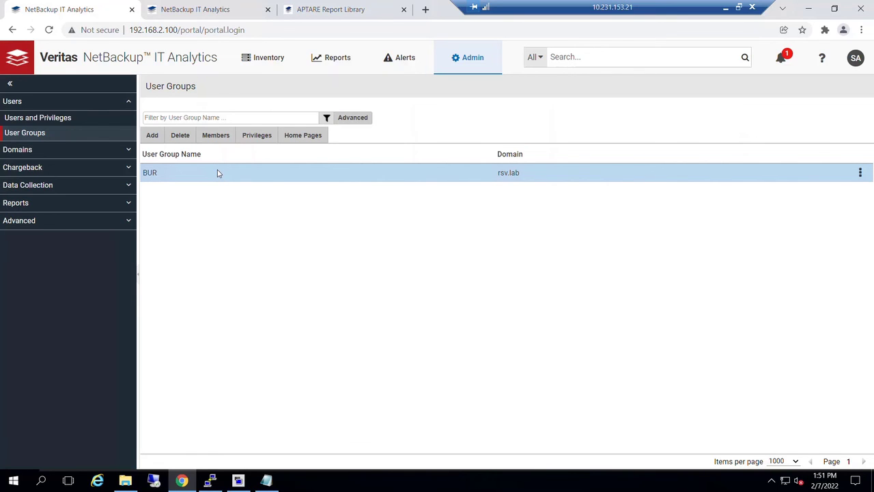
click(215, 135)
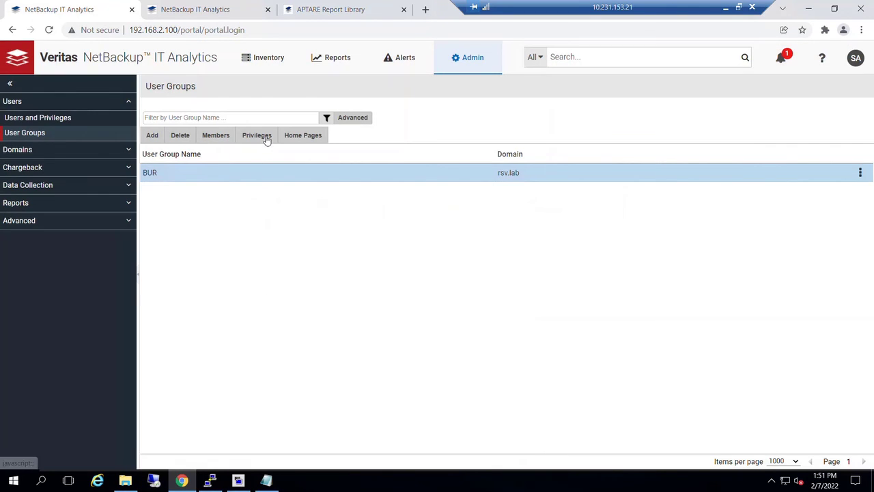
click(257, 134)
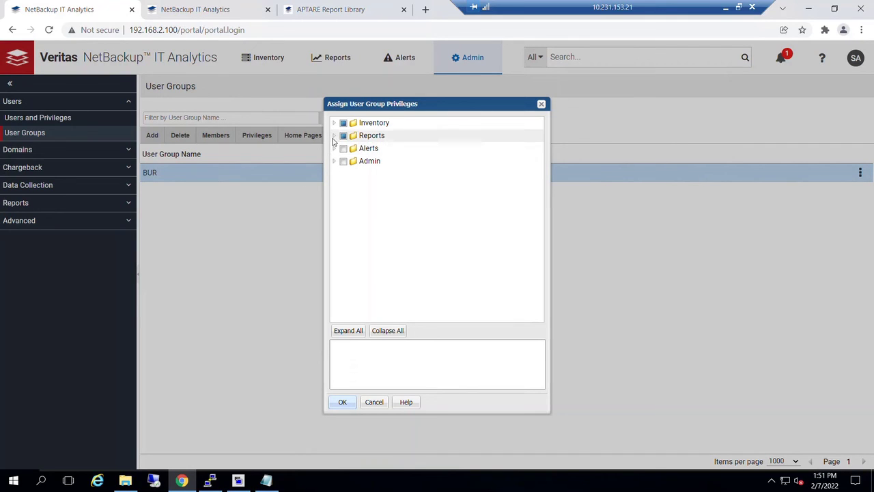
Add the Master Server Job Throughput management report to BUR's privileges.
click(334, 135)
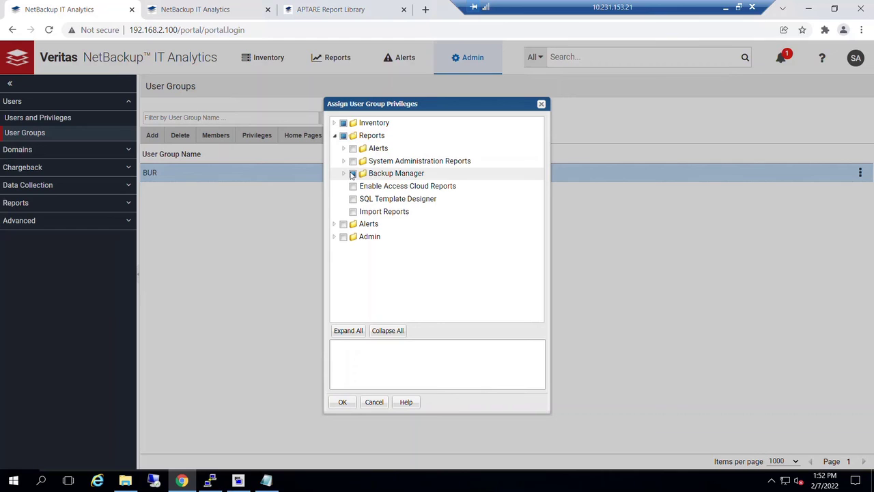
click(344, 172)
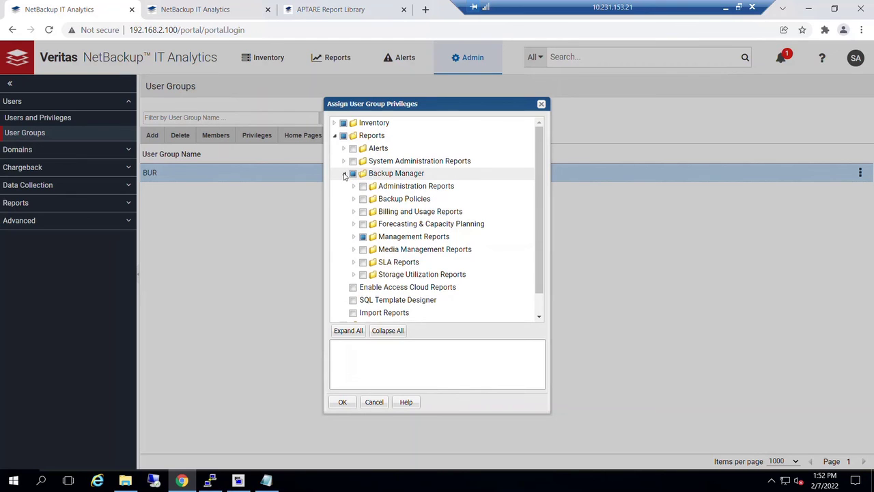
click(354, 237)
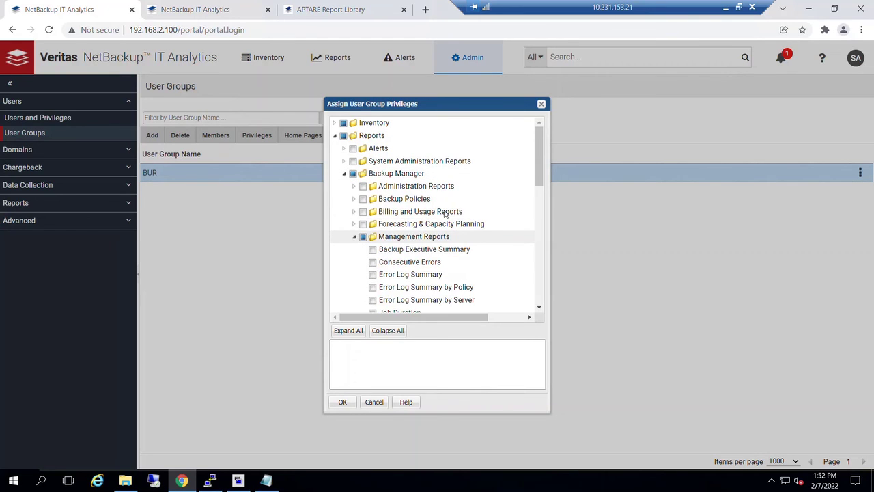
scroll(down, 3)
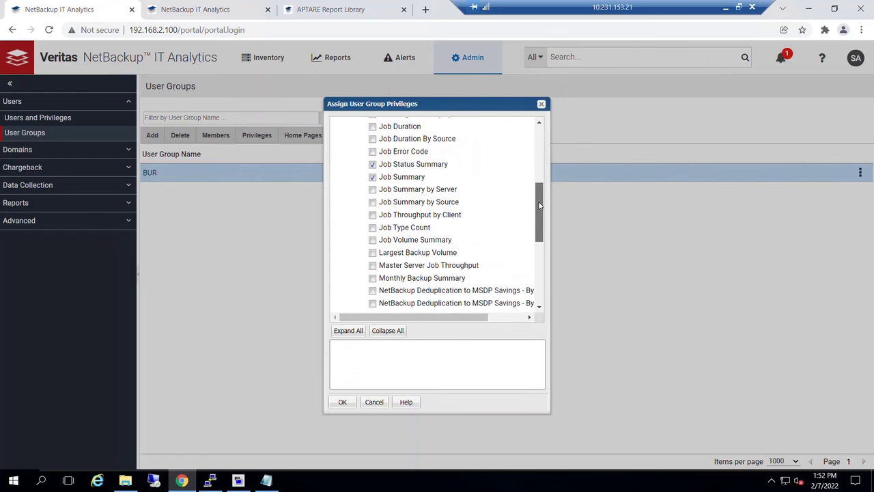
scroll(down, 3)
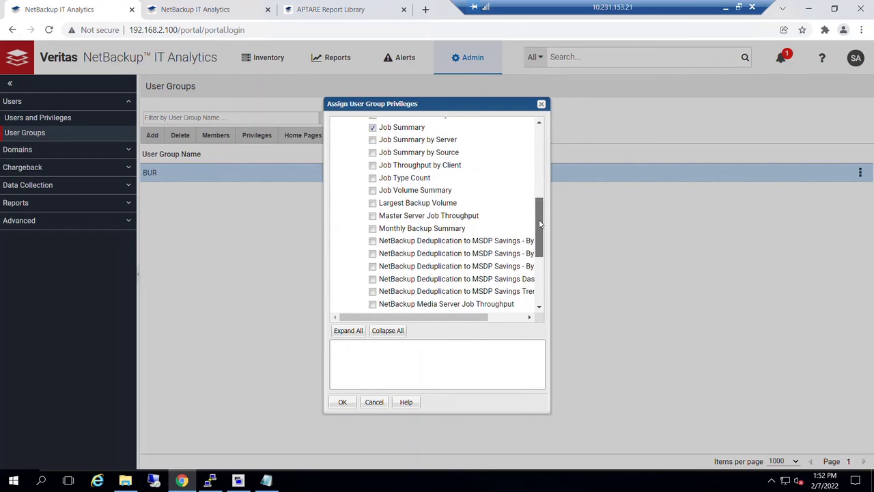
scroll(down, 3)
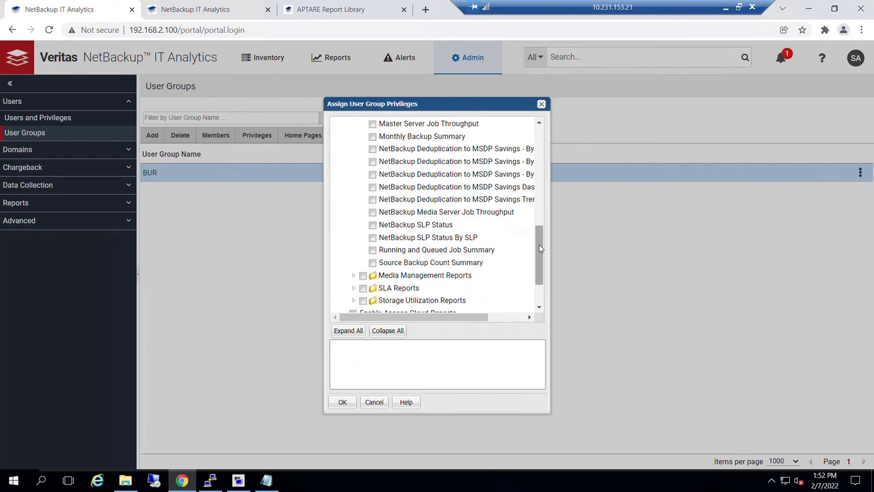
mouse_move(539, 244)
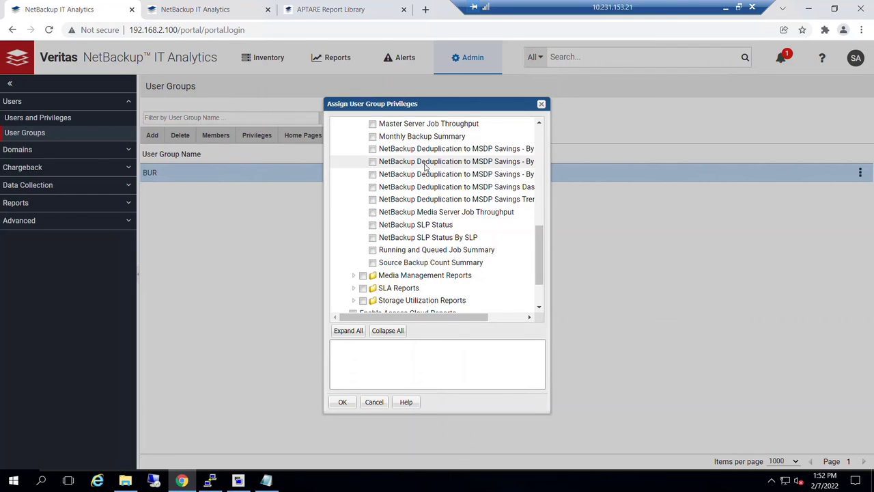
click(372, 123)
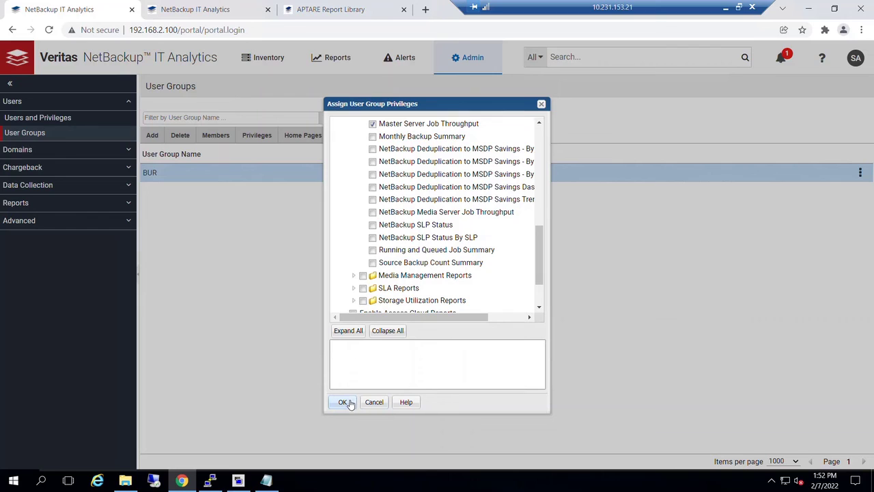
Save the BUR group's updated report privileges.
click(344, 401)
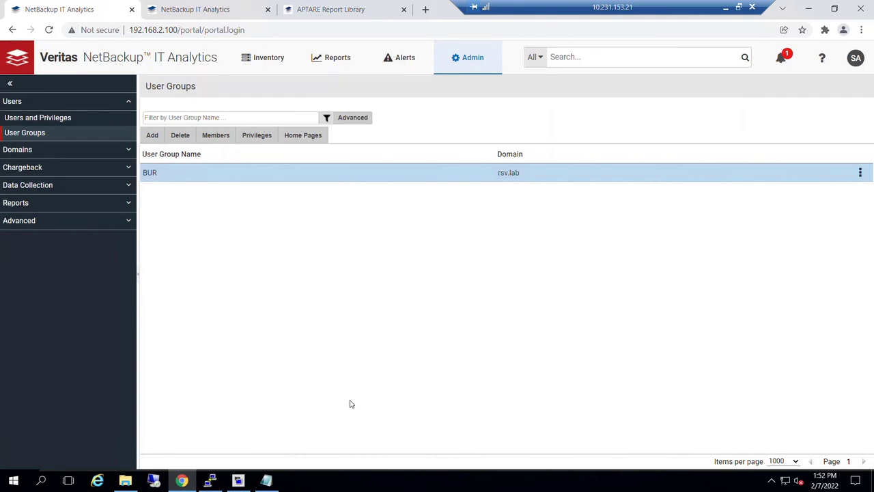
mouse_move(196, 174)
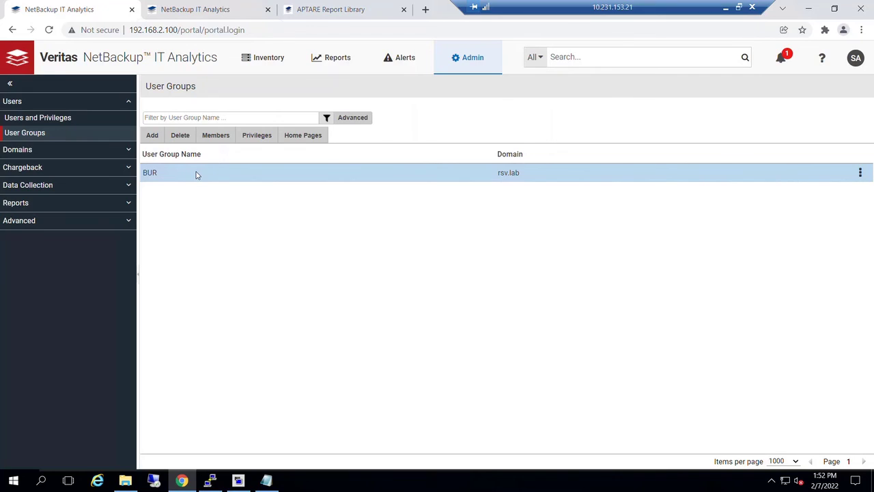
mouse_move(314, 198)
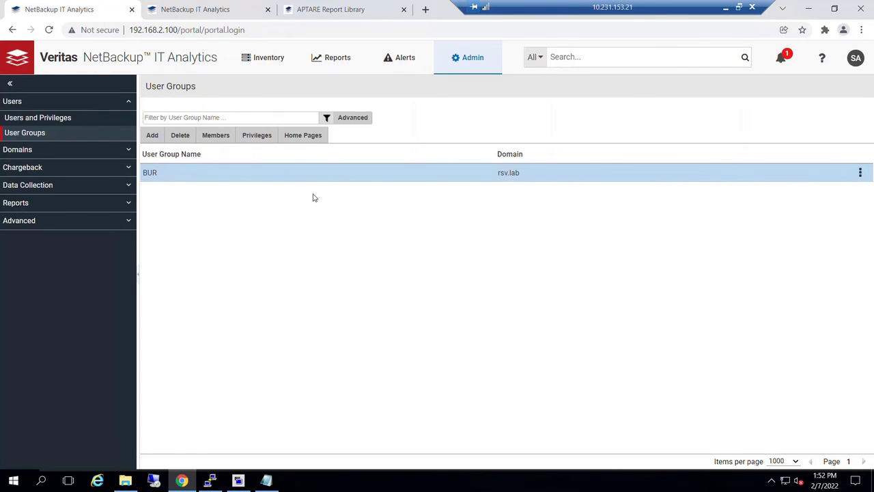
mouse_move(302, 172)
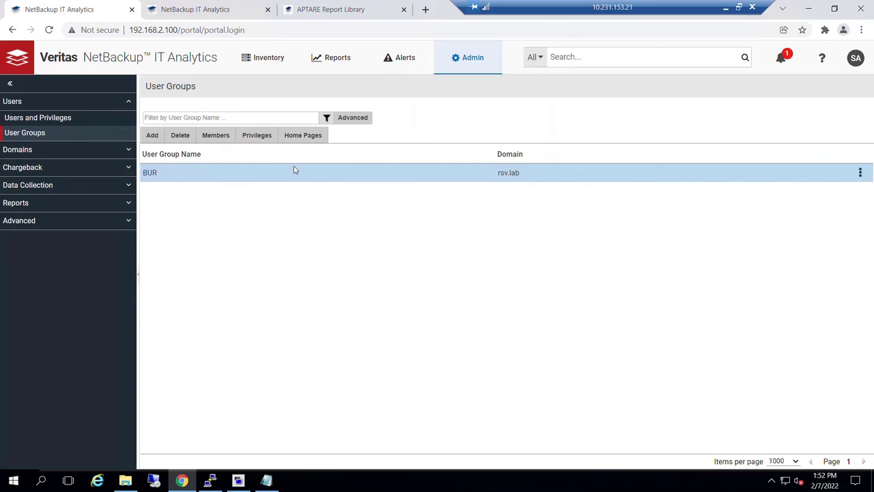
mouse_move(266, 174)
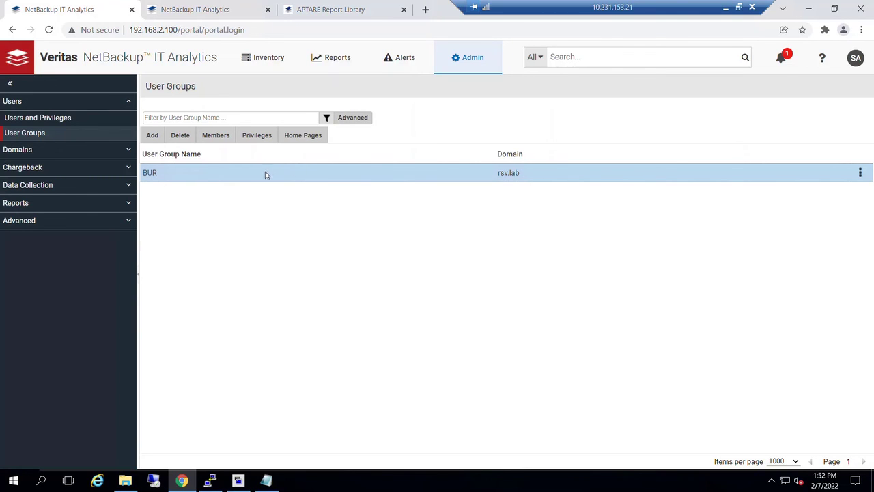
mouse_move(138, 170)
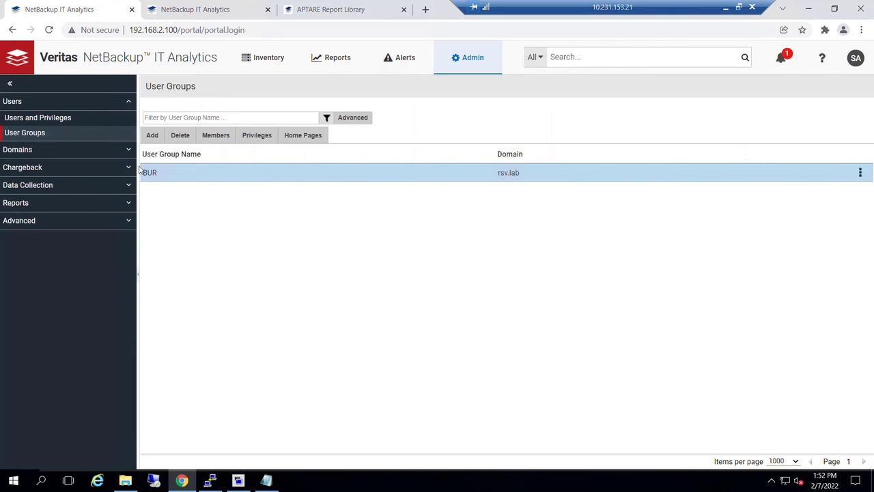
mouse_move(140, 164)
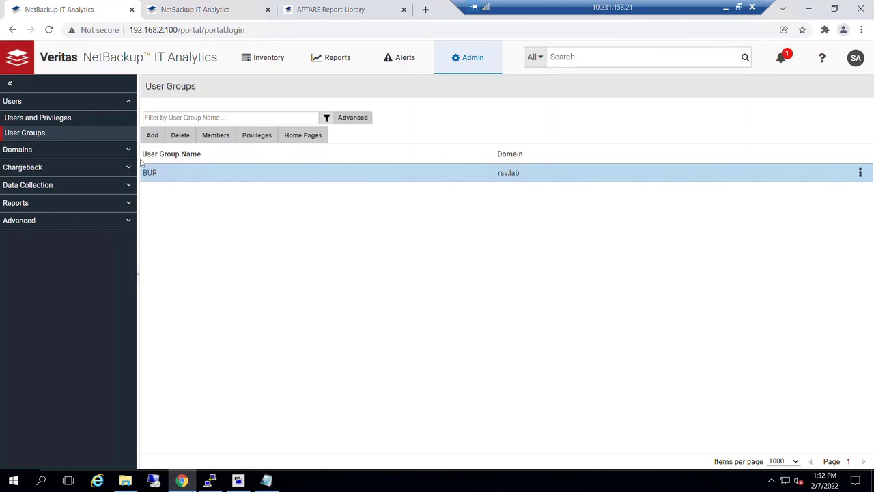
mouse_move(172, 180)
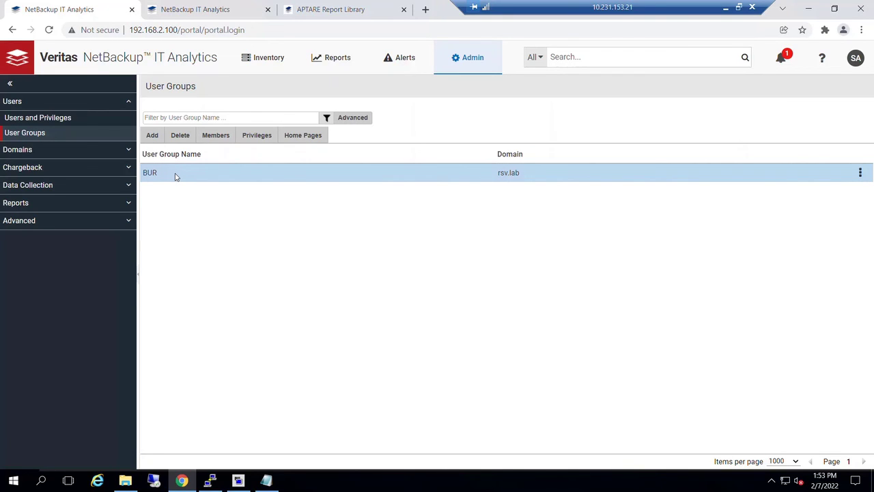
mouse_move(178, 174)
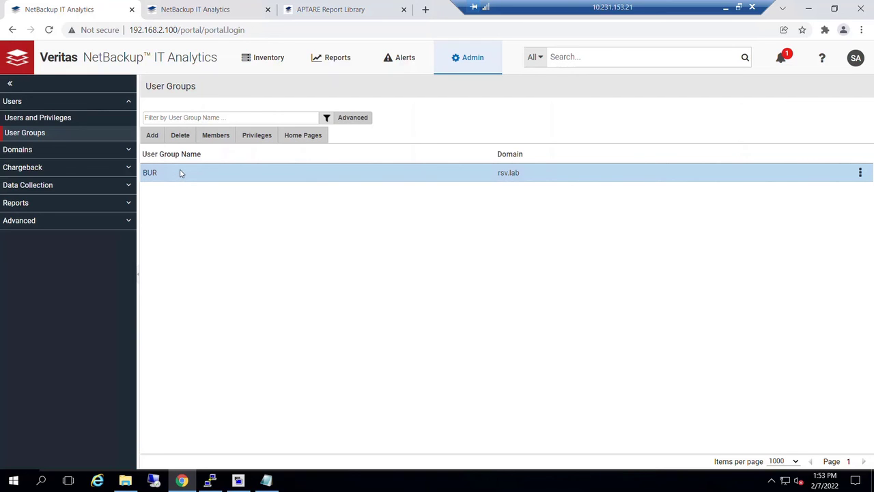
mouse_move(163, 180)
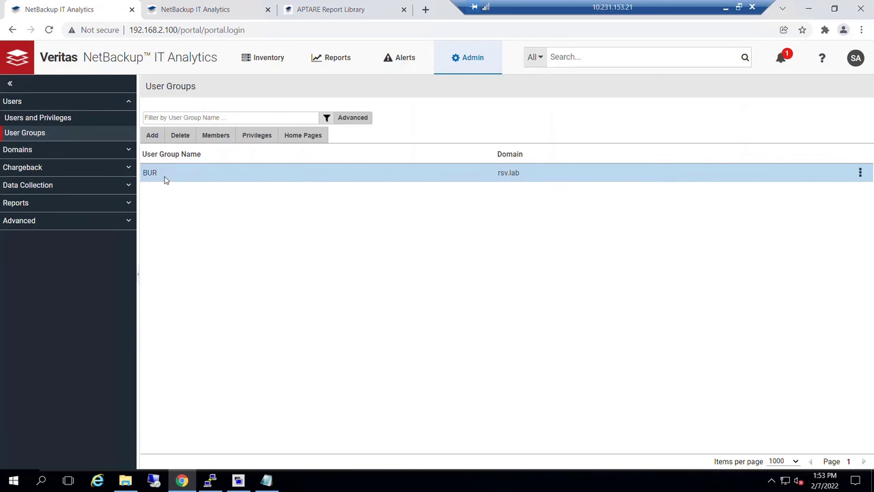
mouse_move(179, 177)
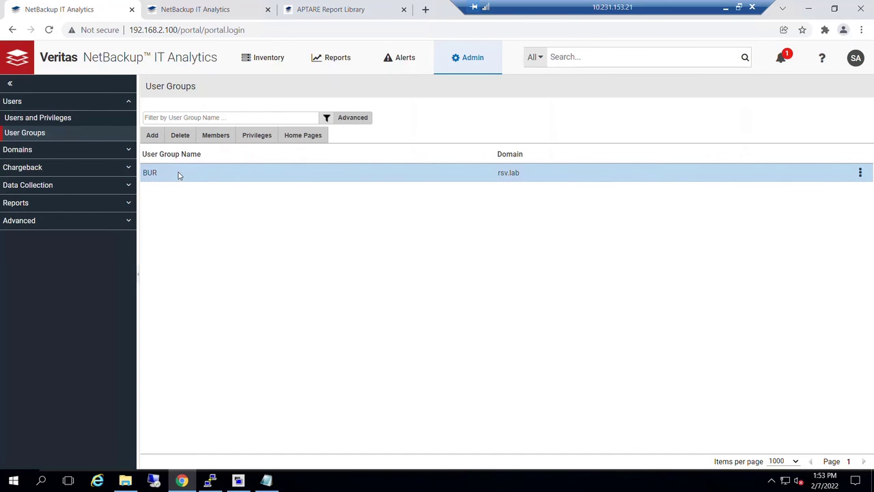
mouse_move(179, 179)
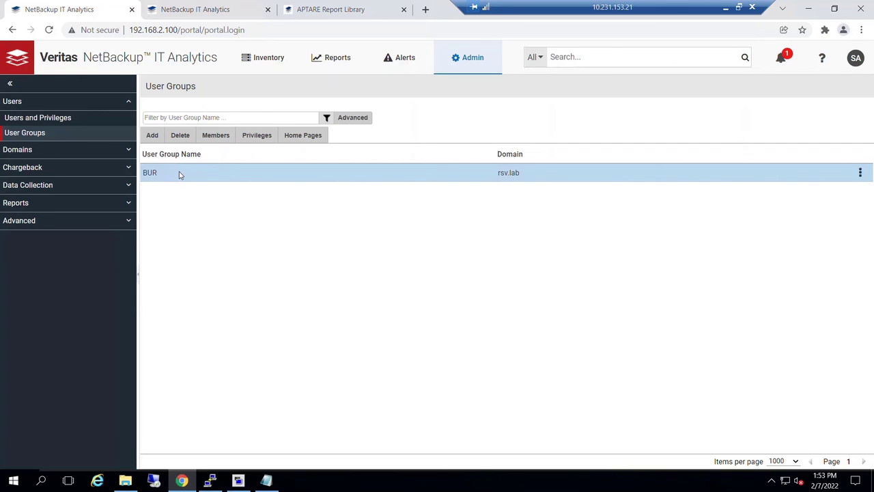
mouse_move(140, 172)
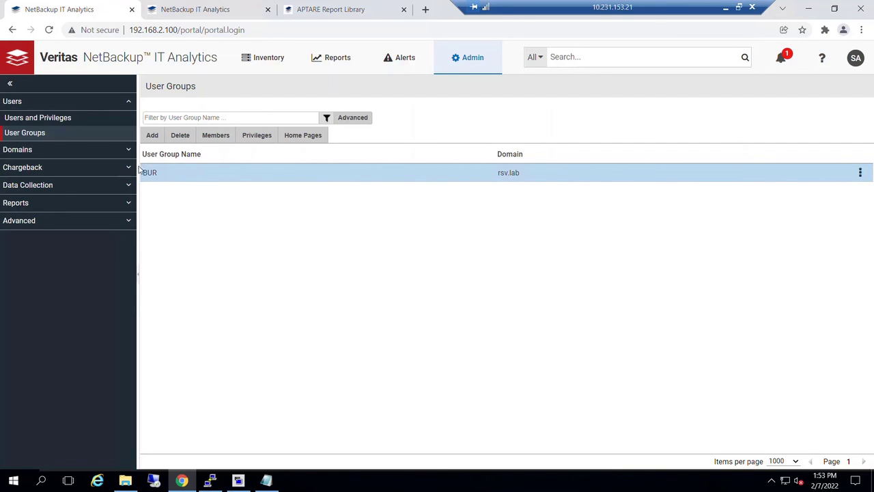
mouse_move(170, 172)
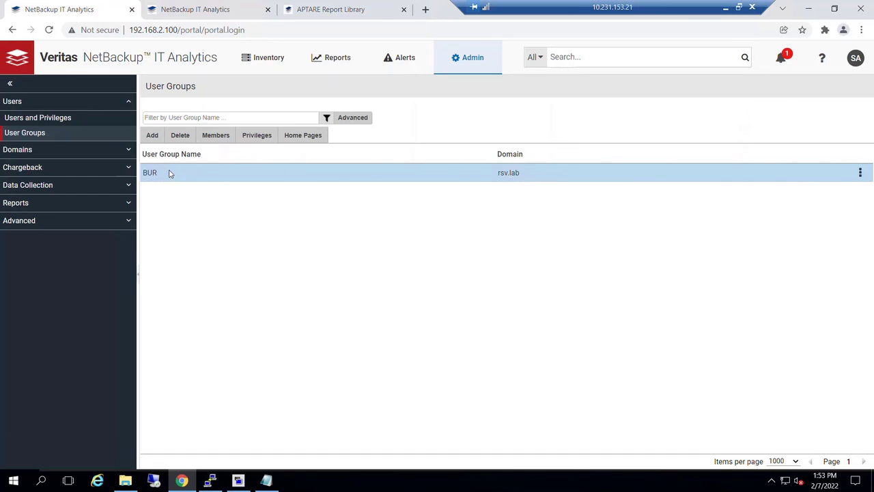
mouse_move(66, 144)
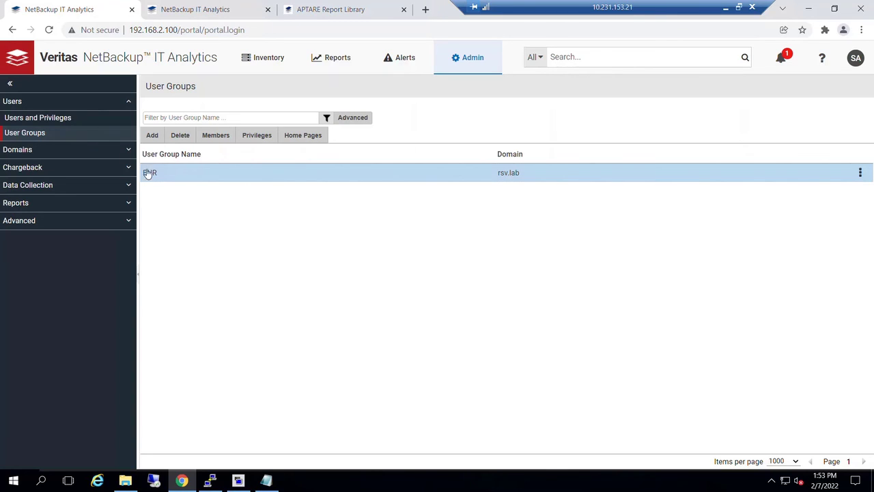
mouse_move(170, 172)
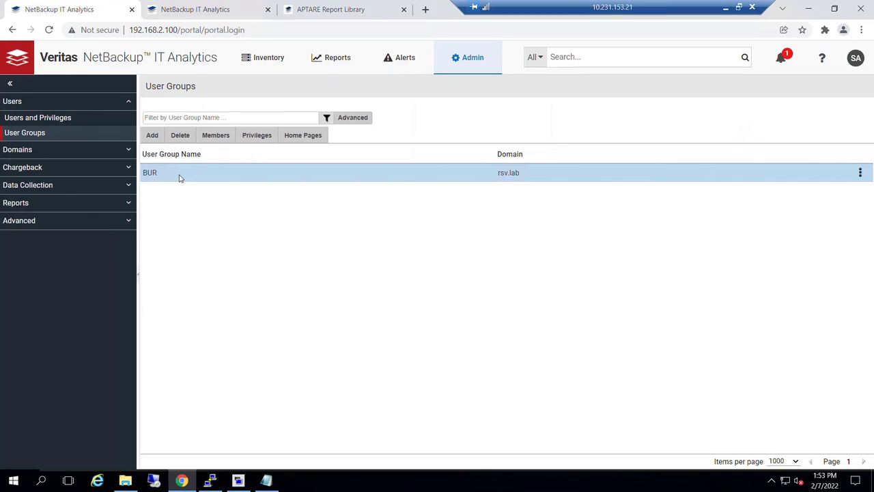
mouse_move(34, 137)
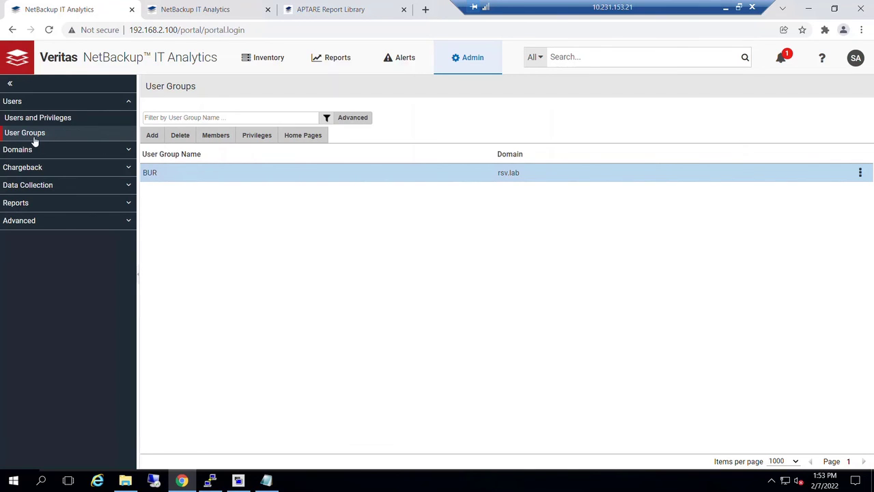
mouse_move(160, 173)
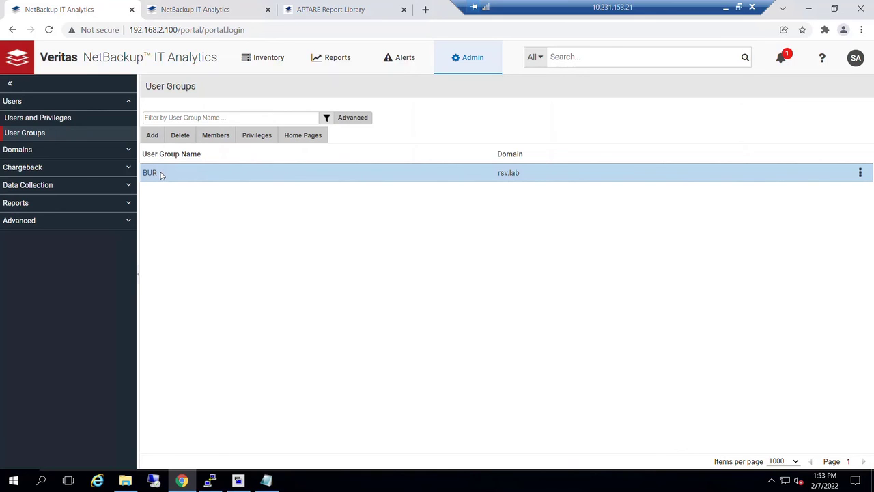
mouse_move(167, 180)
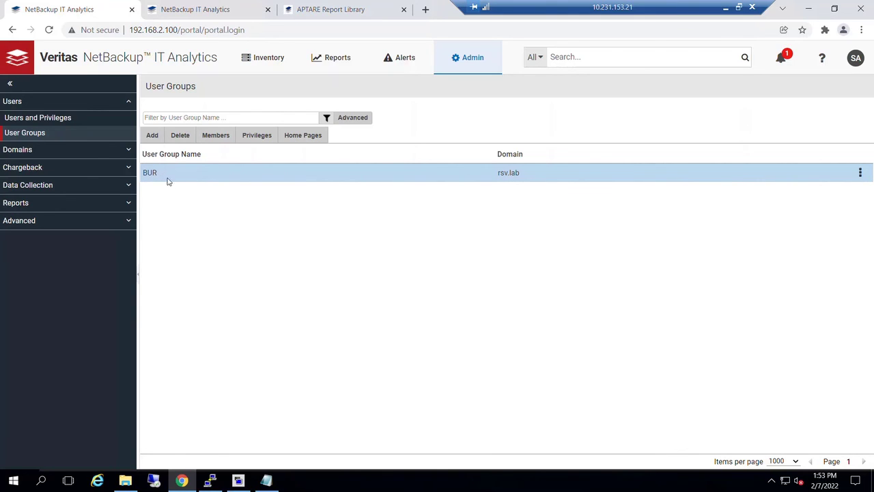
mouse_move(202, 173)
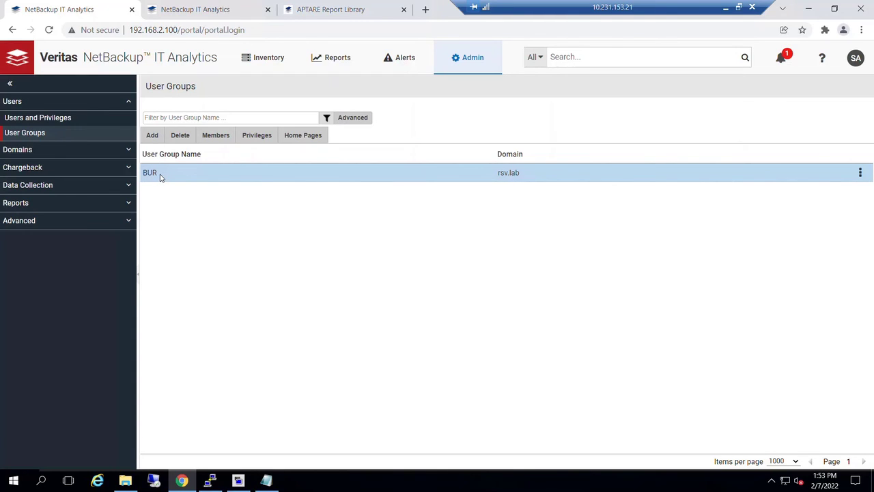
mouse_move(80, 132)
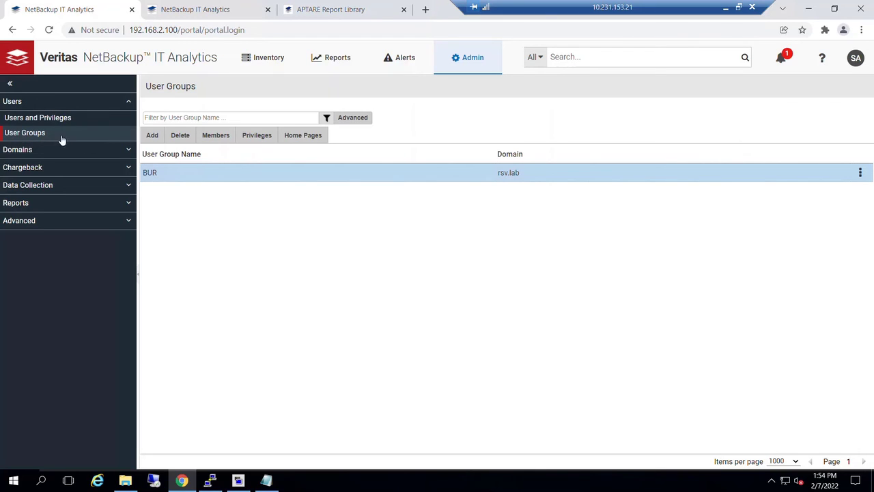
mouse_move(181, 175)
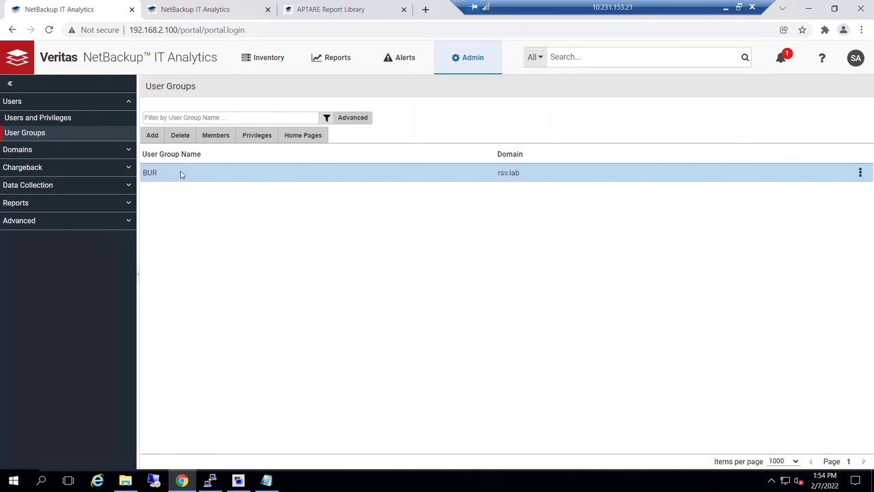
mouse_move(95, 152)
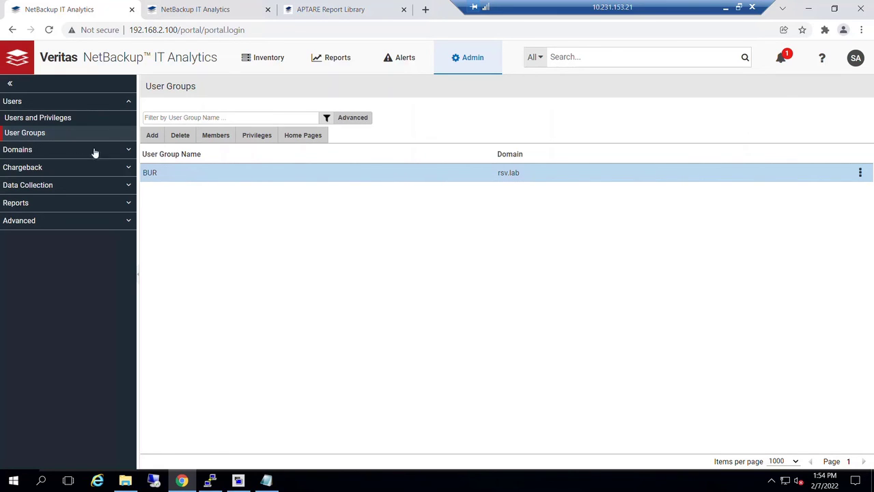
mouse_move(136, 176)
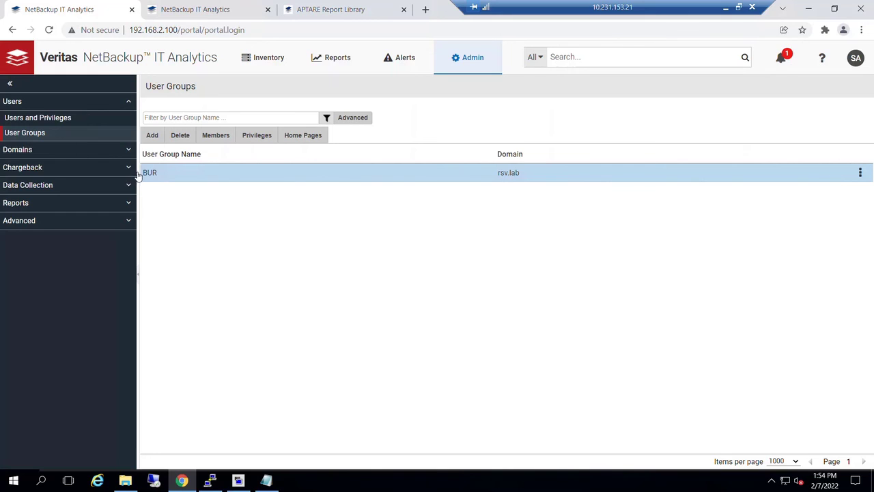
mouse_move(245, 173)
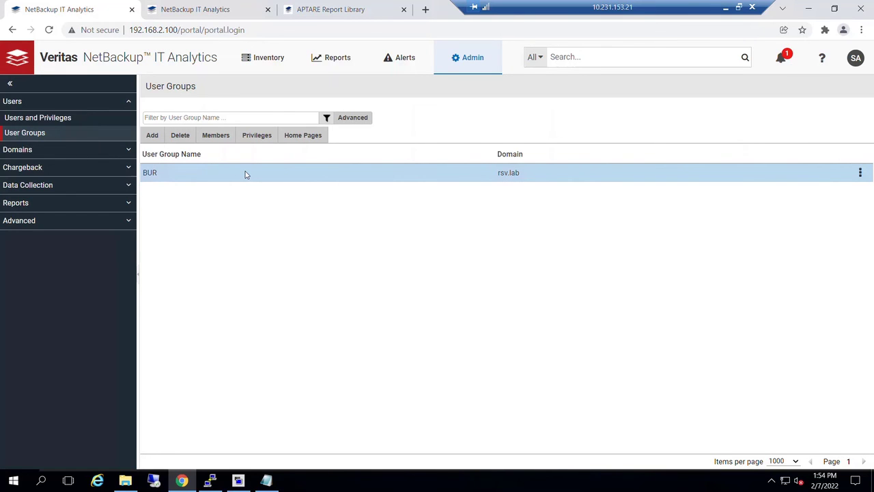